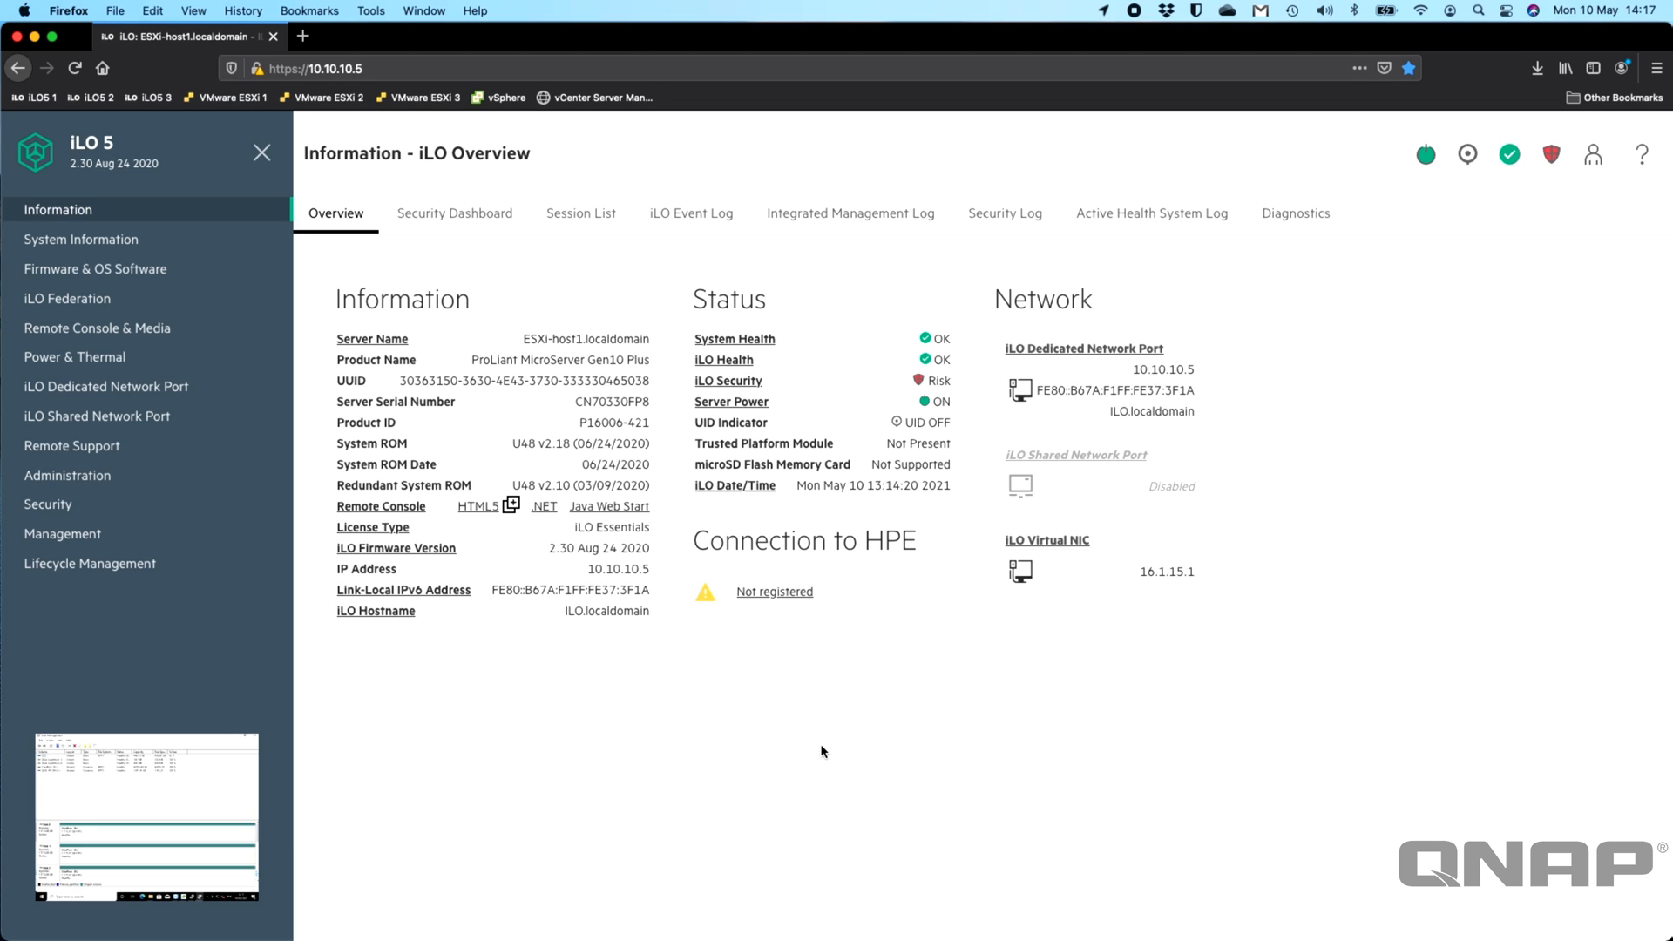
pyautogui.moveTo(734, 783)
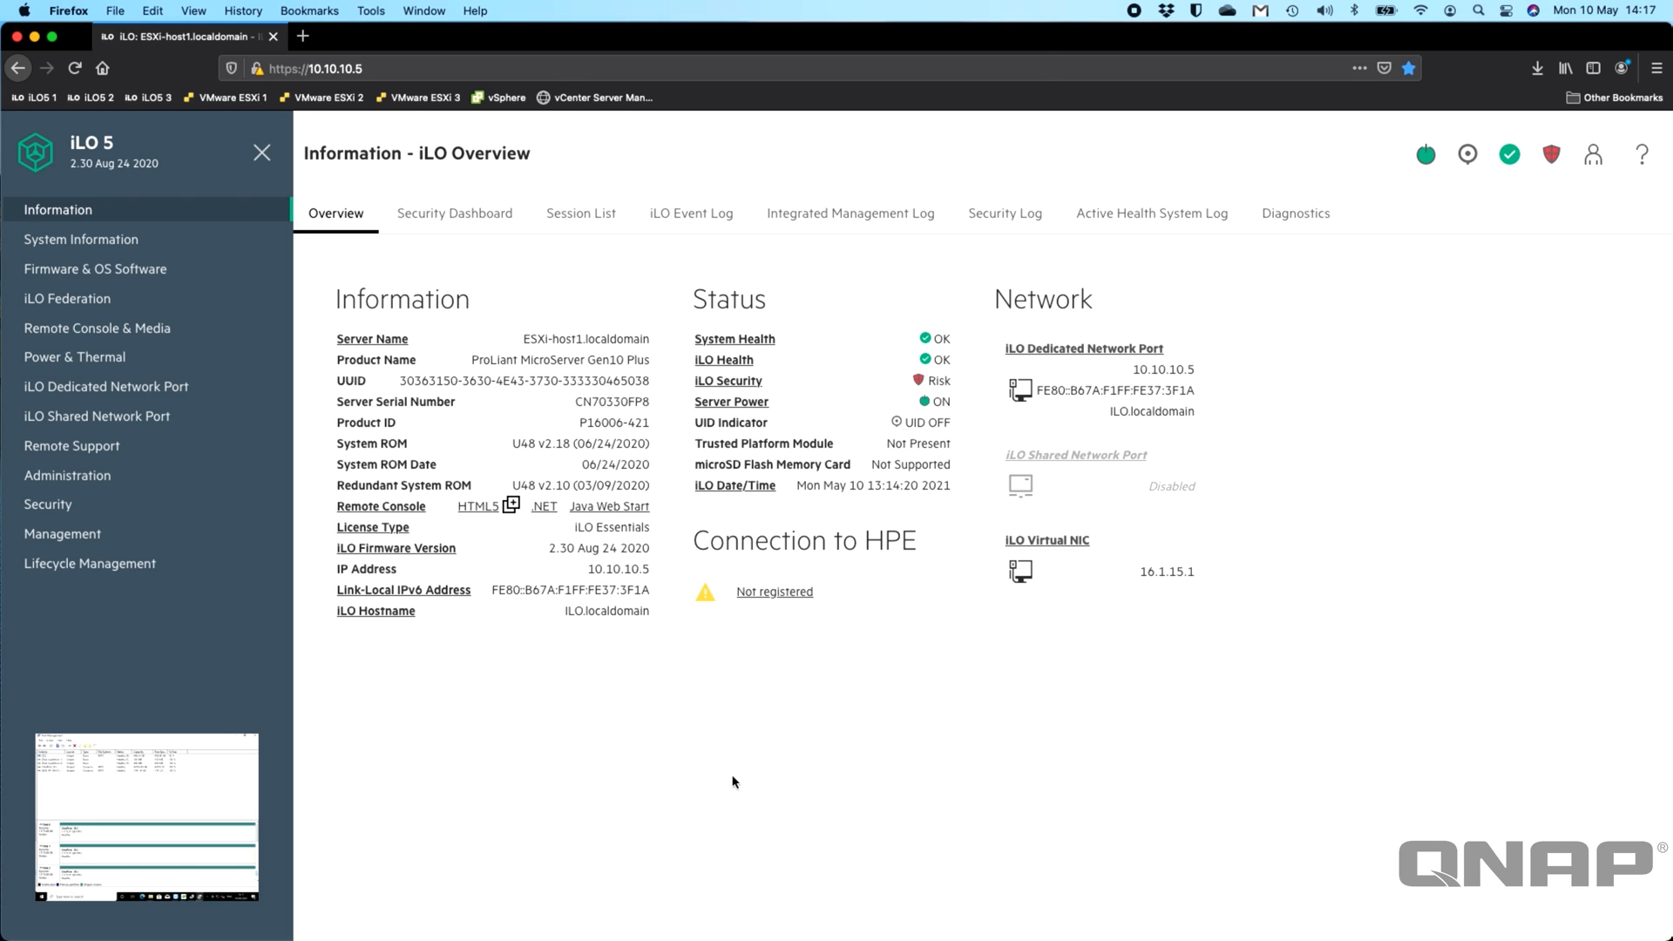
pyautogui.moveTo(607, 802)
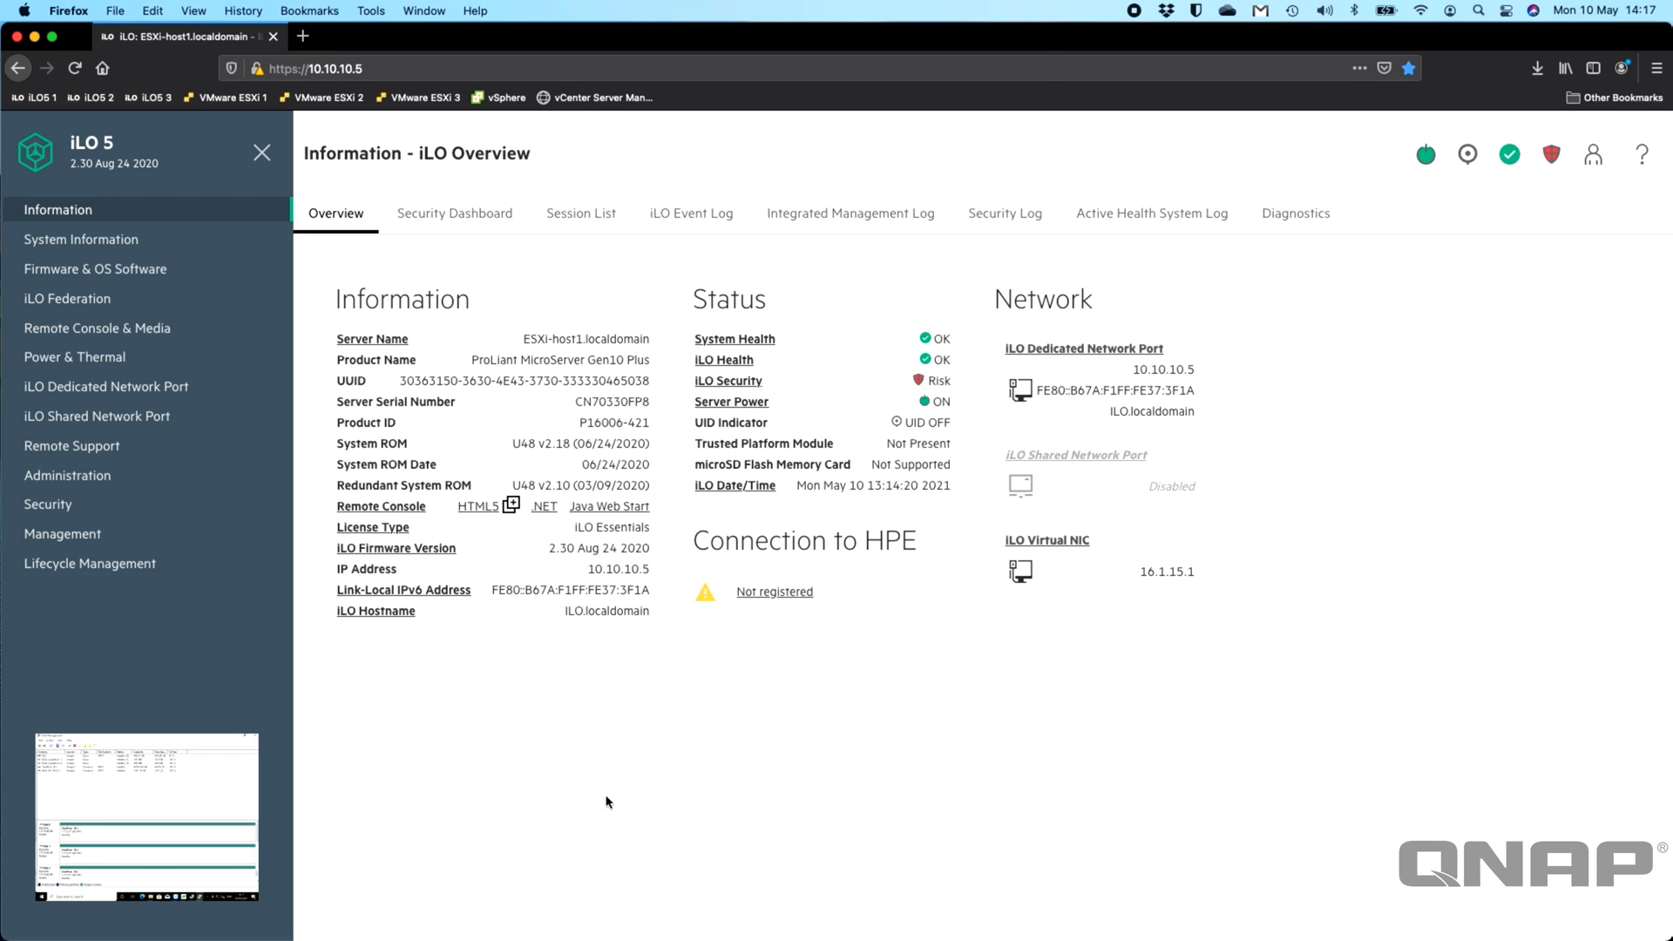
# Open System Information and its Device Inventory listing the four NVMe controllers in PCI-E Slot 1.
pyautogui.click(82, 239)
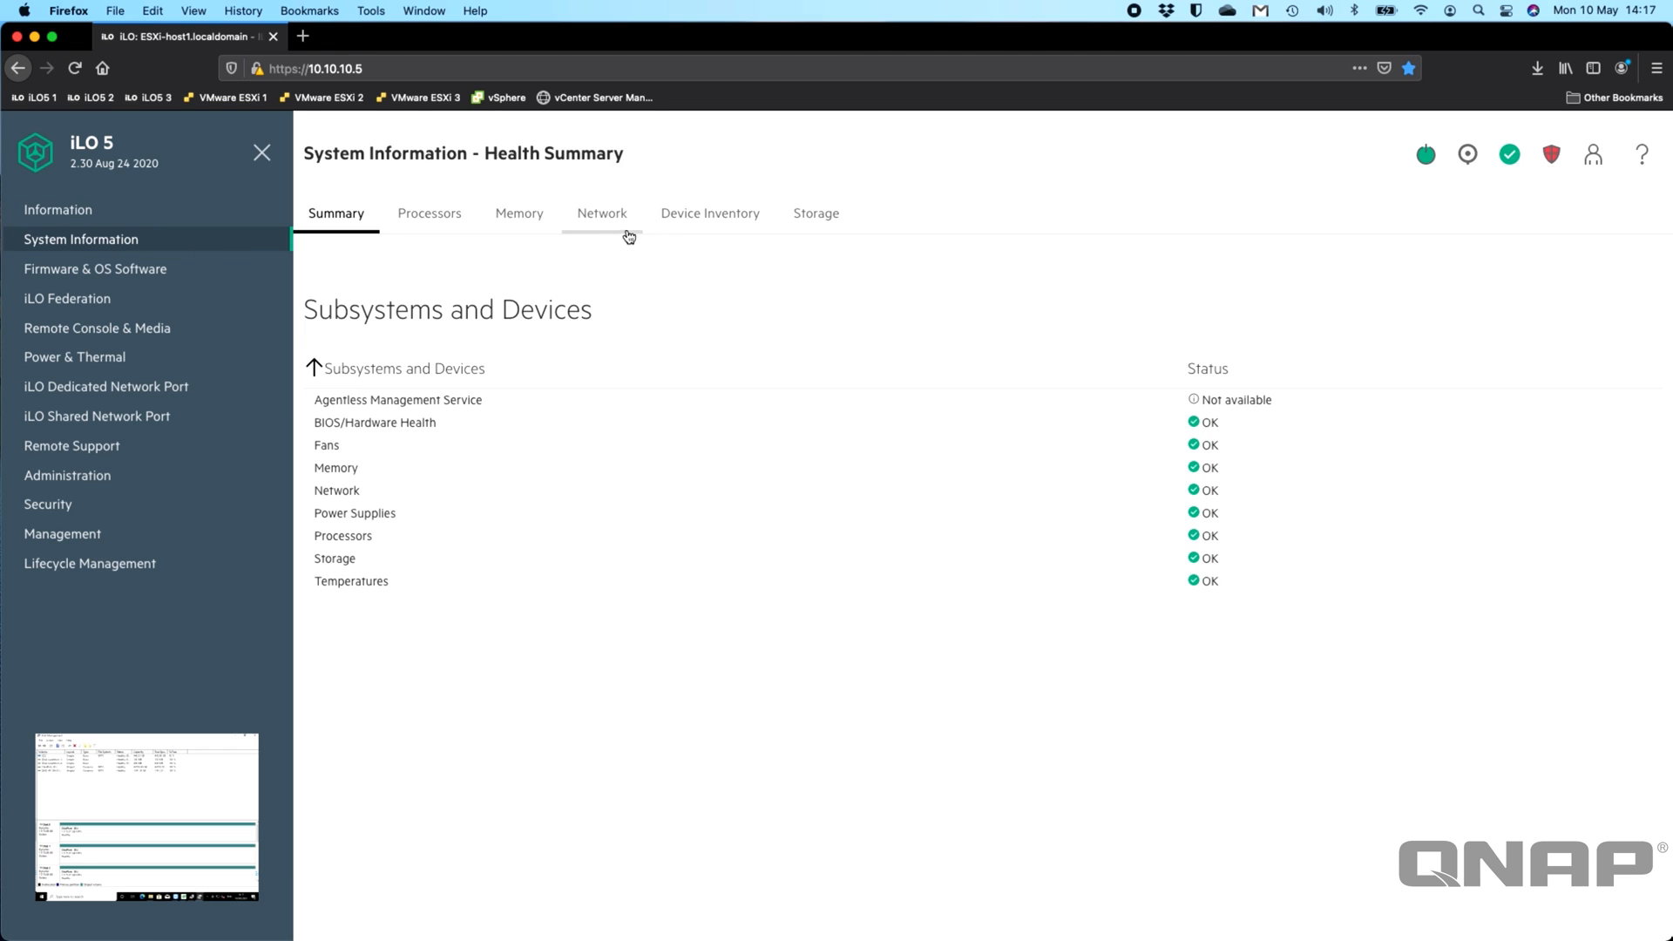
pyautogui.click(709, 213)
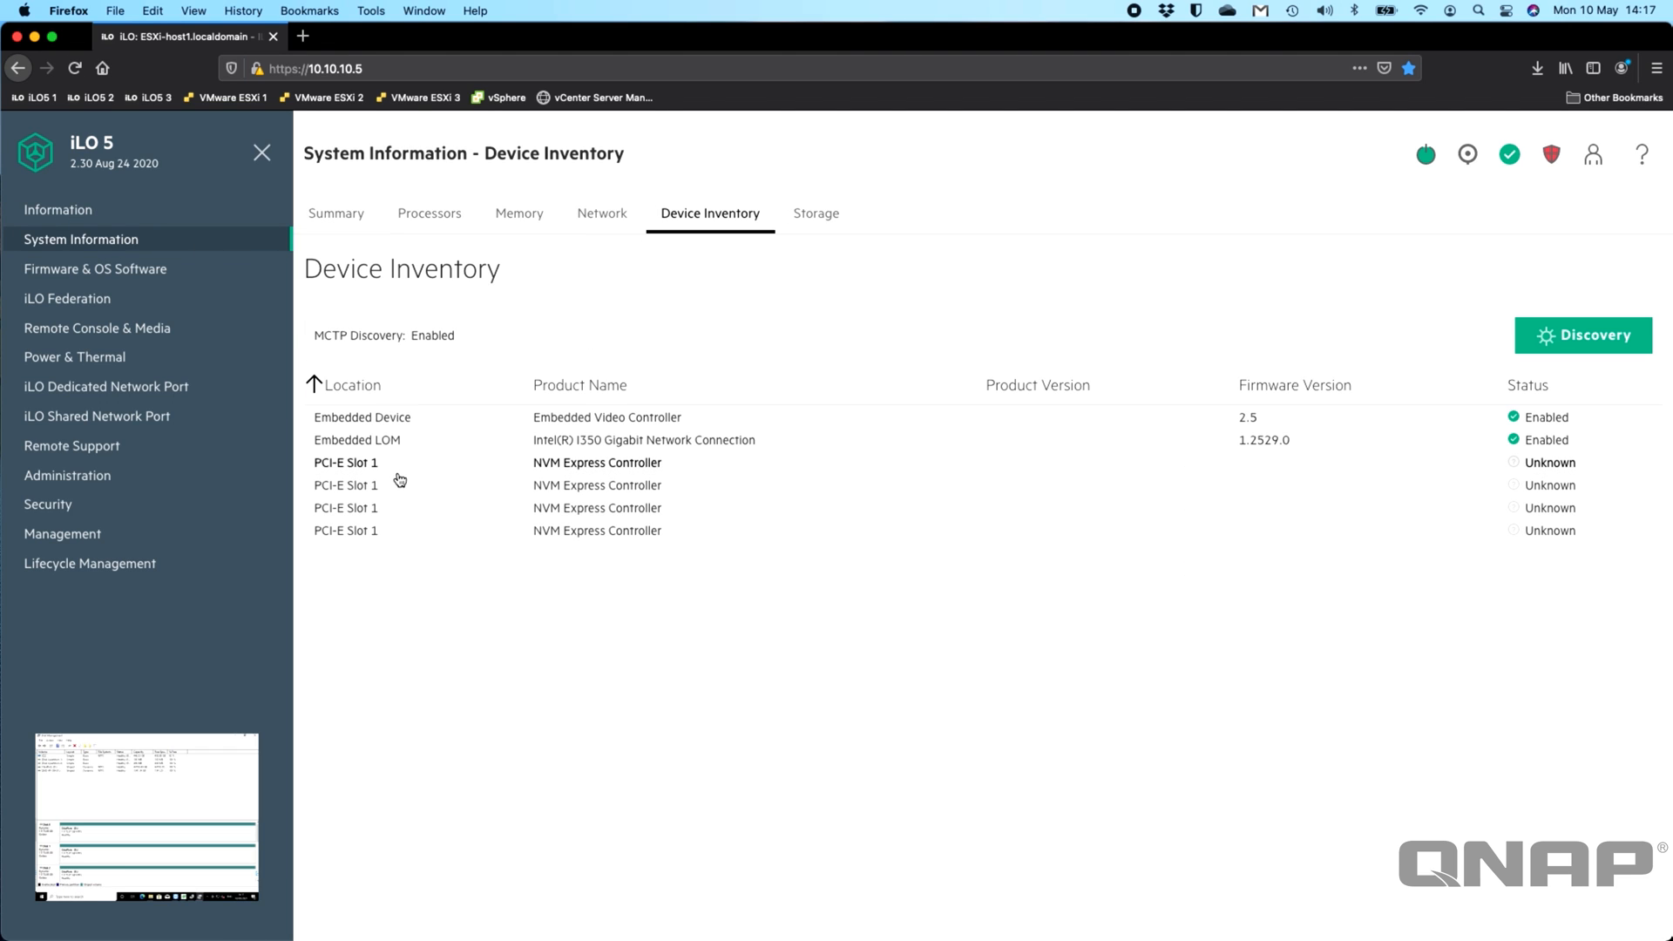
pyautogui.moveTo(380, 488)
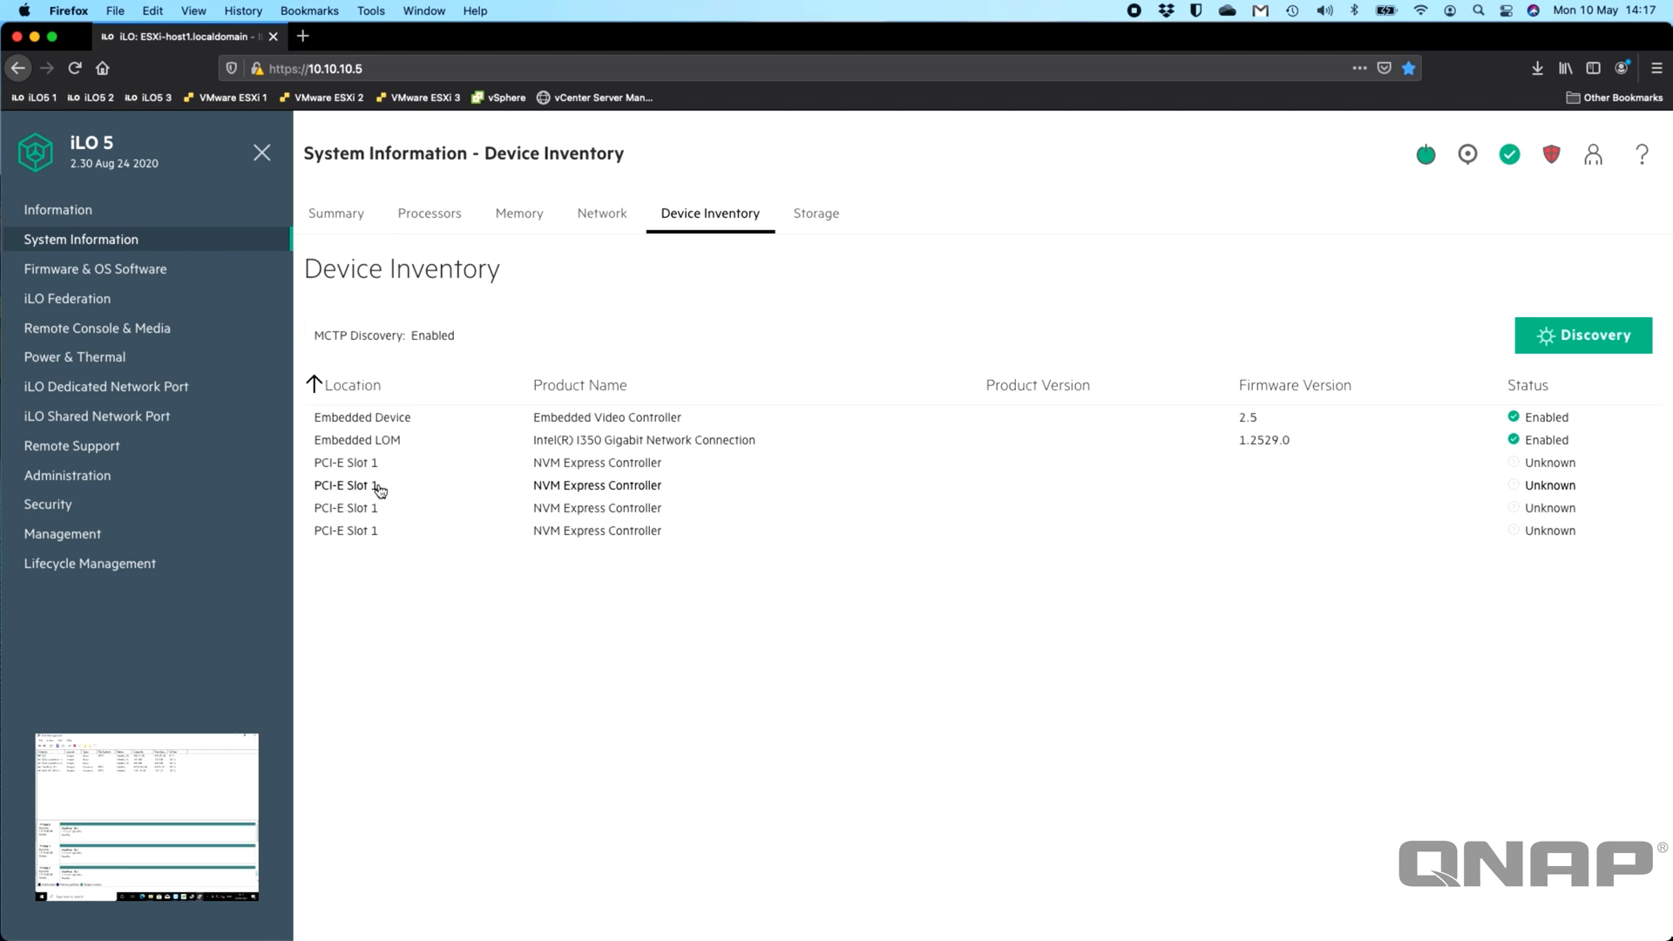
pyautogui.moveTo(381, 607)
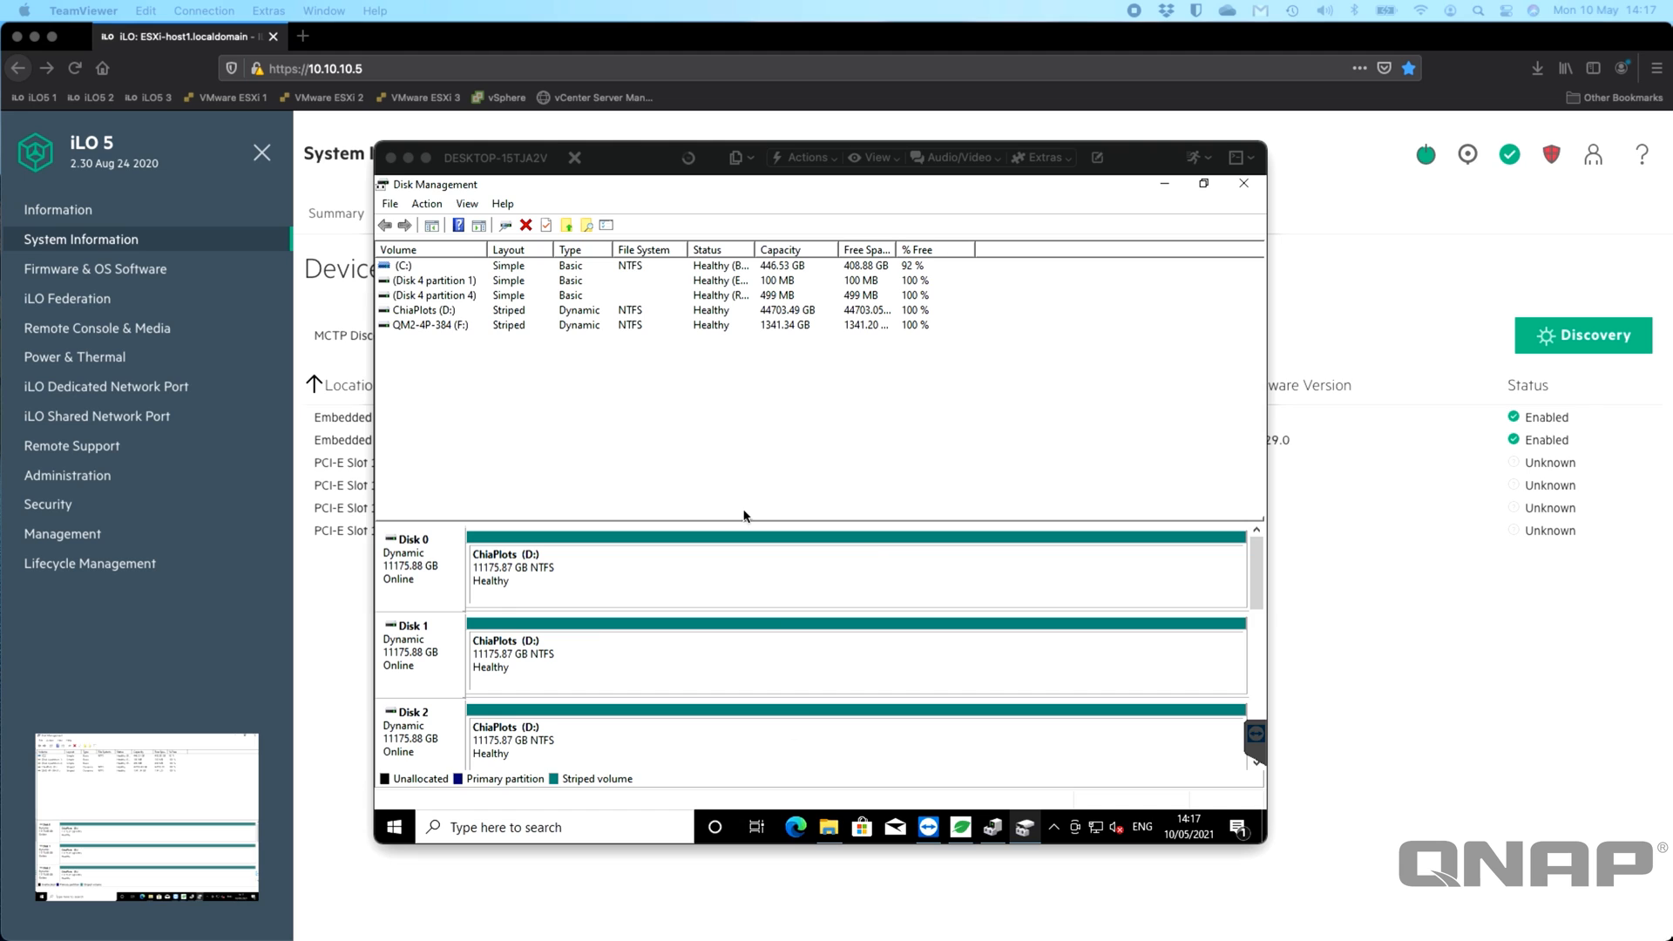
pyautogui.moveTo(505, 460)
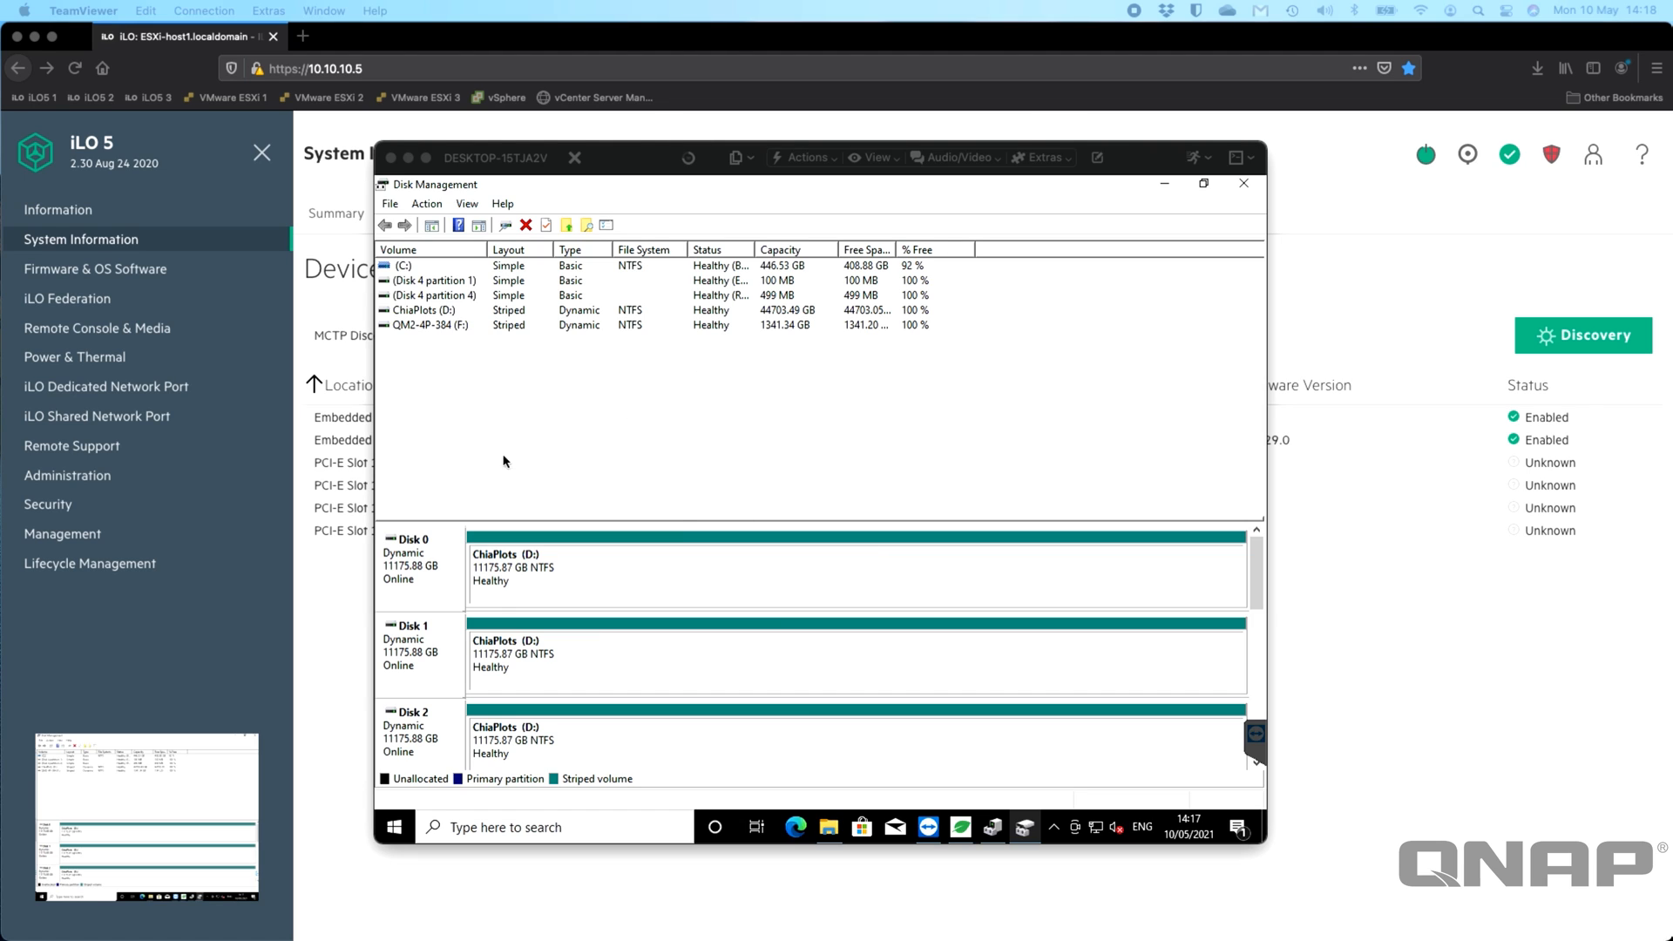
pyautogui.moveTo(1004, 795)
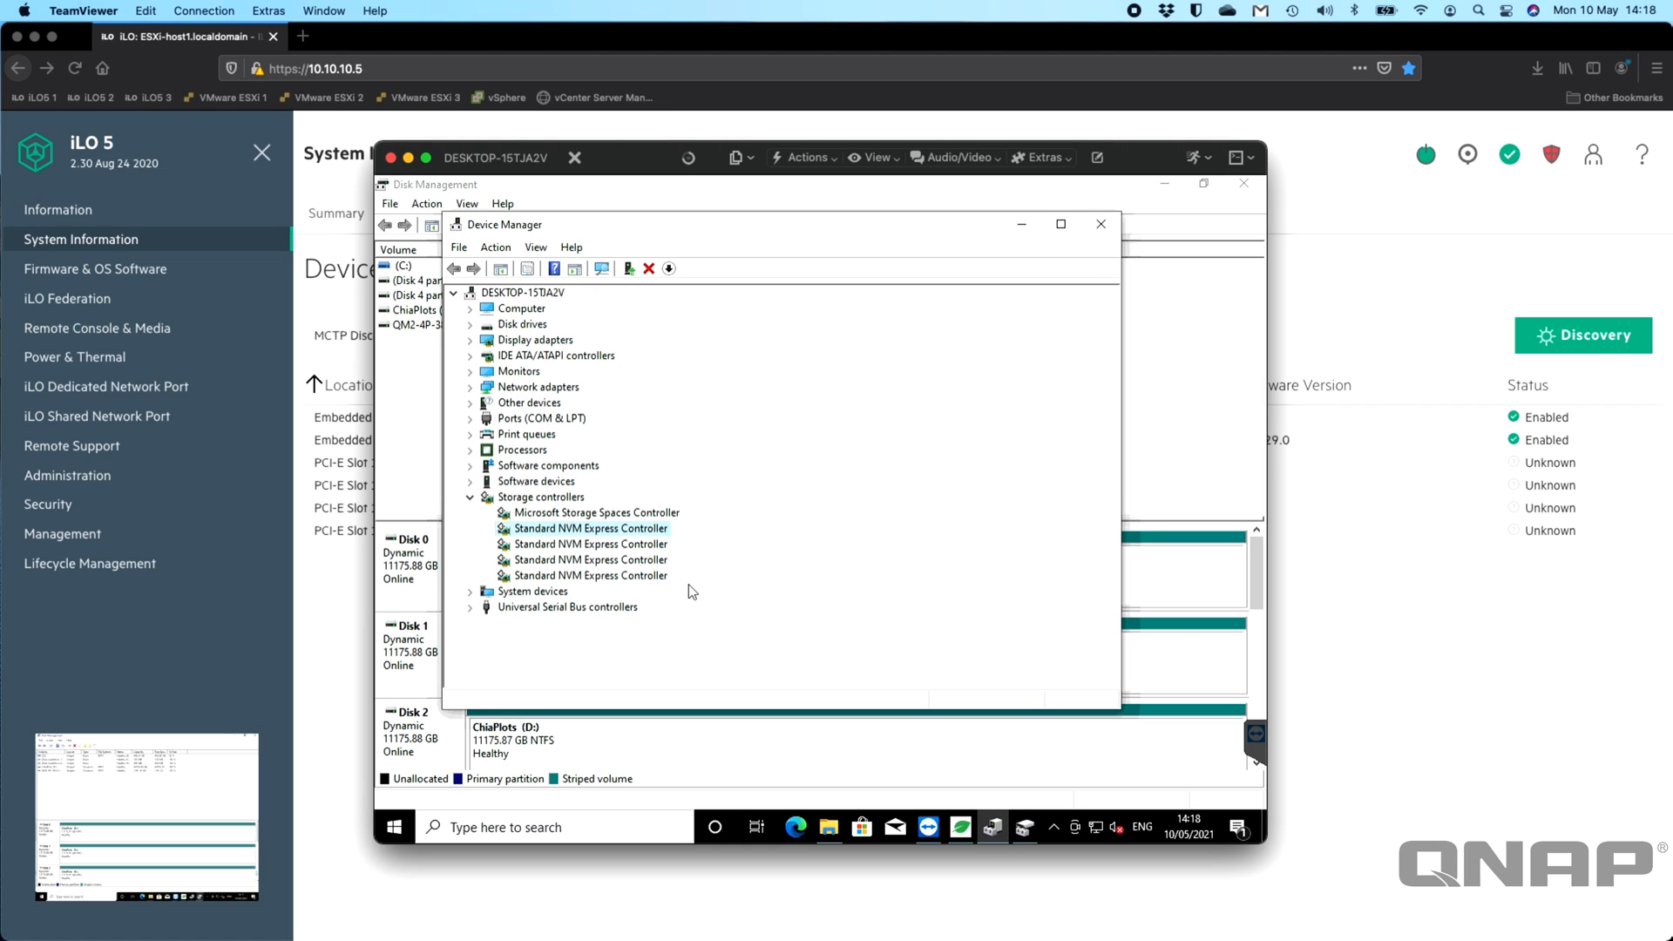
pyautogui.moveTo(599, 577)
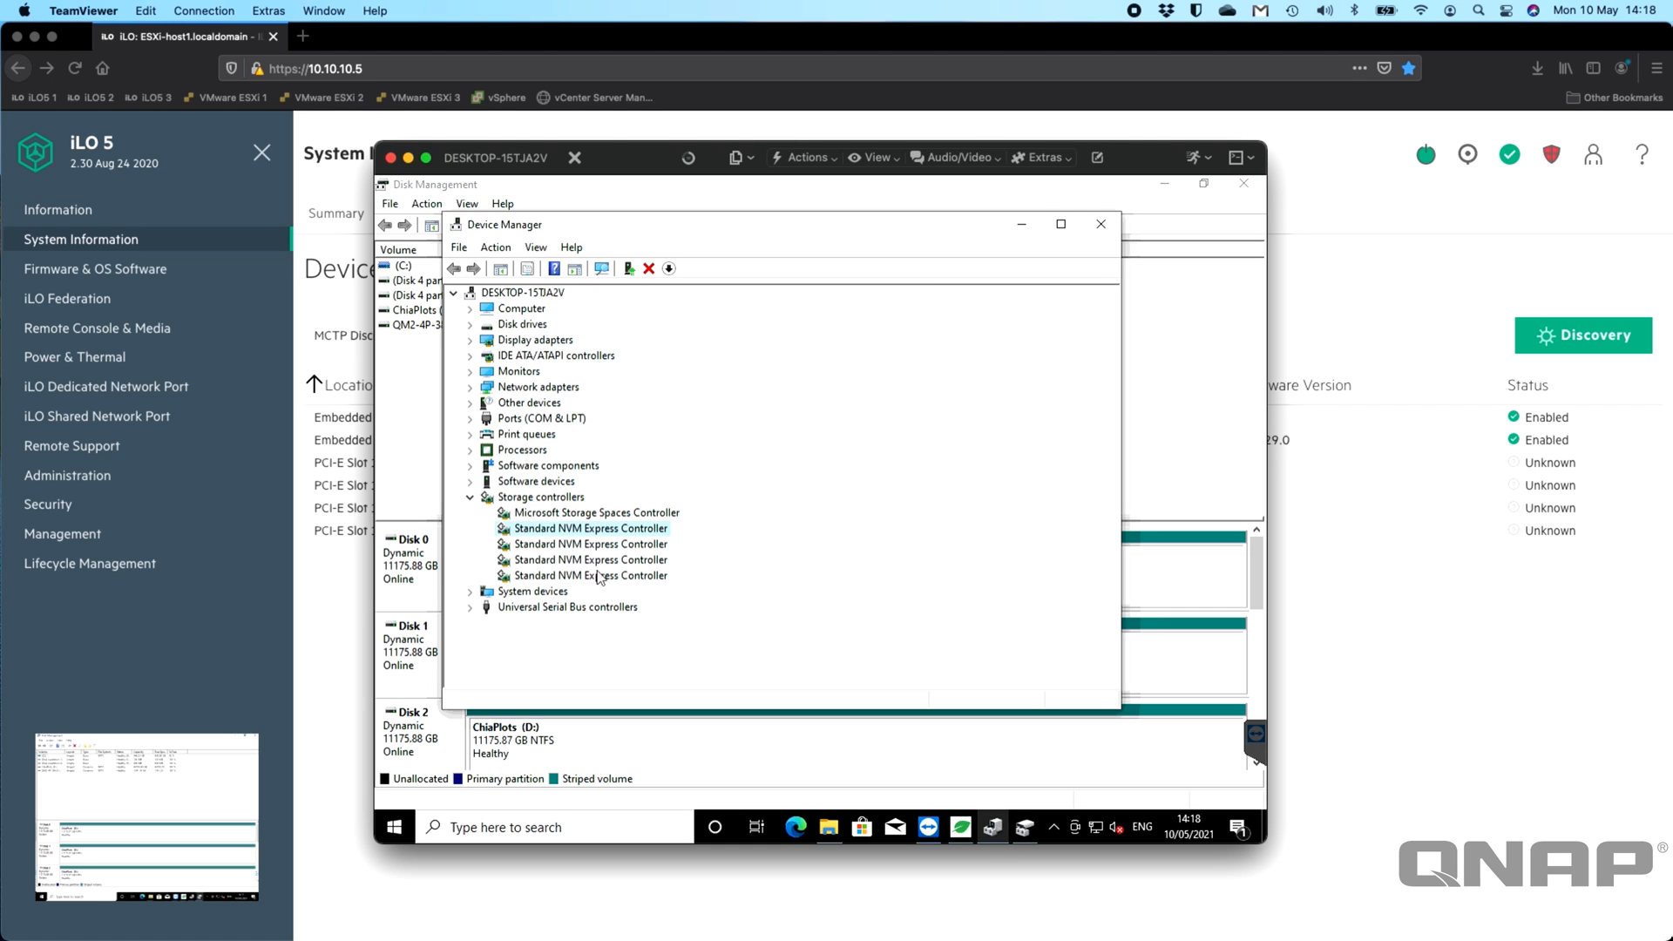
pyautogui.click(1100, 224)
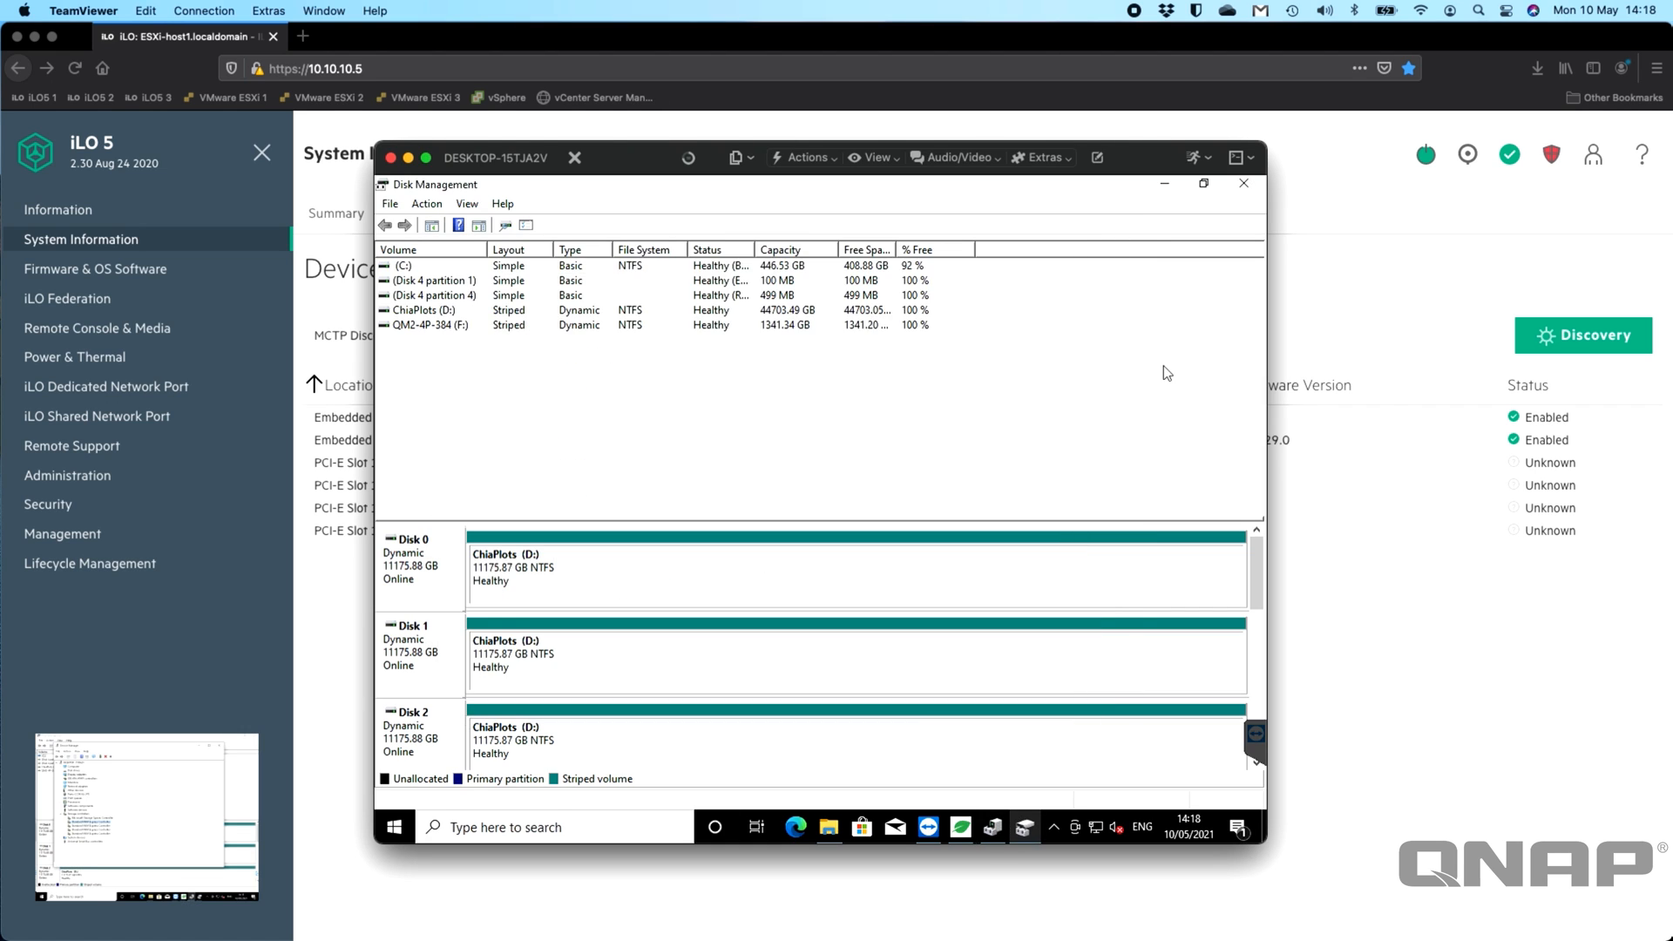
pyautogui.moveTo(446, 379)
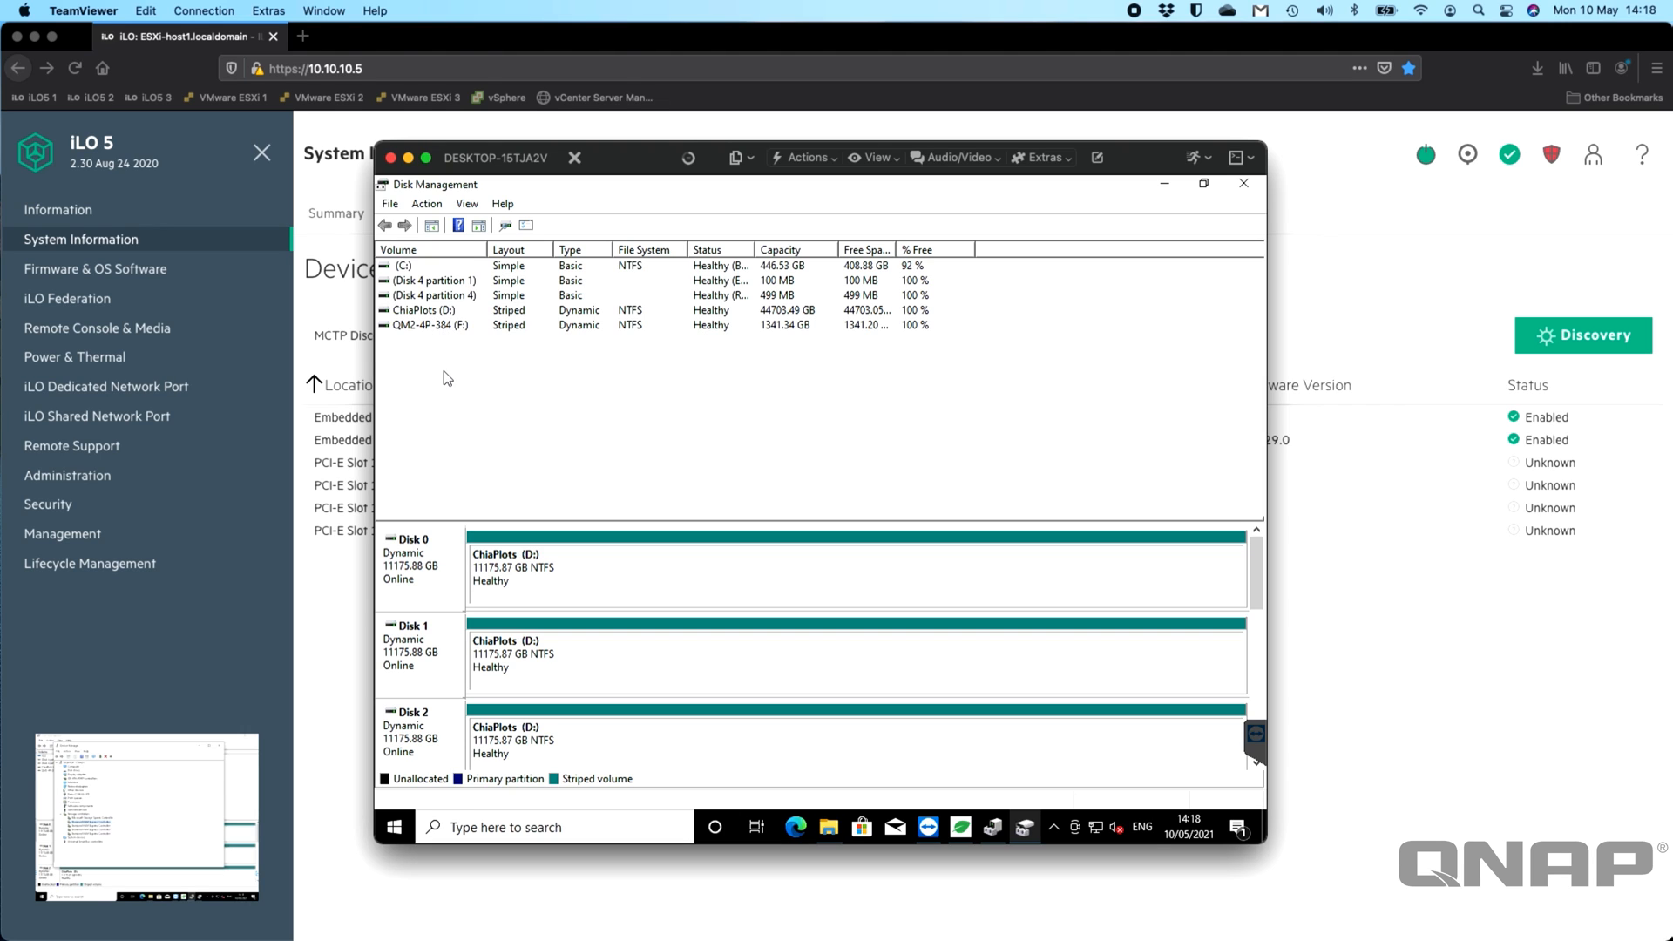
pyautogui.moveTo(420, 317)
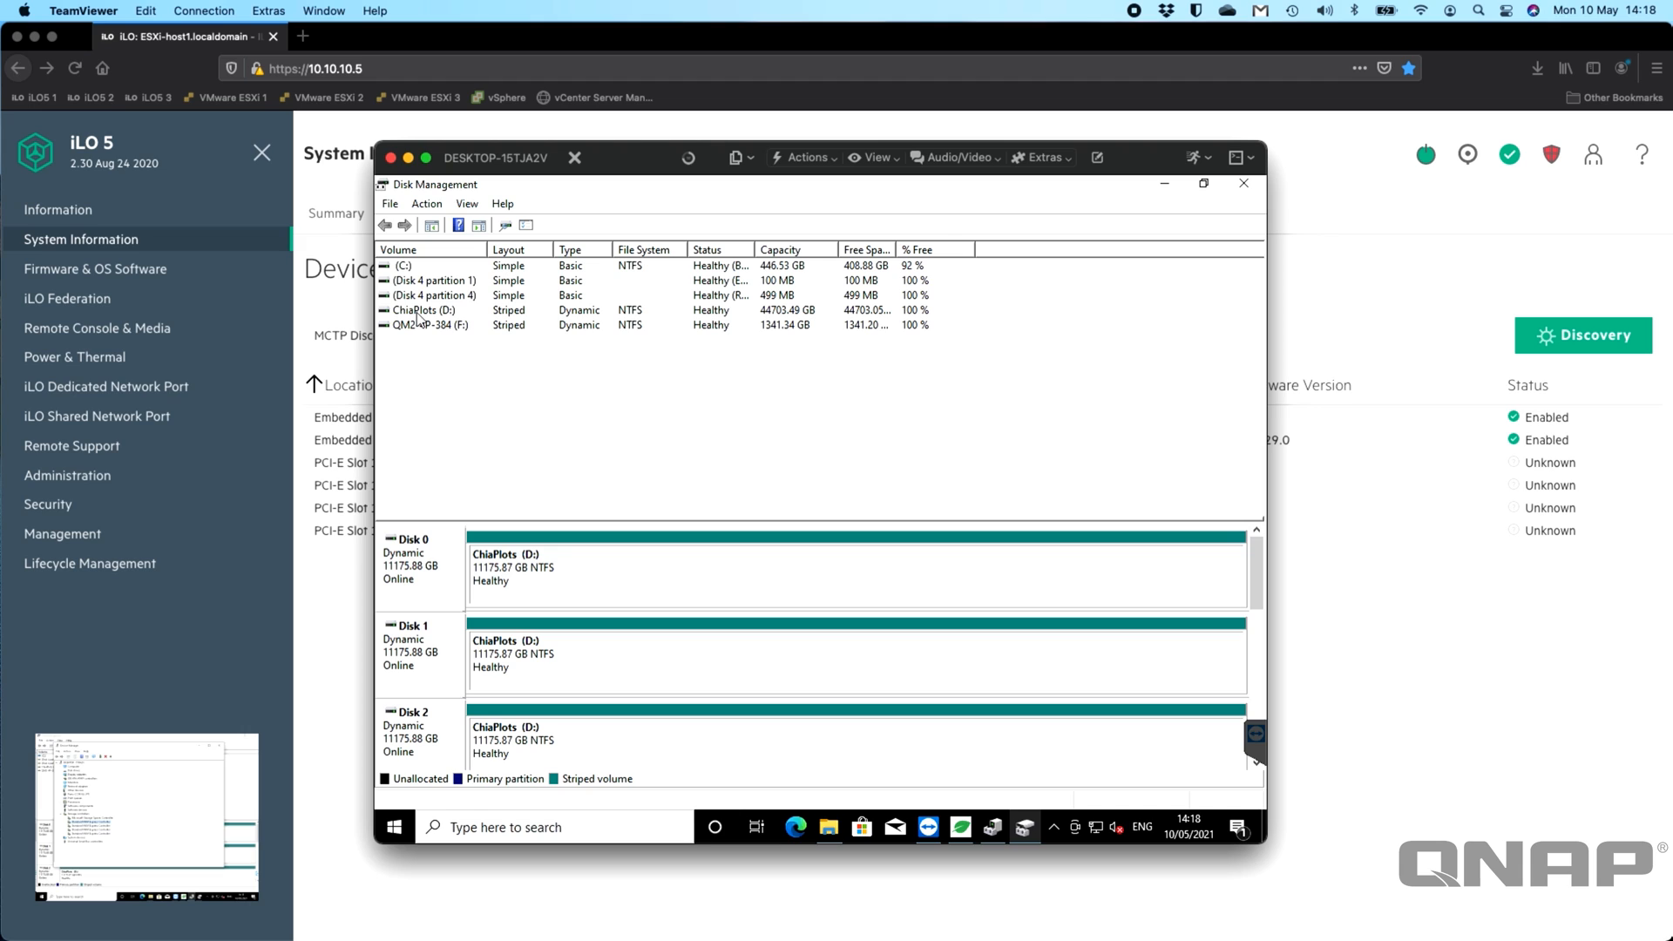
pyautogui.moveTo(476, 321)
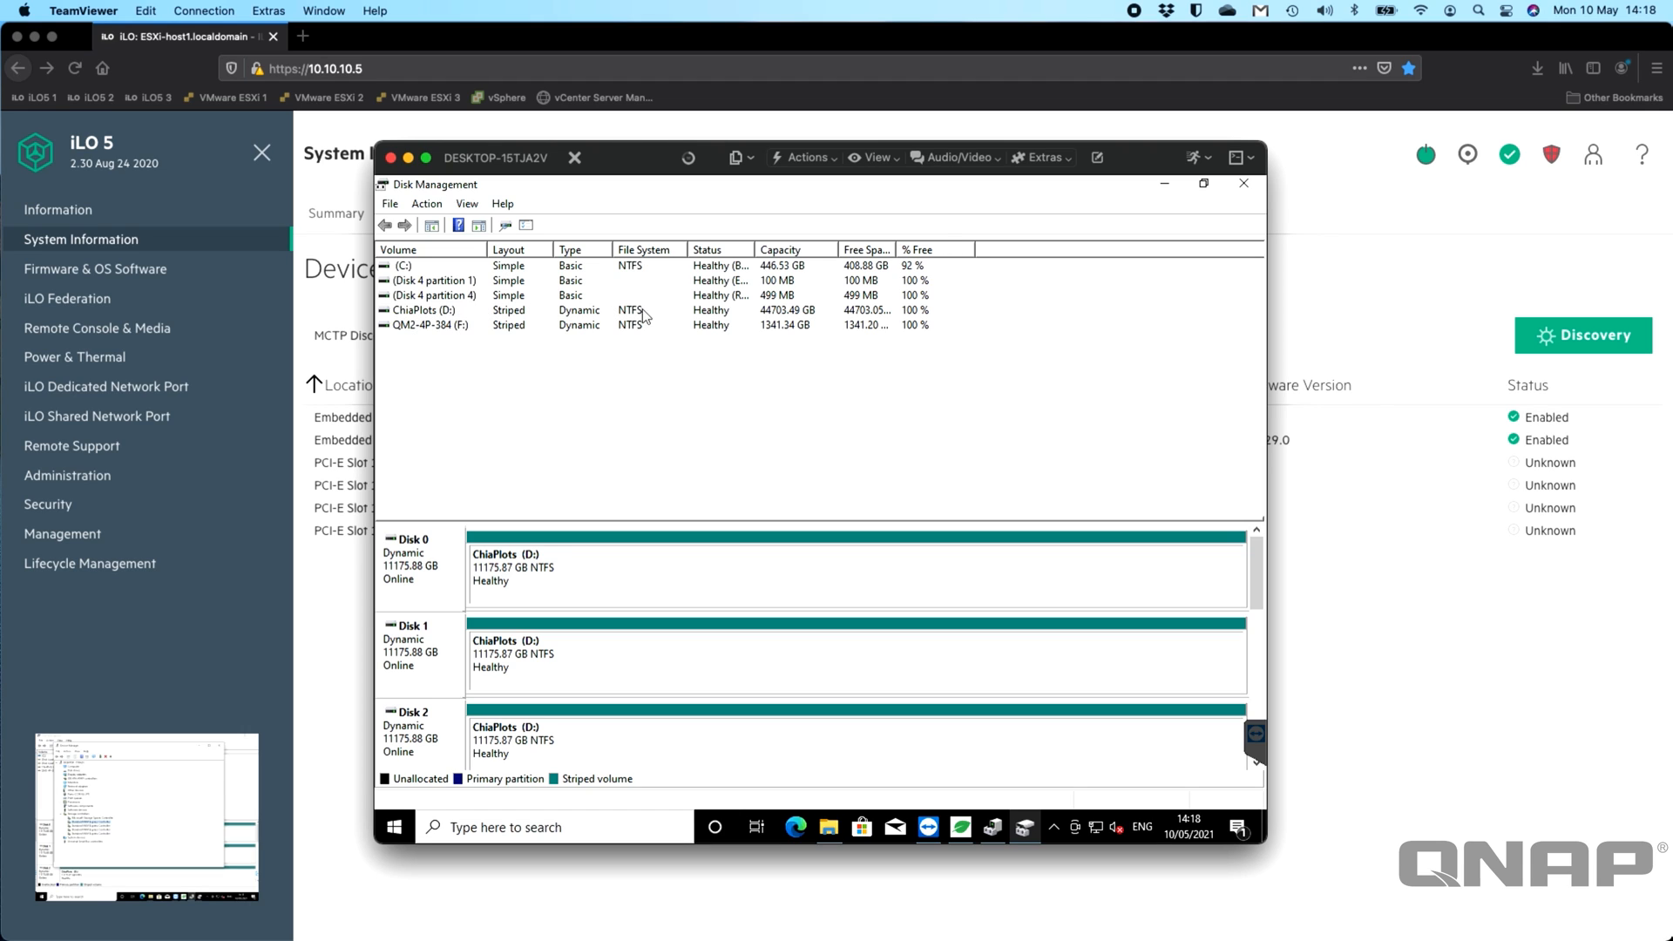
pyautogui.moveTo(656, 328)
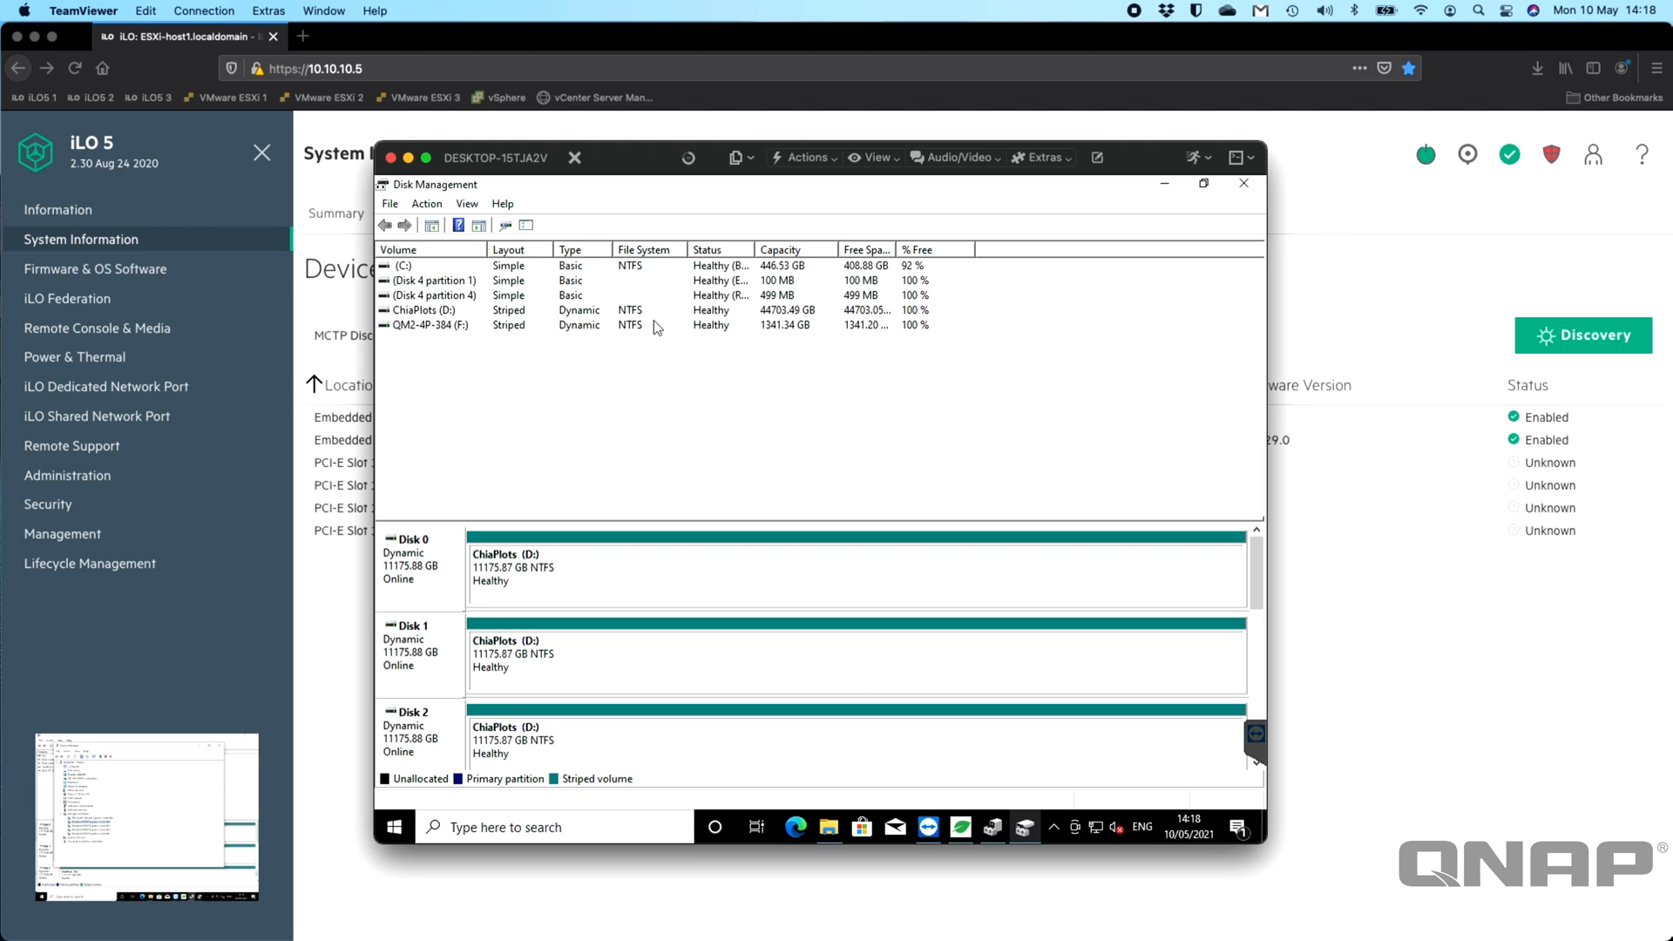
pyautogui.moveTo(609, 321)
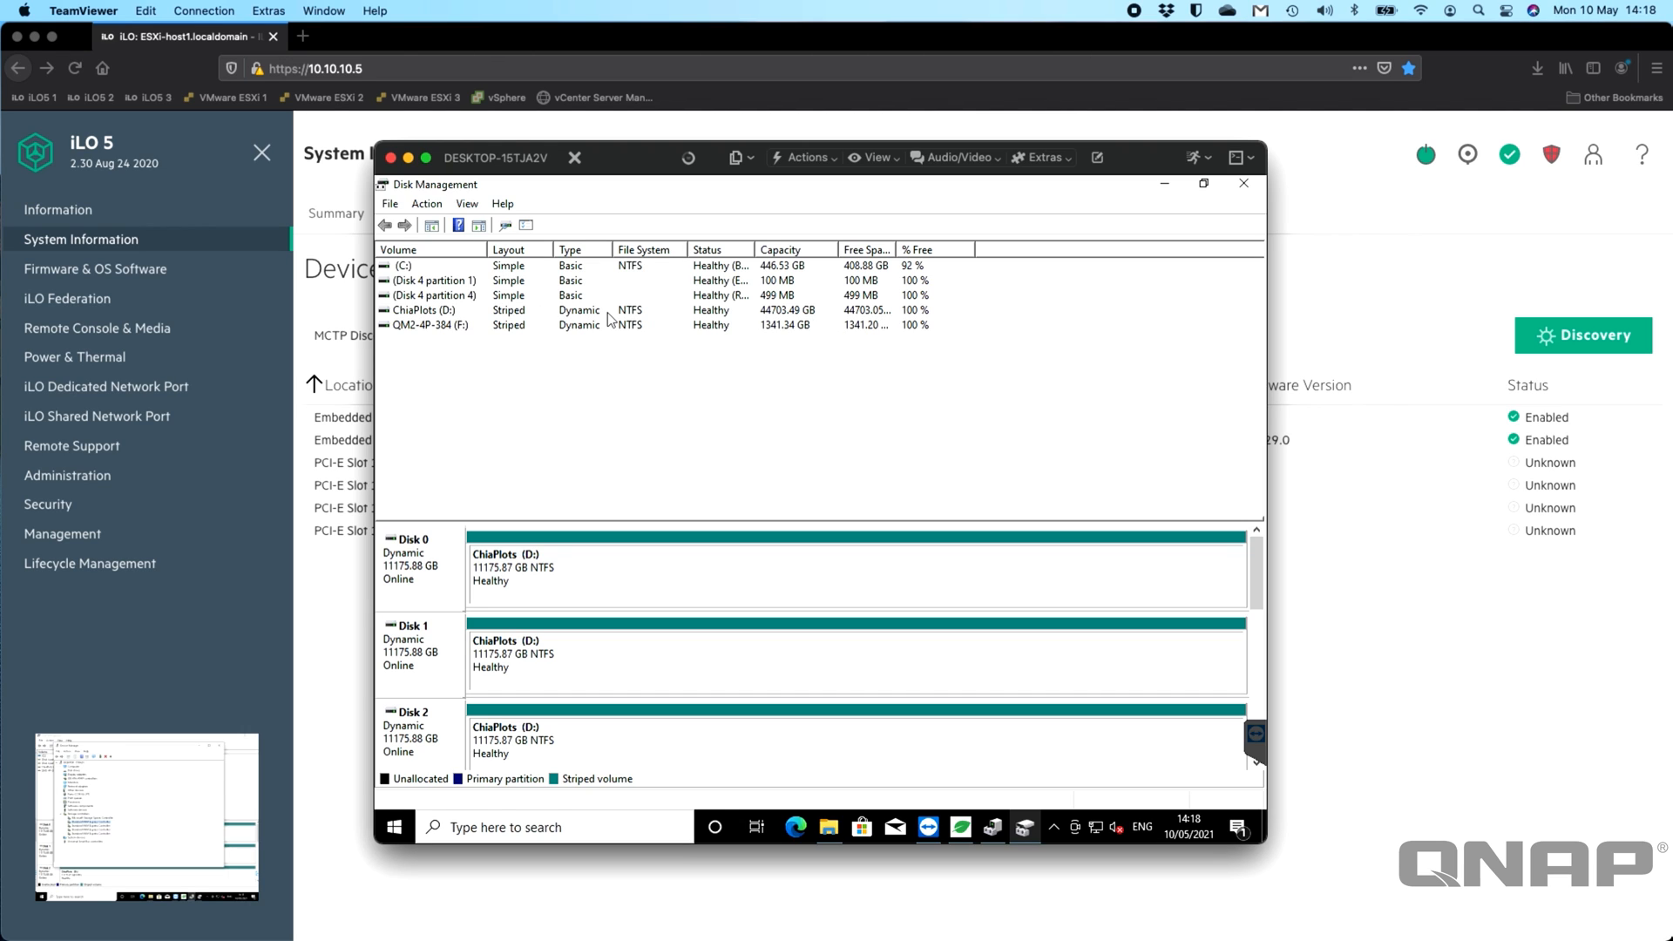
pyautogui.moveTo(432, 331)
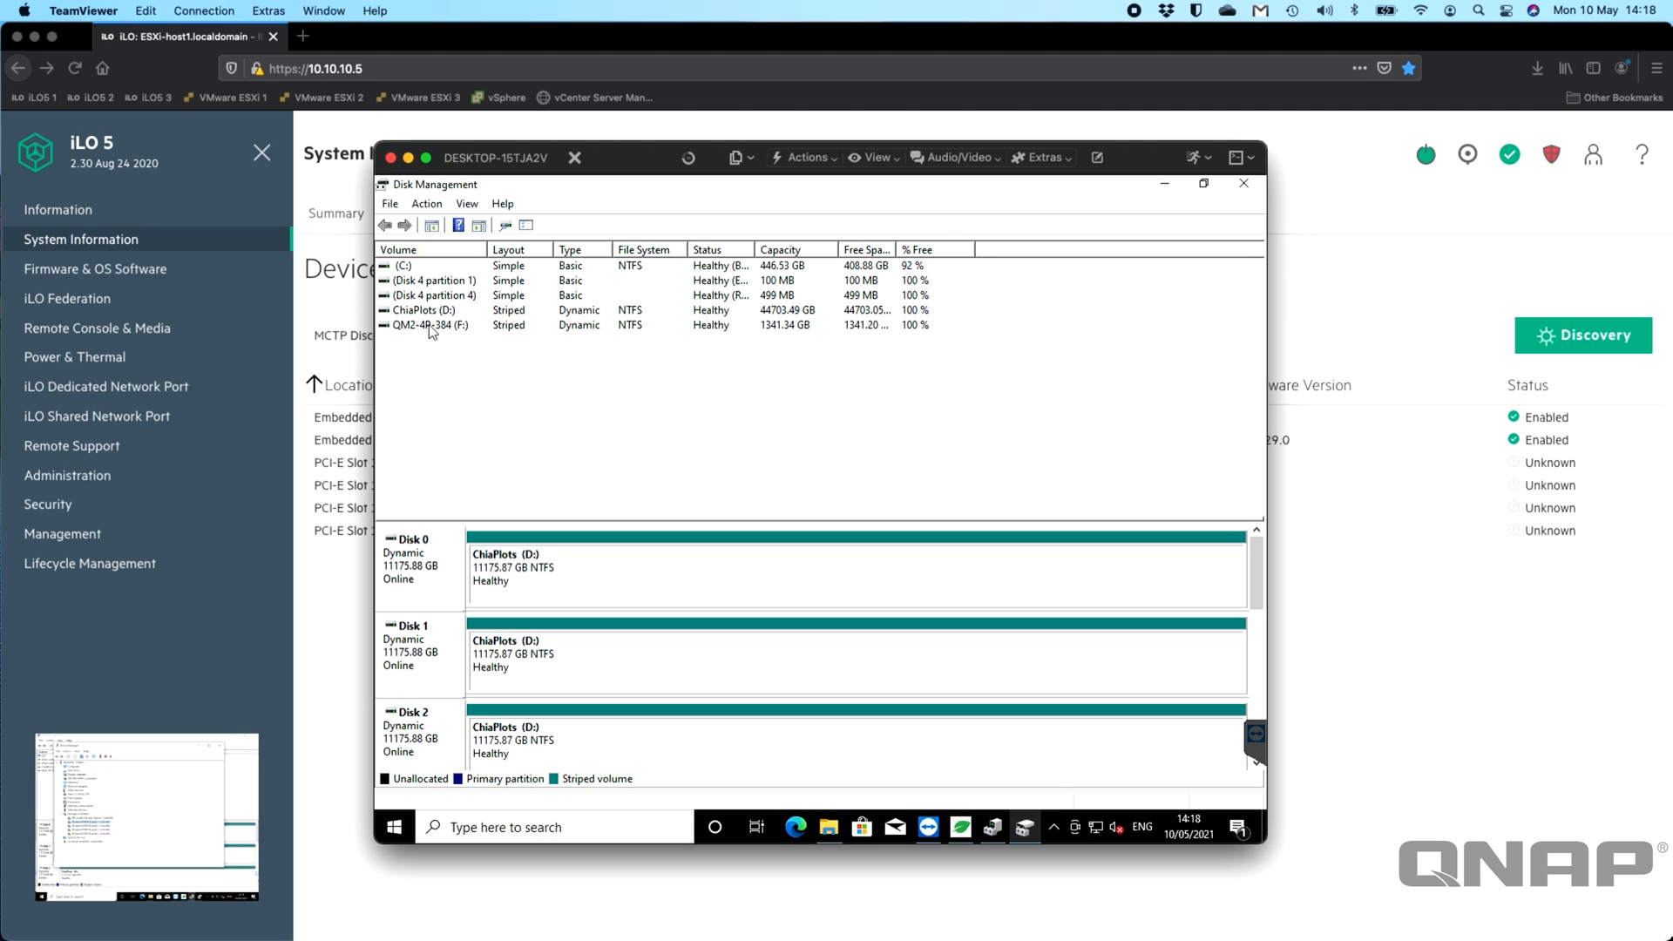
pyautogui.moveTo(715, 335)
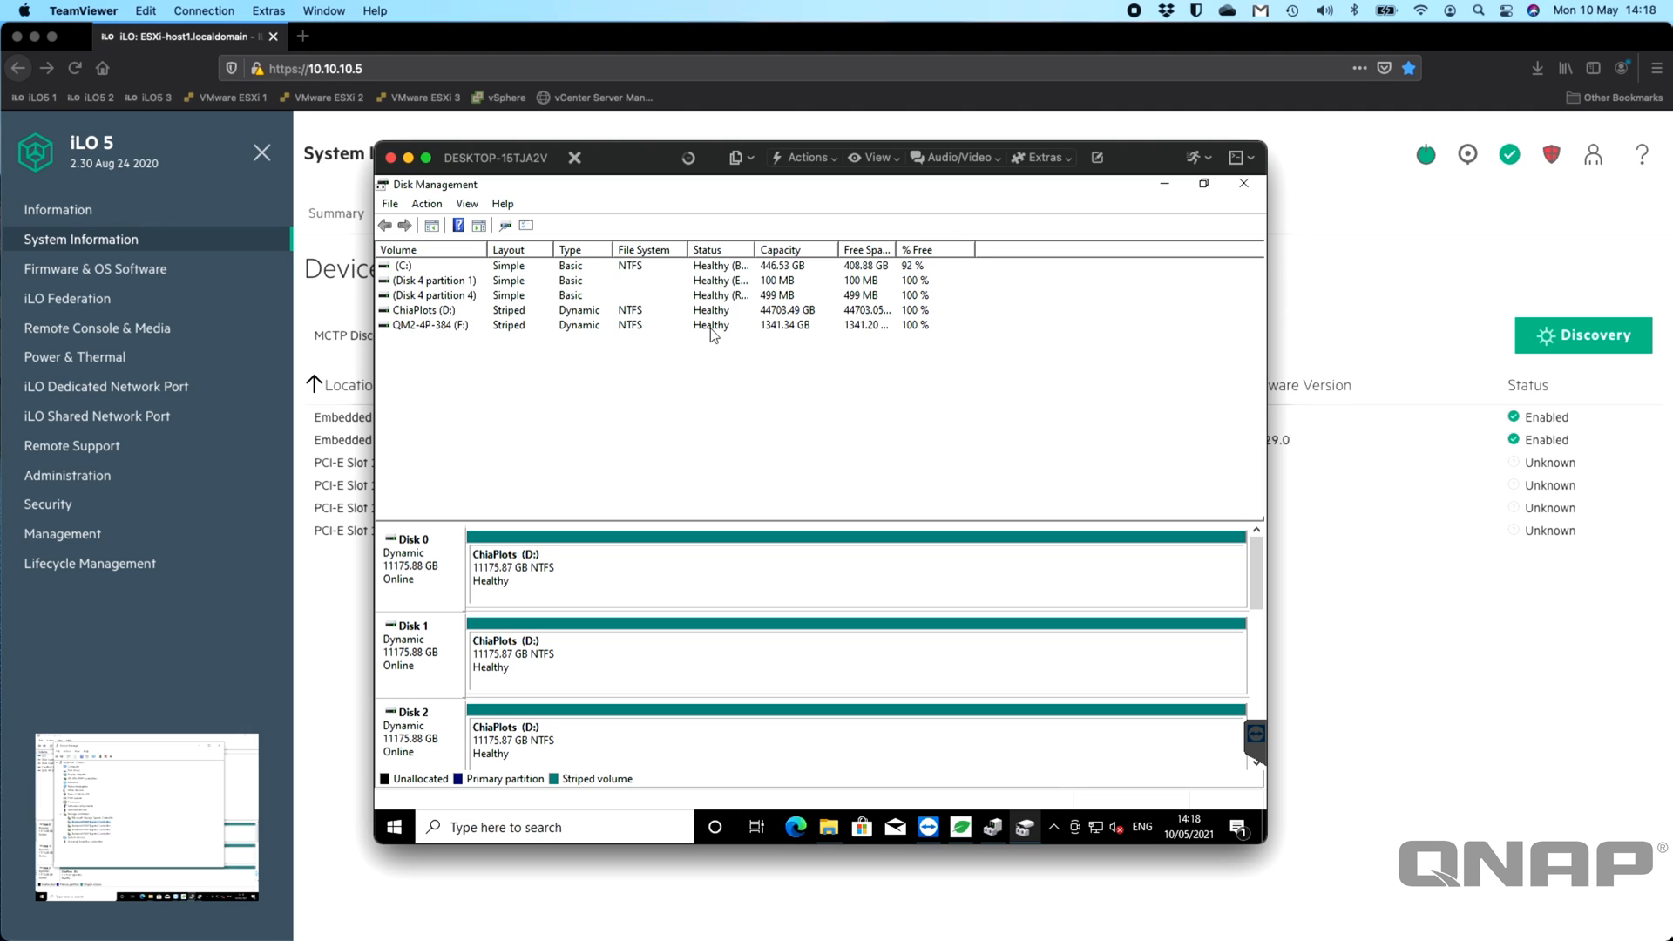
pyautogui.moveTo(539, 279)
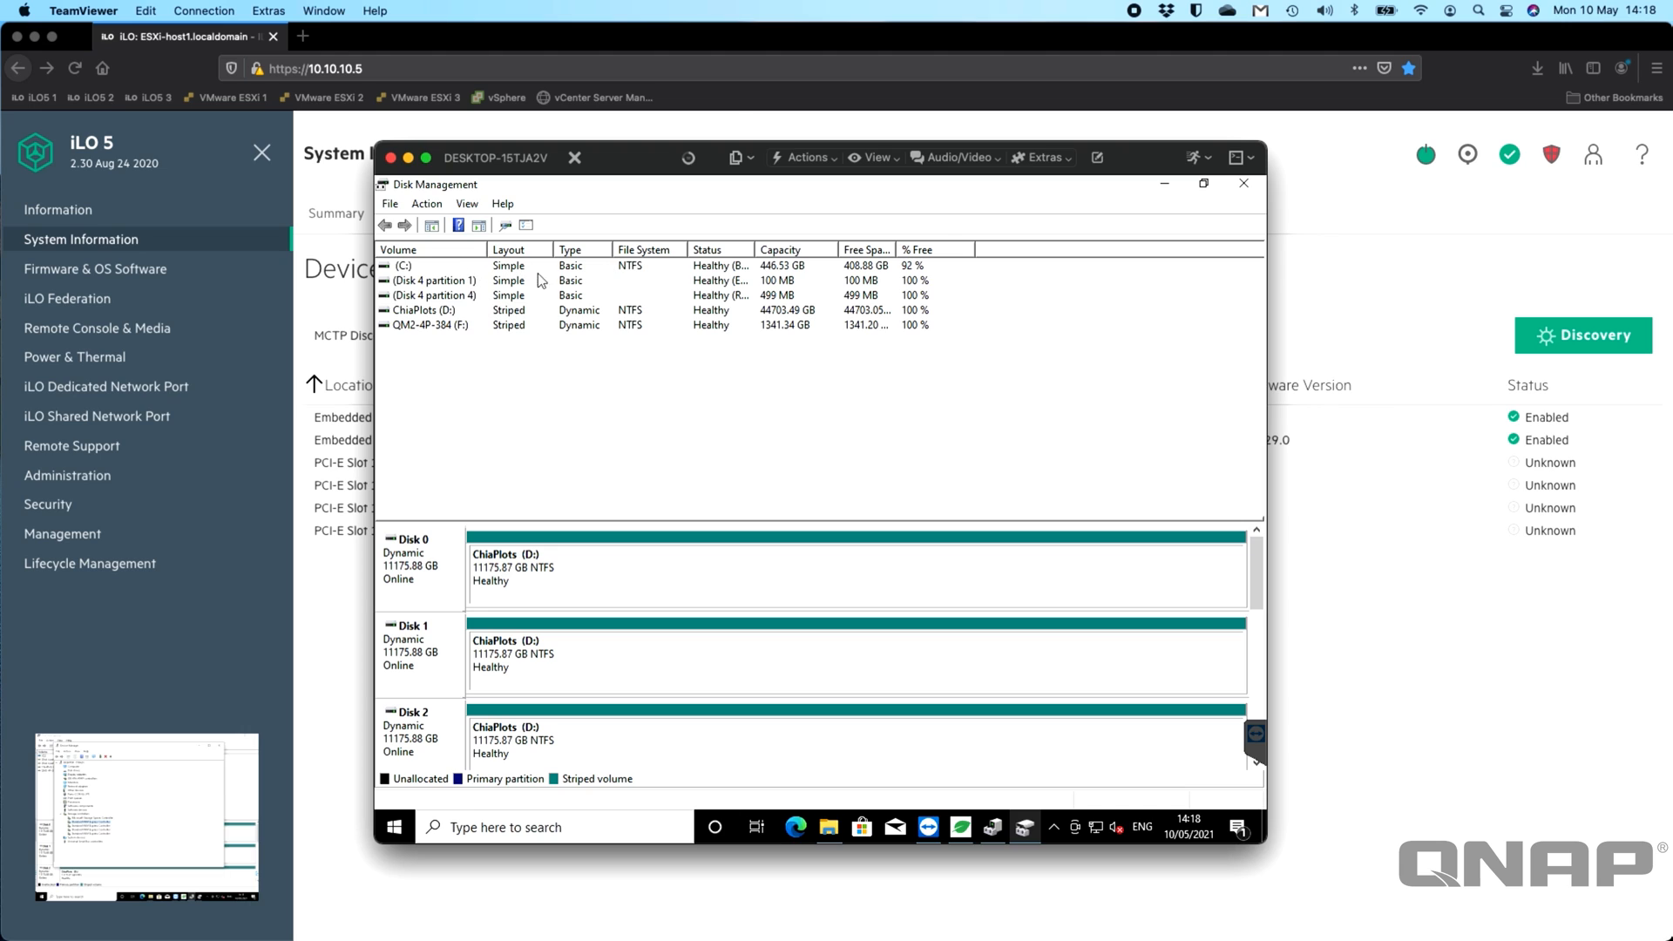
pyautogui.moveTo(617, 279)
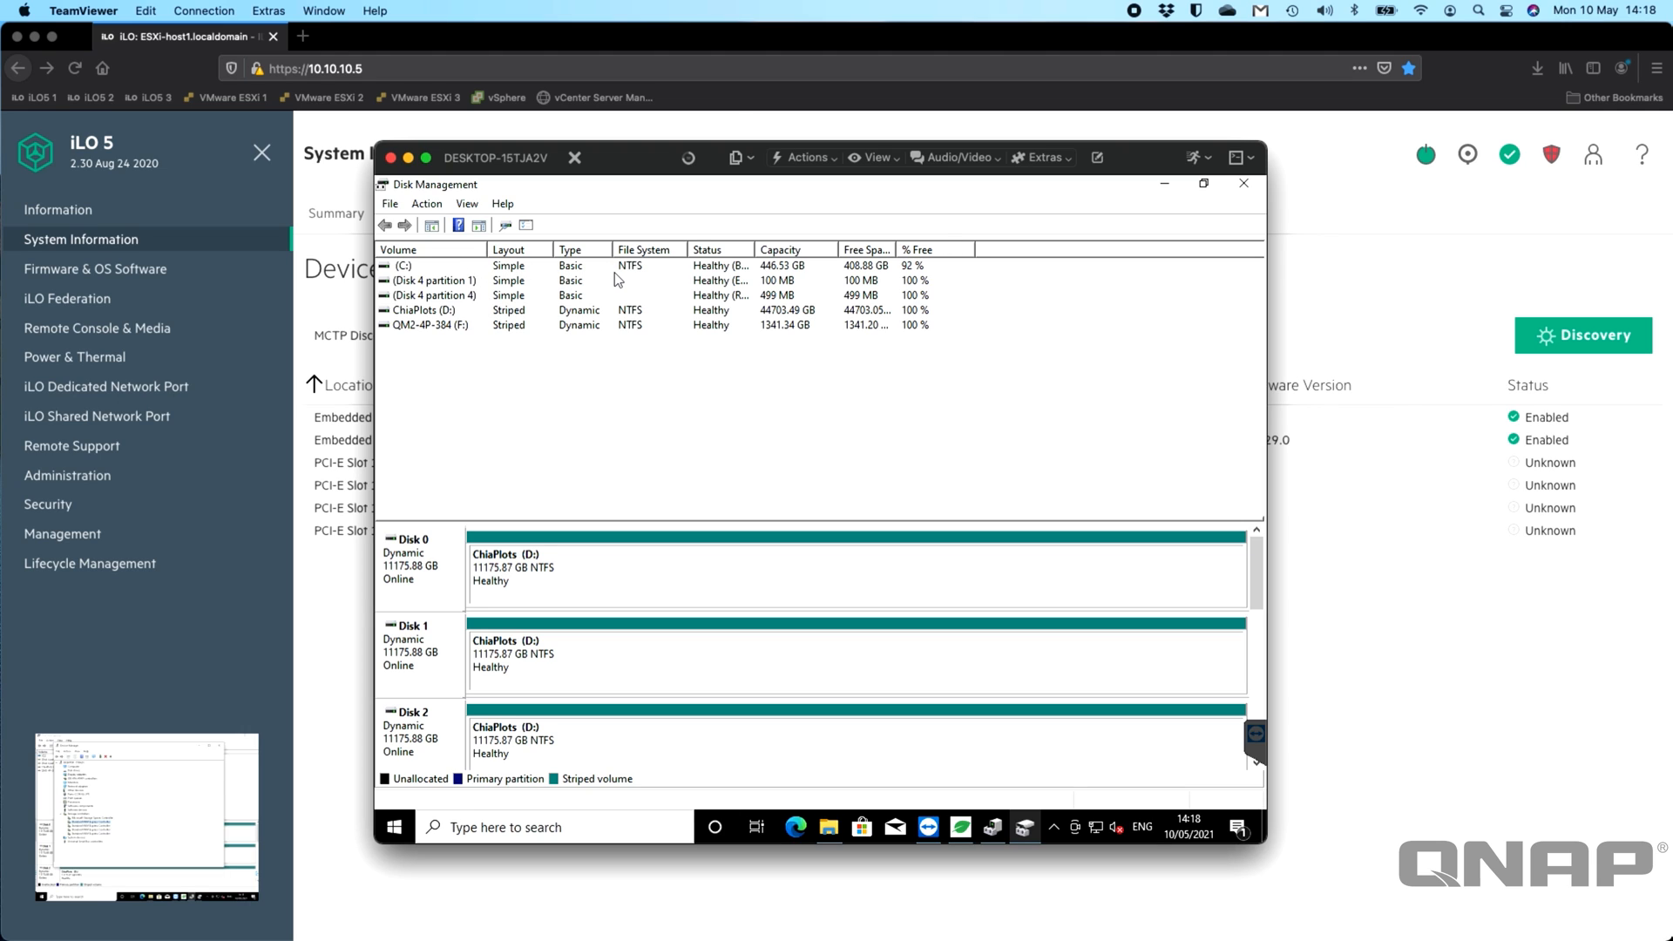
pyautogui.moveTo(767, 340)
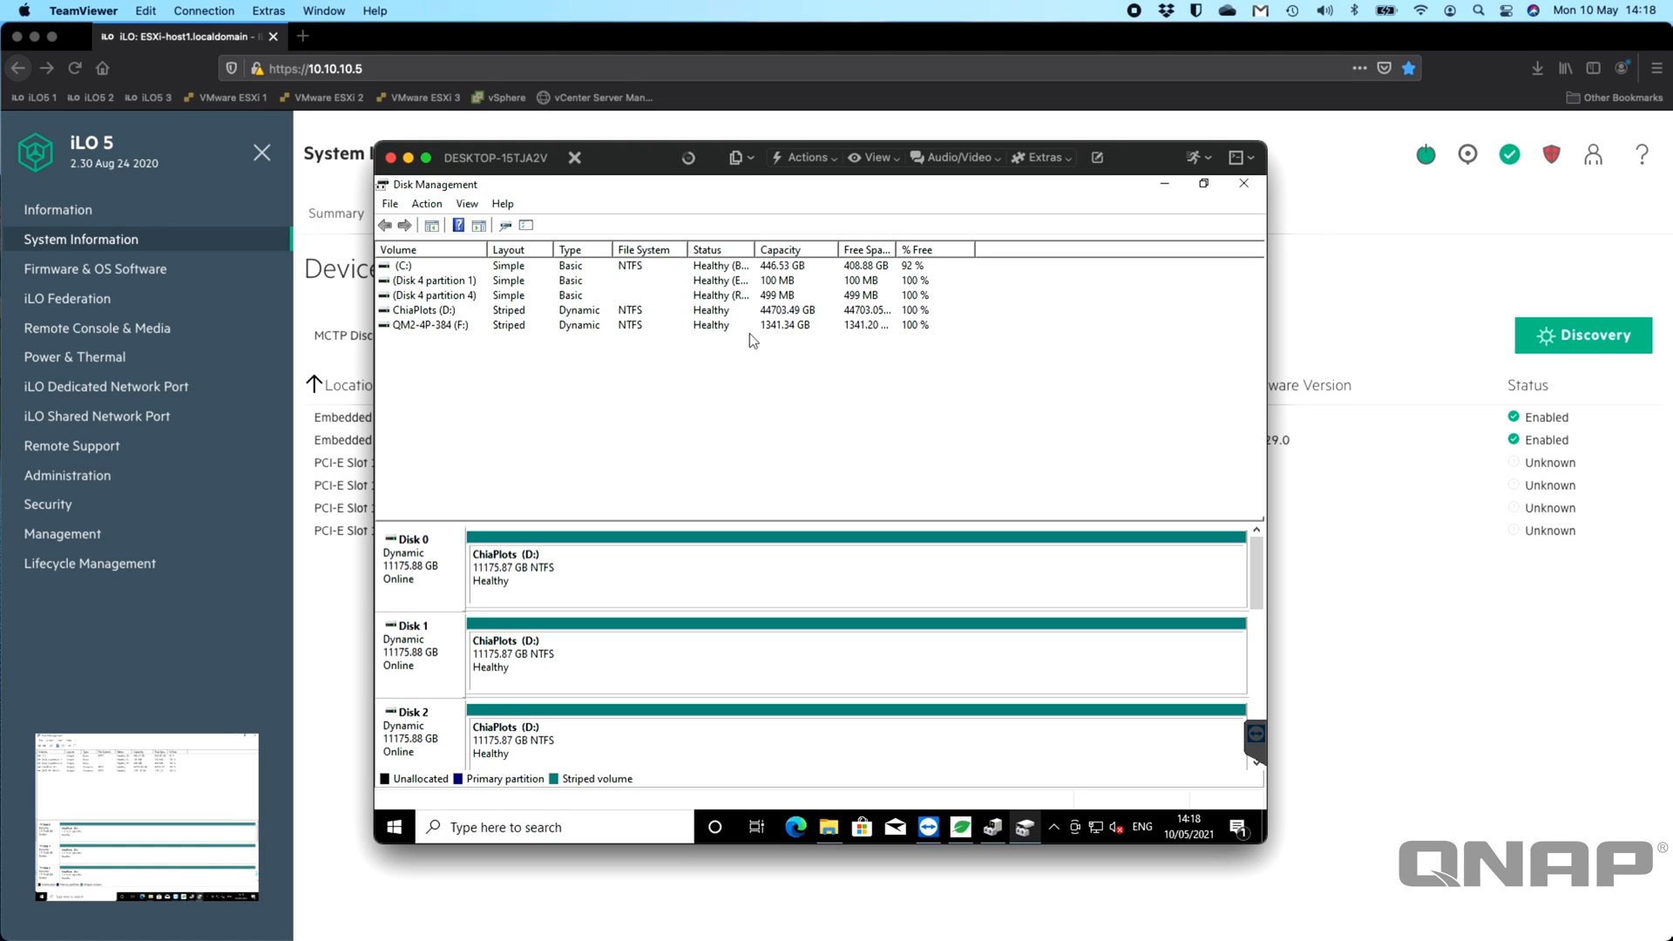
pyautogui.moveTo(808, 336)
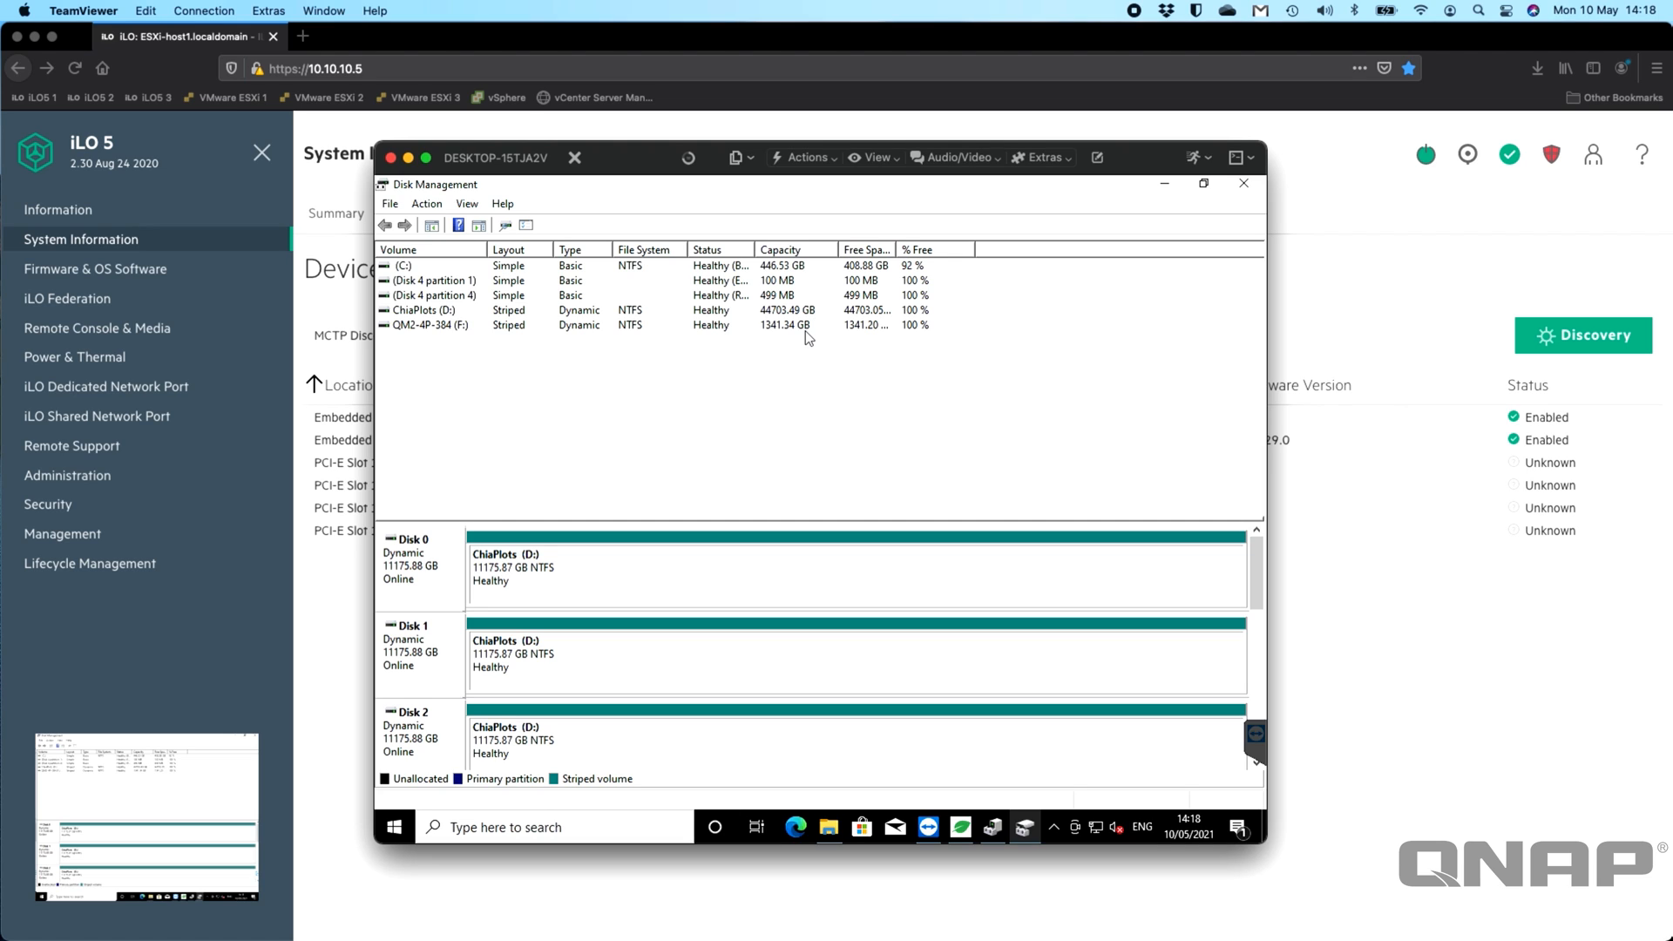
pyautogui.moveTo(629, 420)
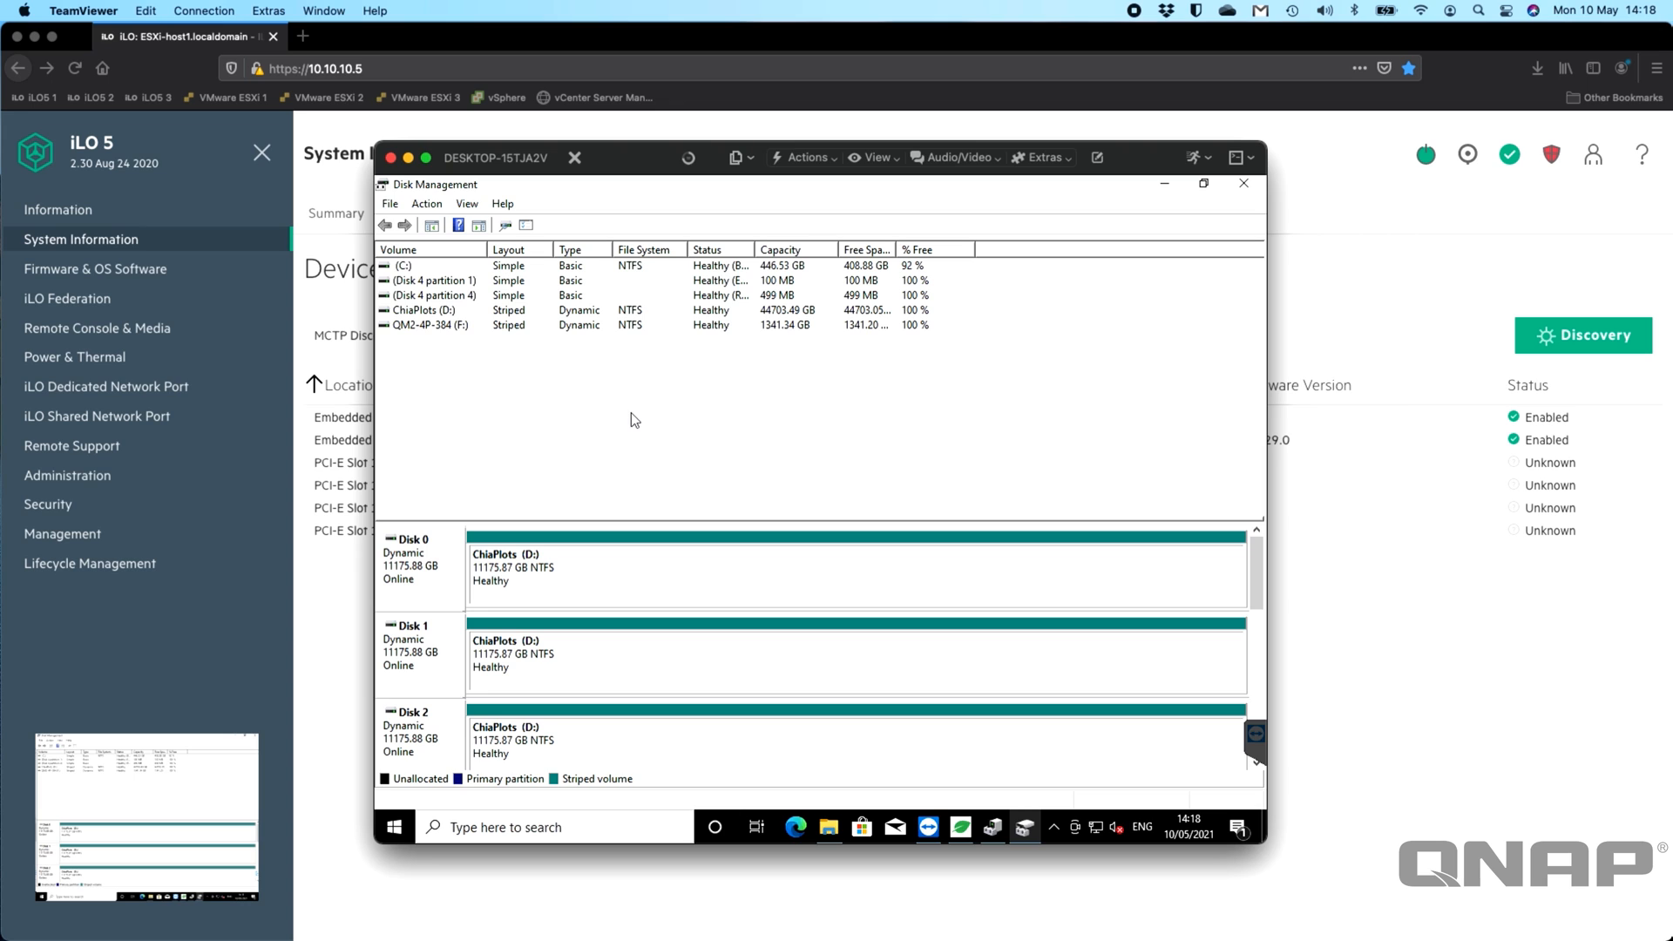
pyautogui.moveTo(892, 743)
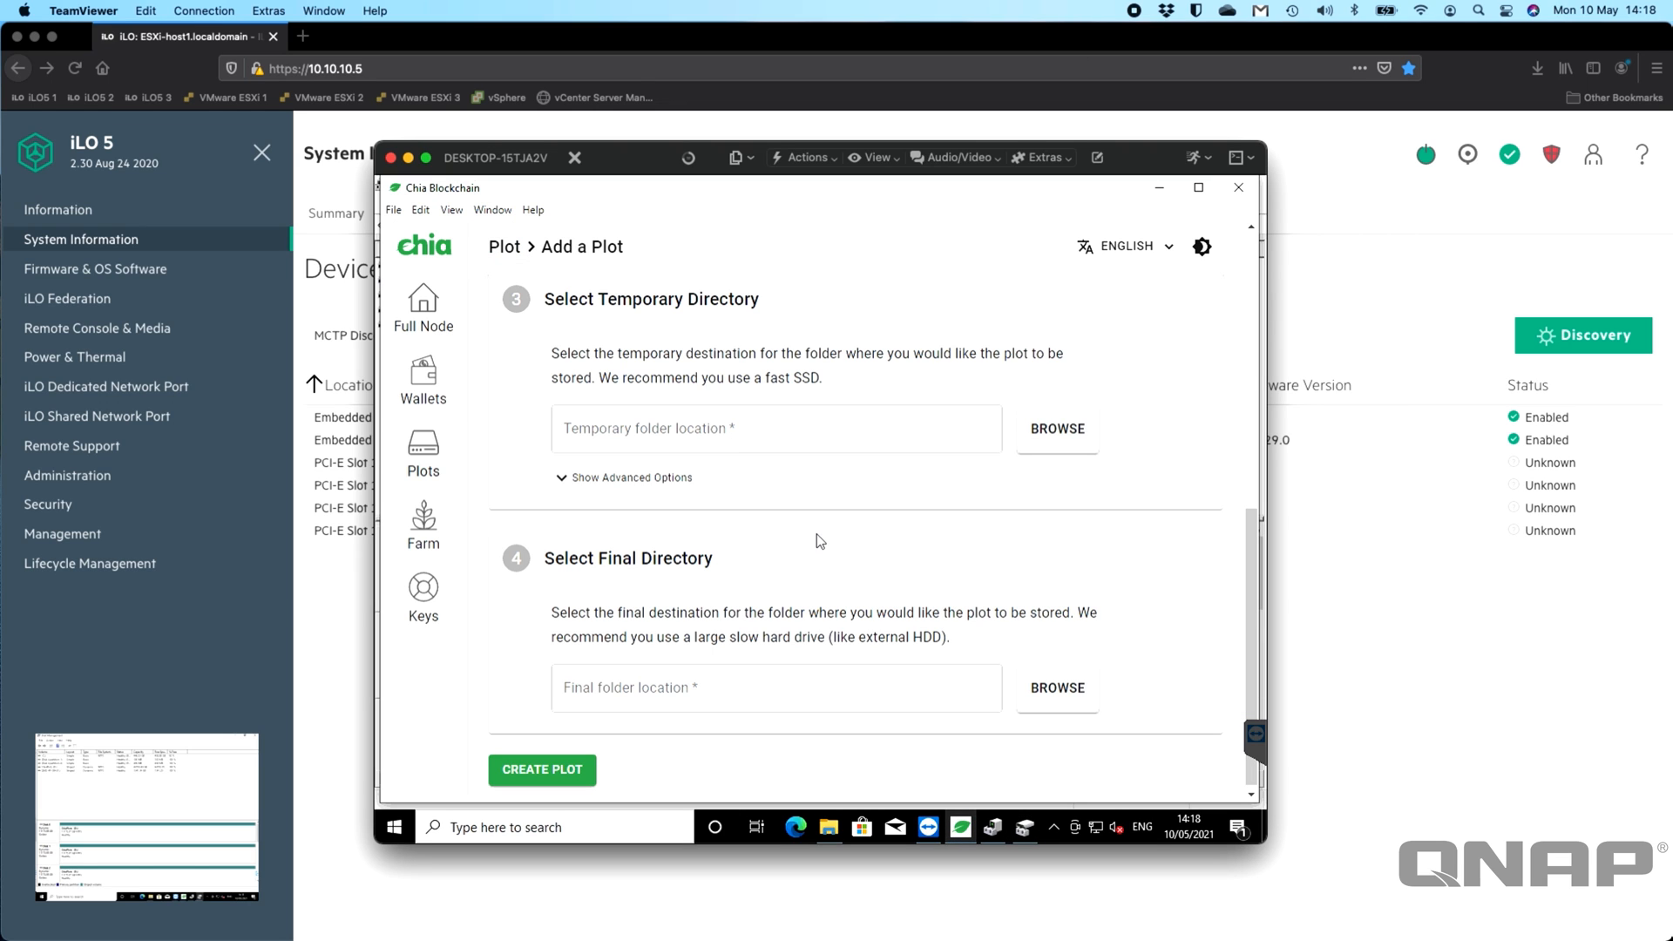
# Sign in with the existing private key, fingerprint 804206469.
pyautogui.click(422, 310)
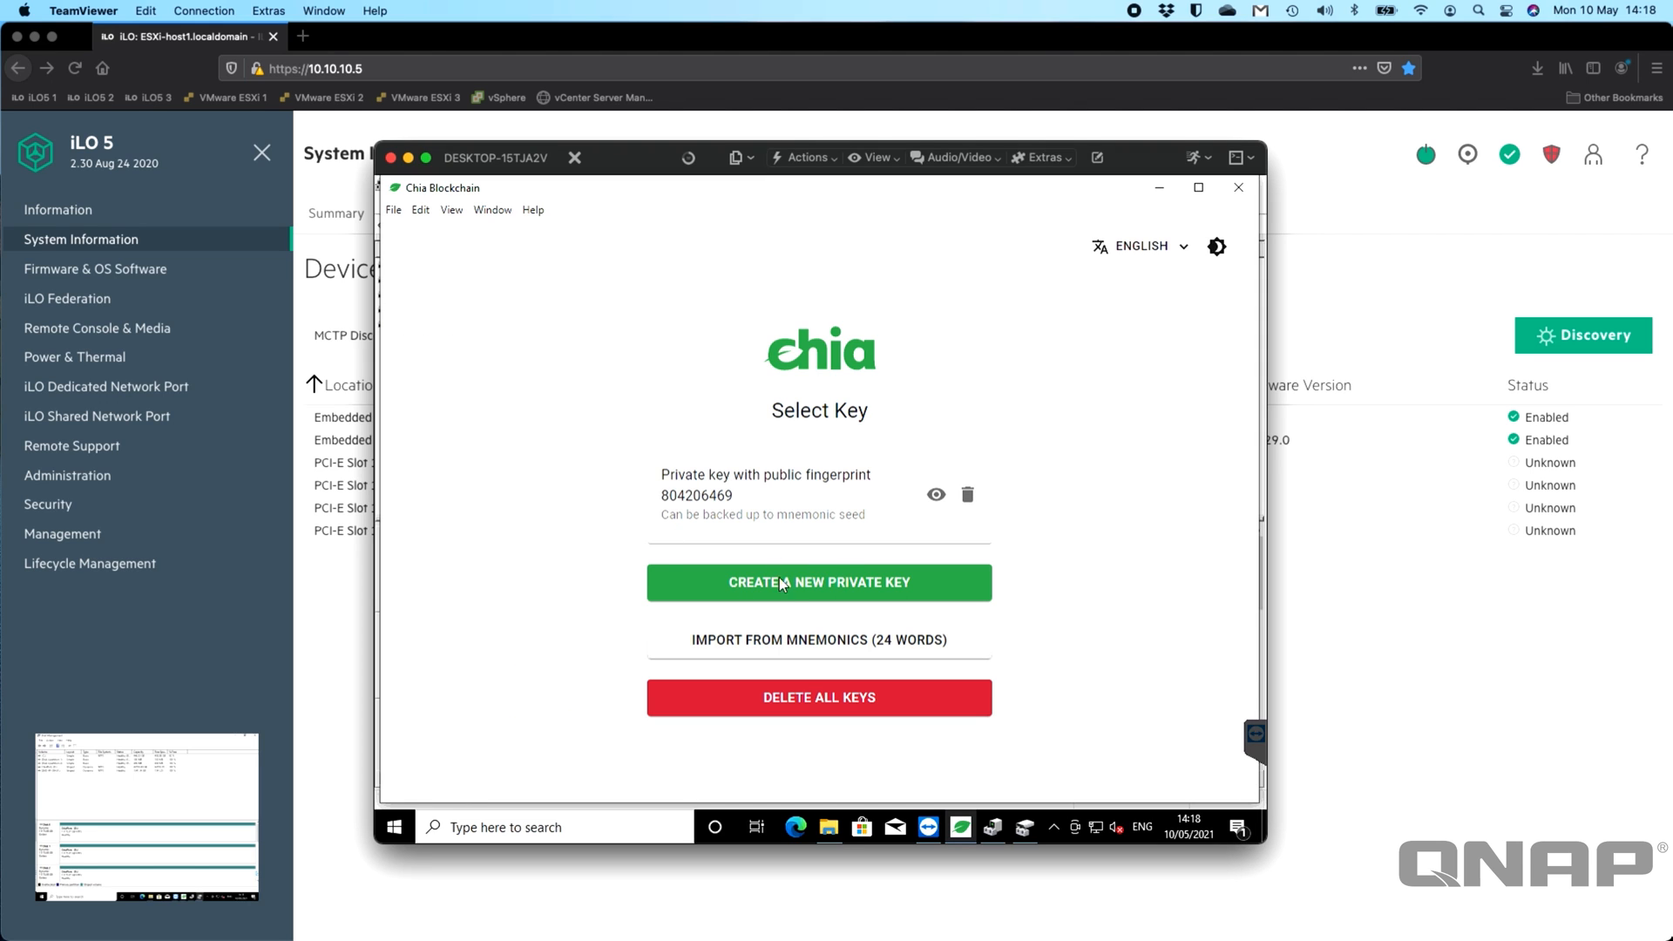
pyautogui.moveTo(725, 509)
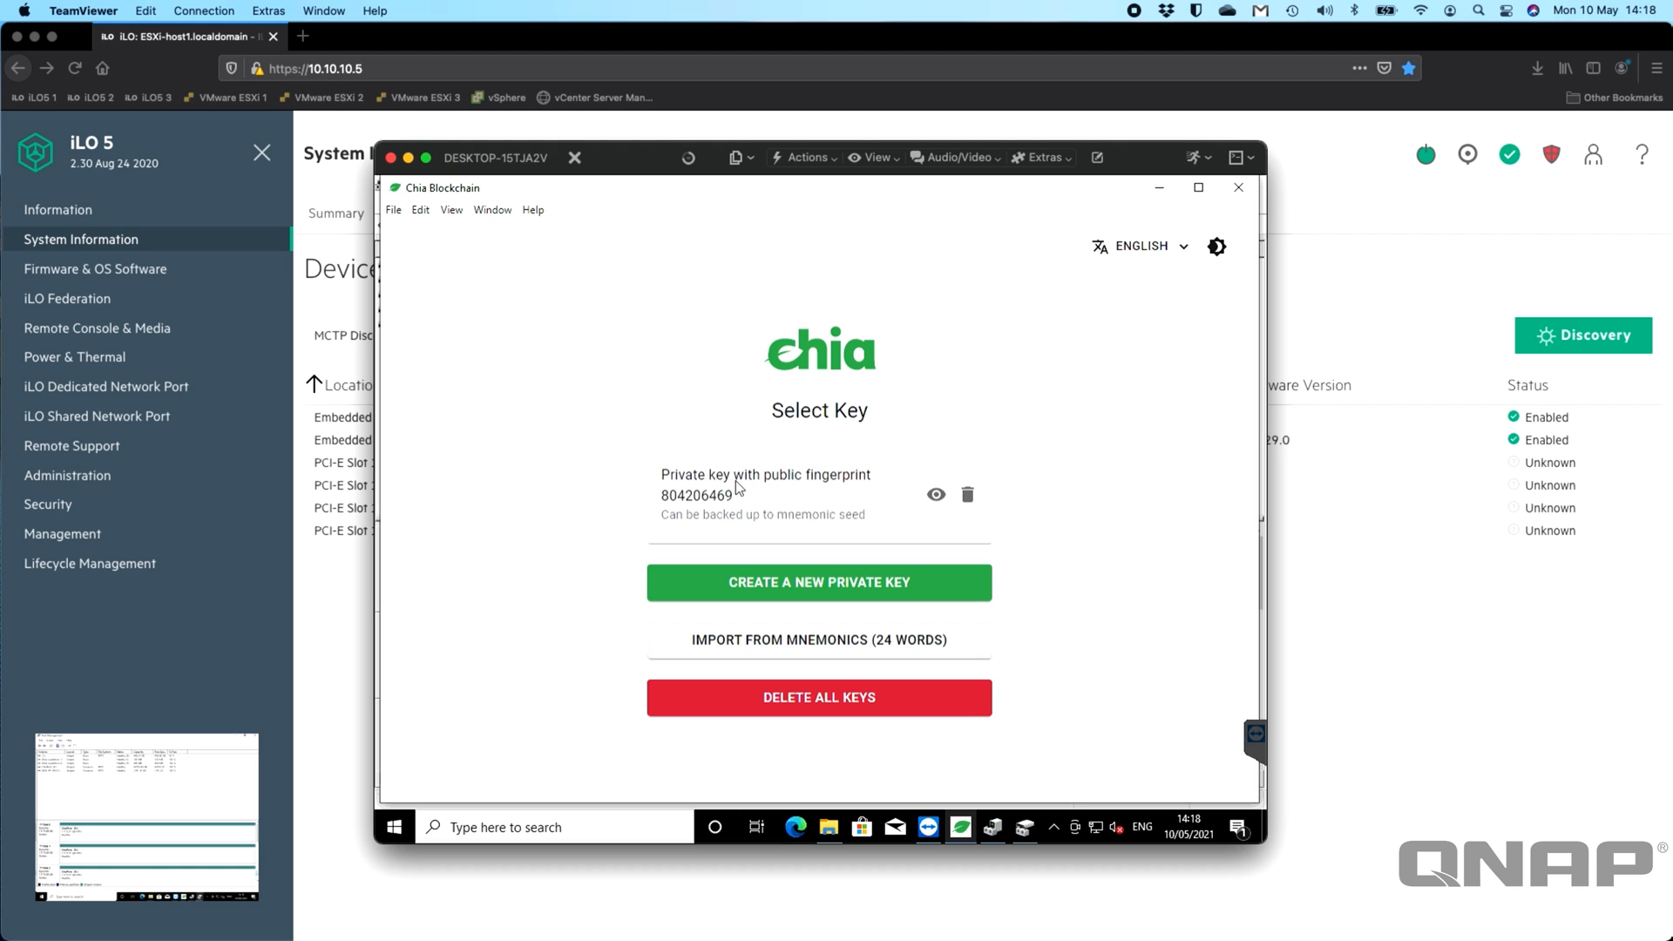
pyautogui.moveTo(678, 527)
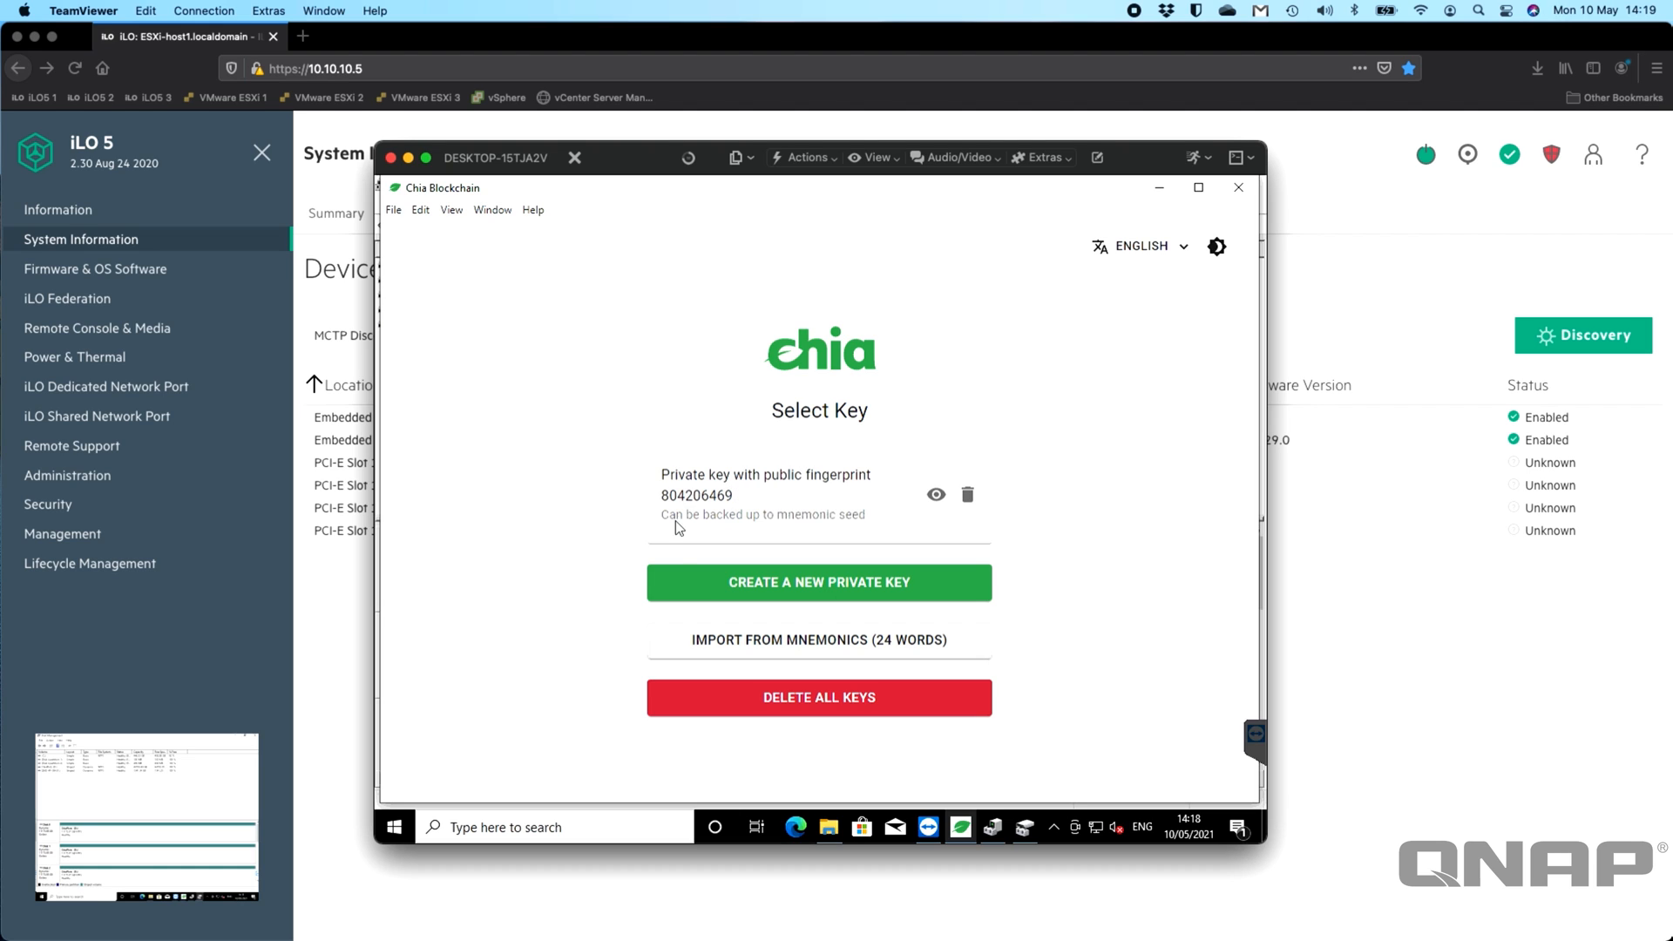
pyautogui.moveTo(566, 593)
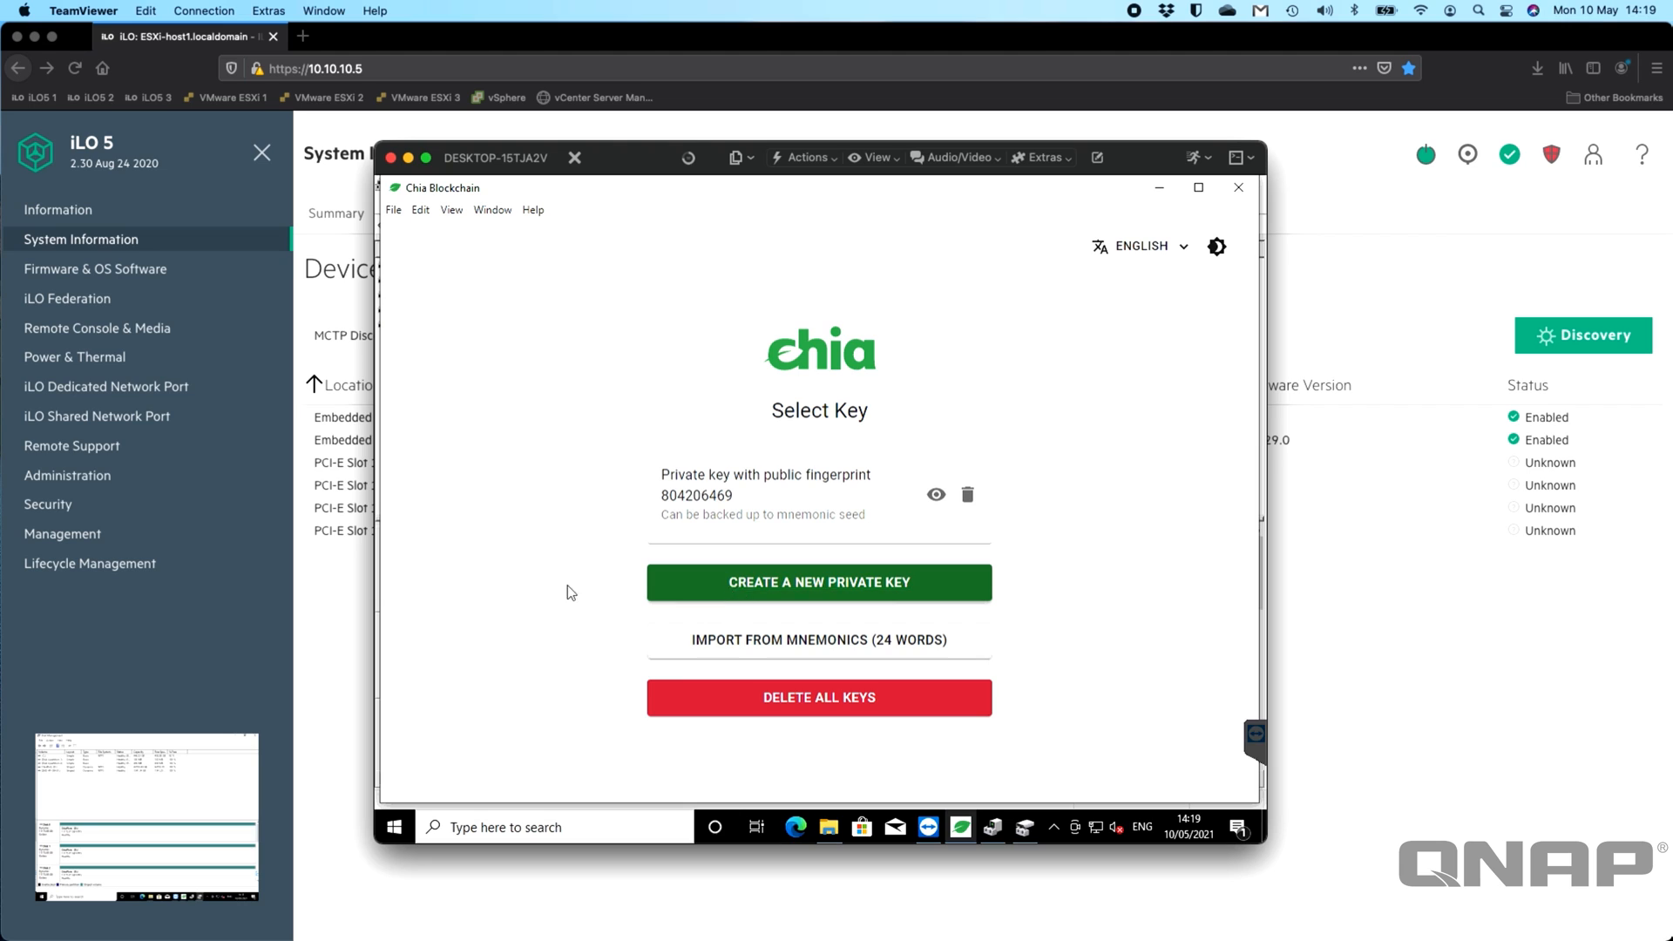
pyautogui.moveTo(477, 517)
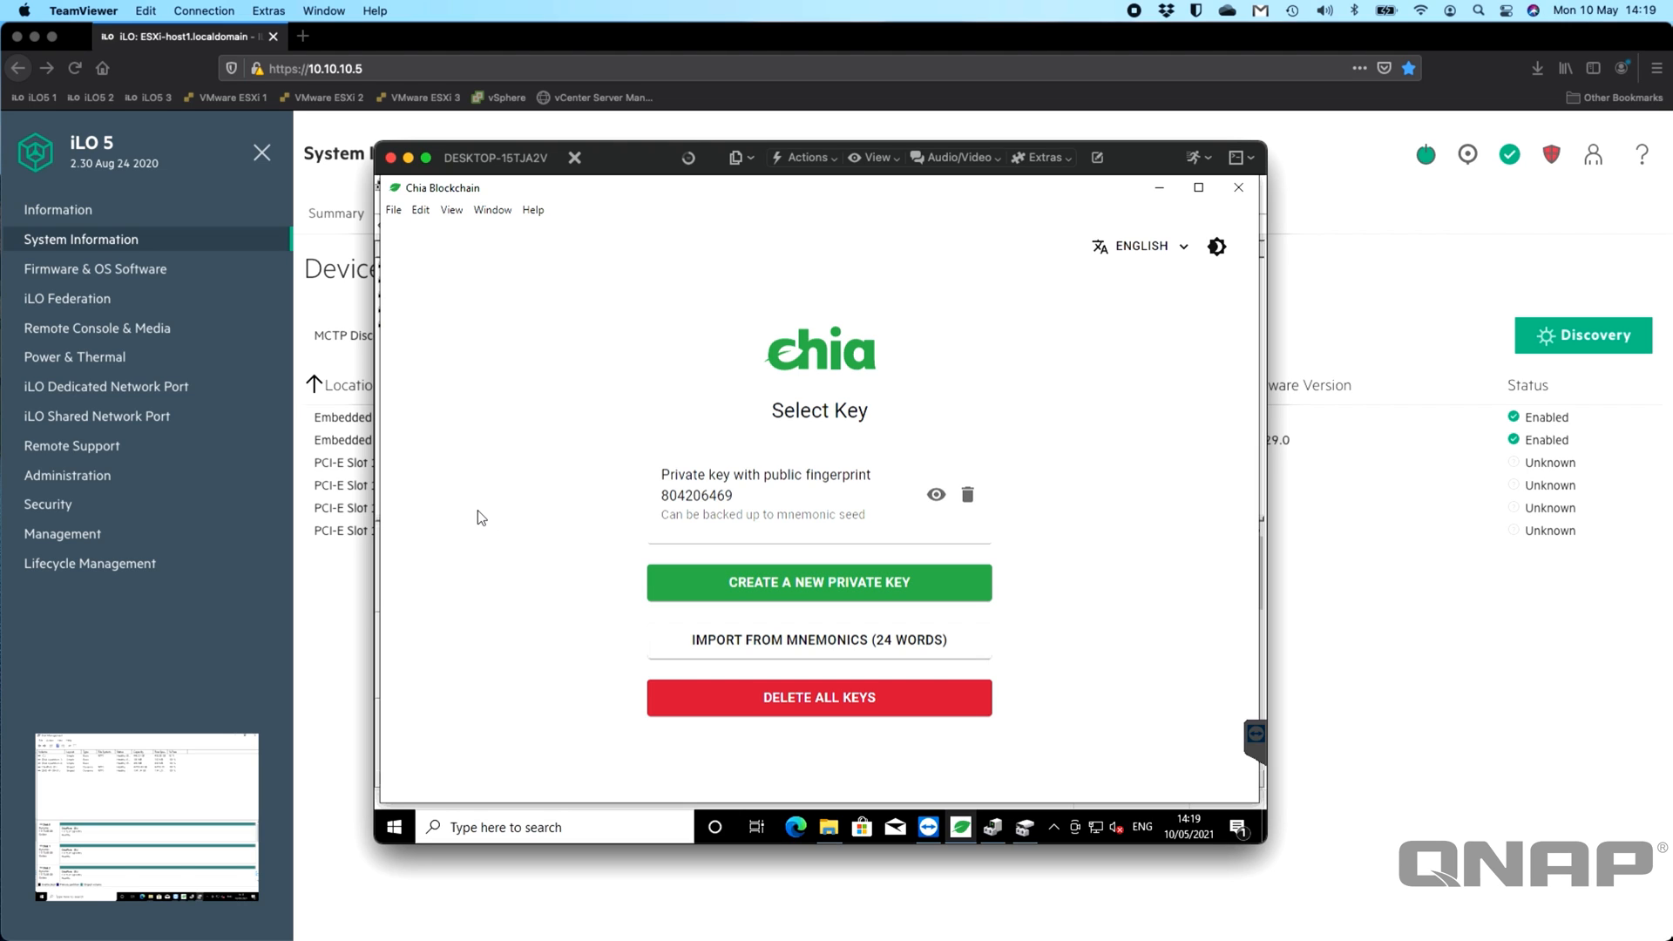
pyautogui.moveTo(504, 560)
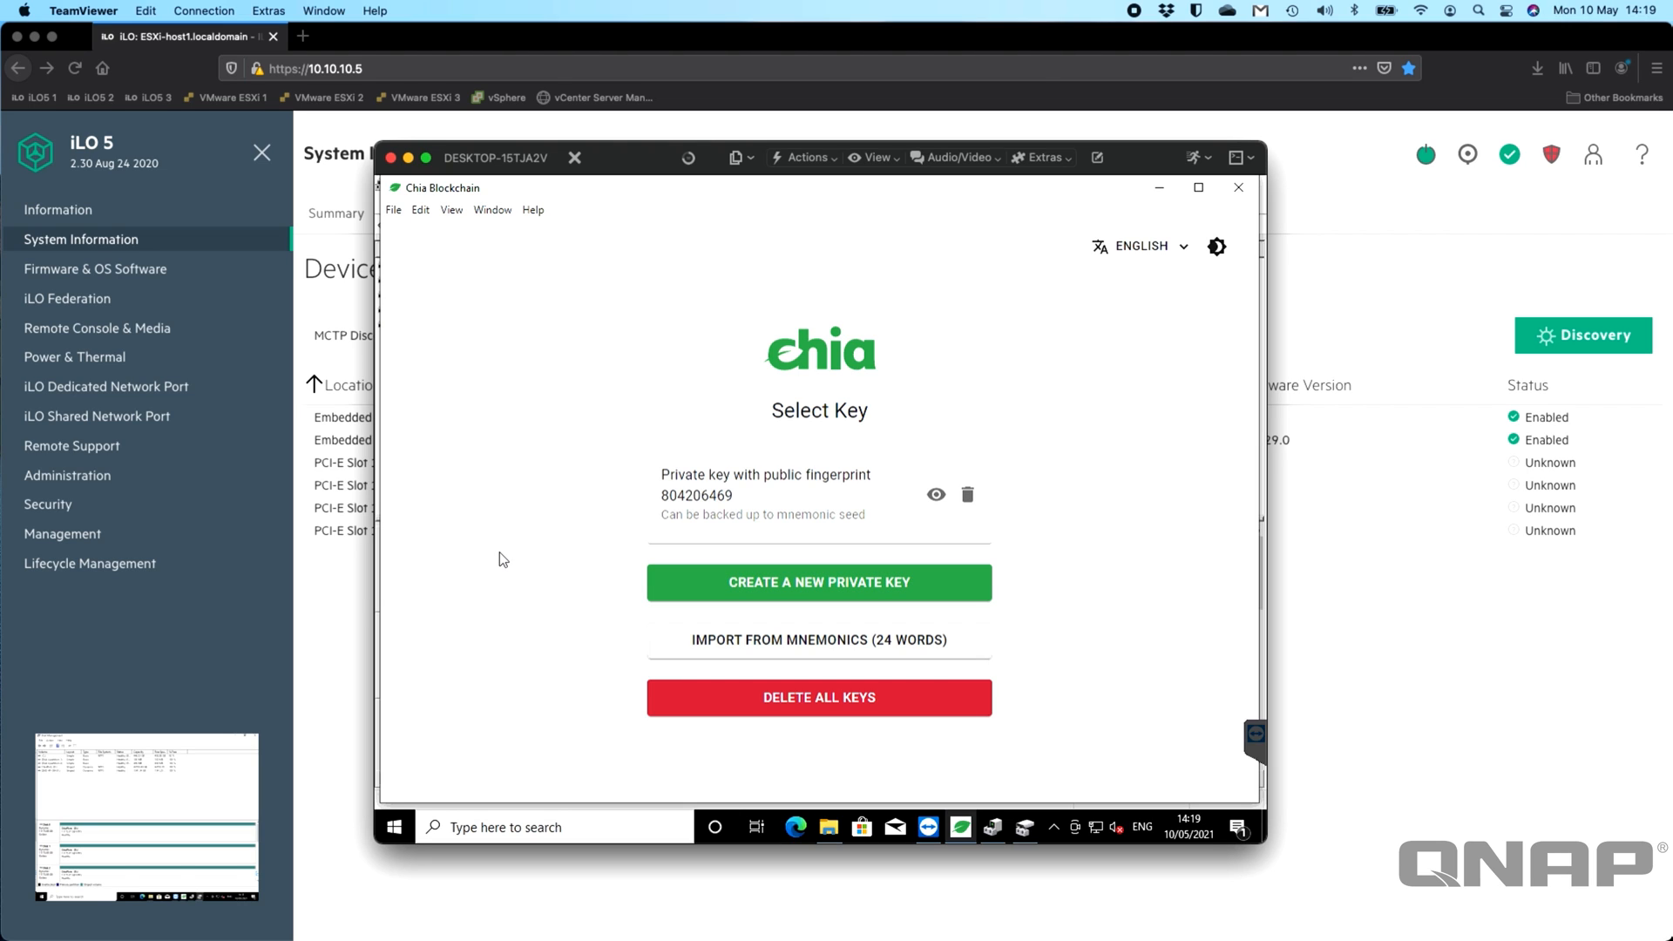
pyautogui.moveTo(554, 502)
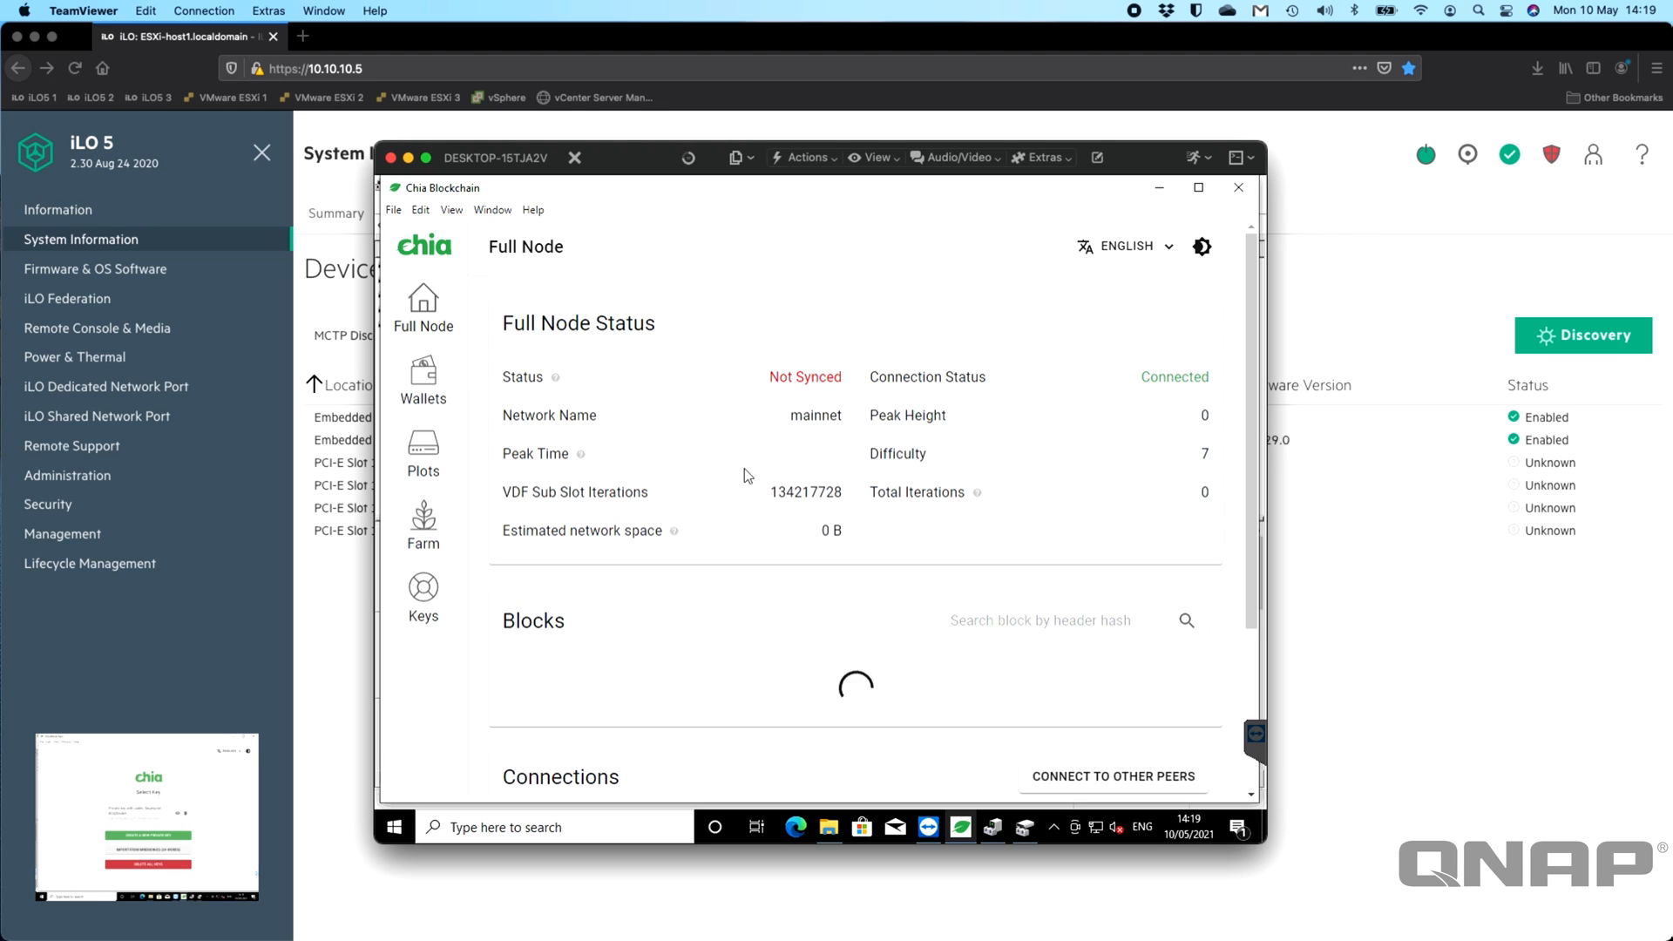
pyautogui.moveTo(863, 390)
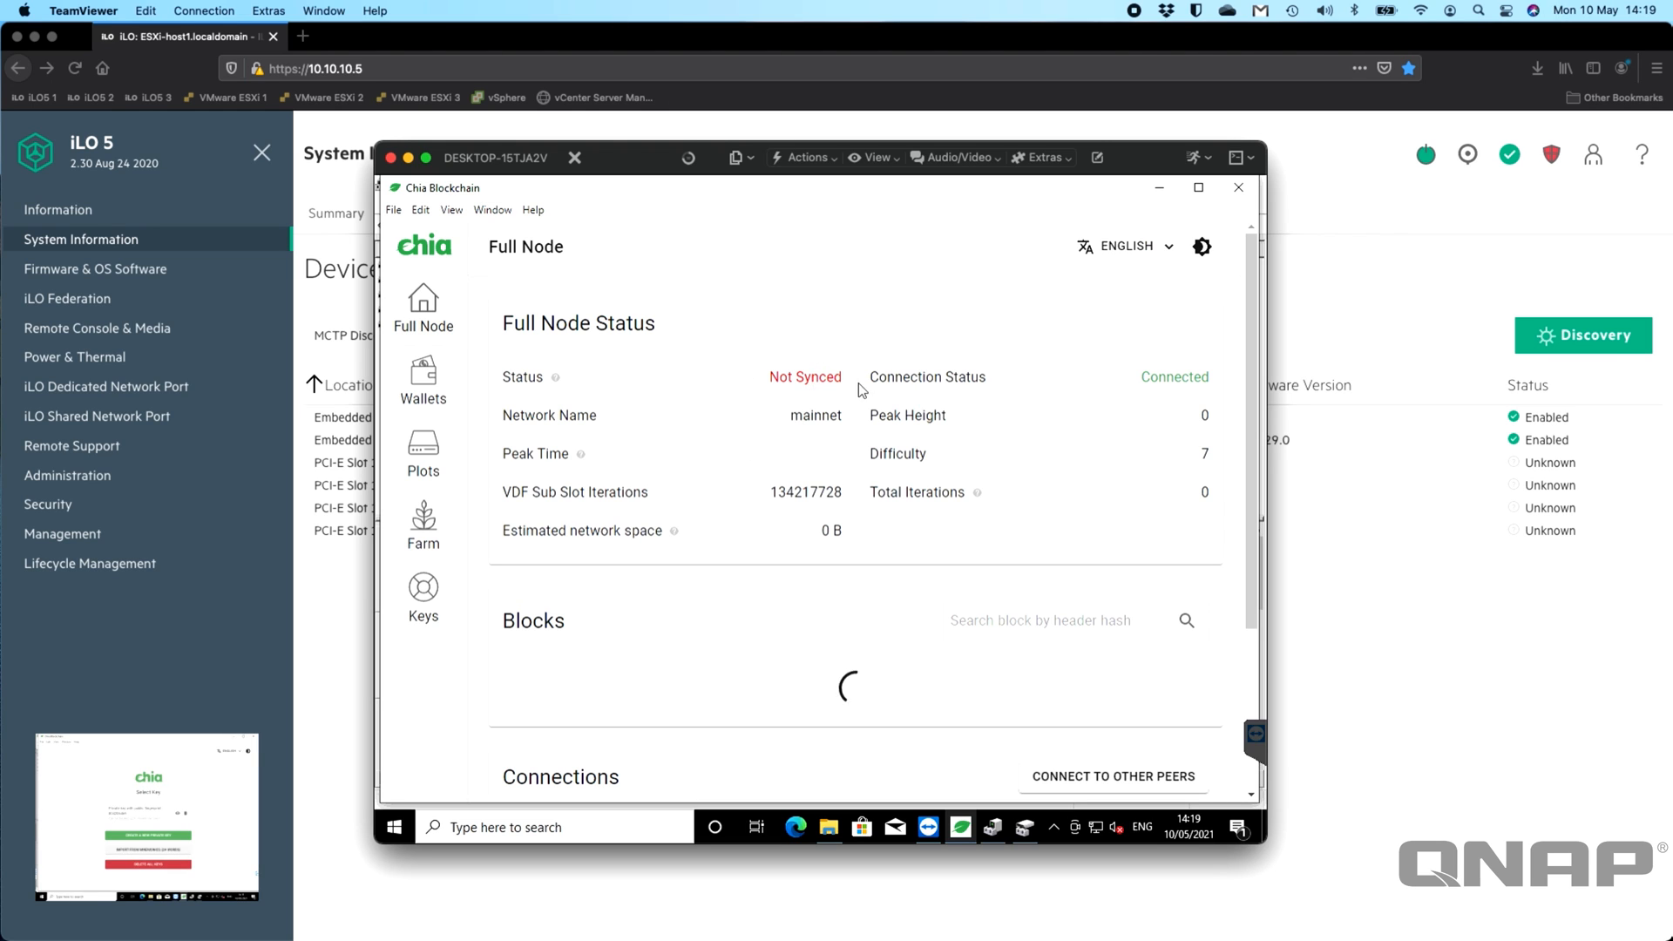
pyautogui.moveTo(786, 344)
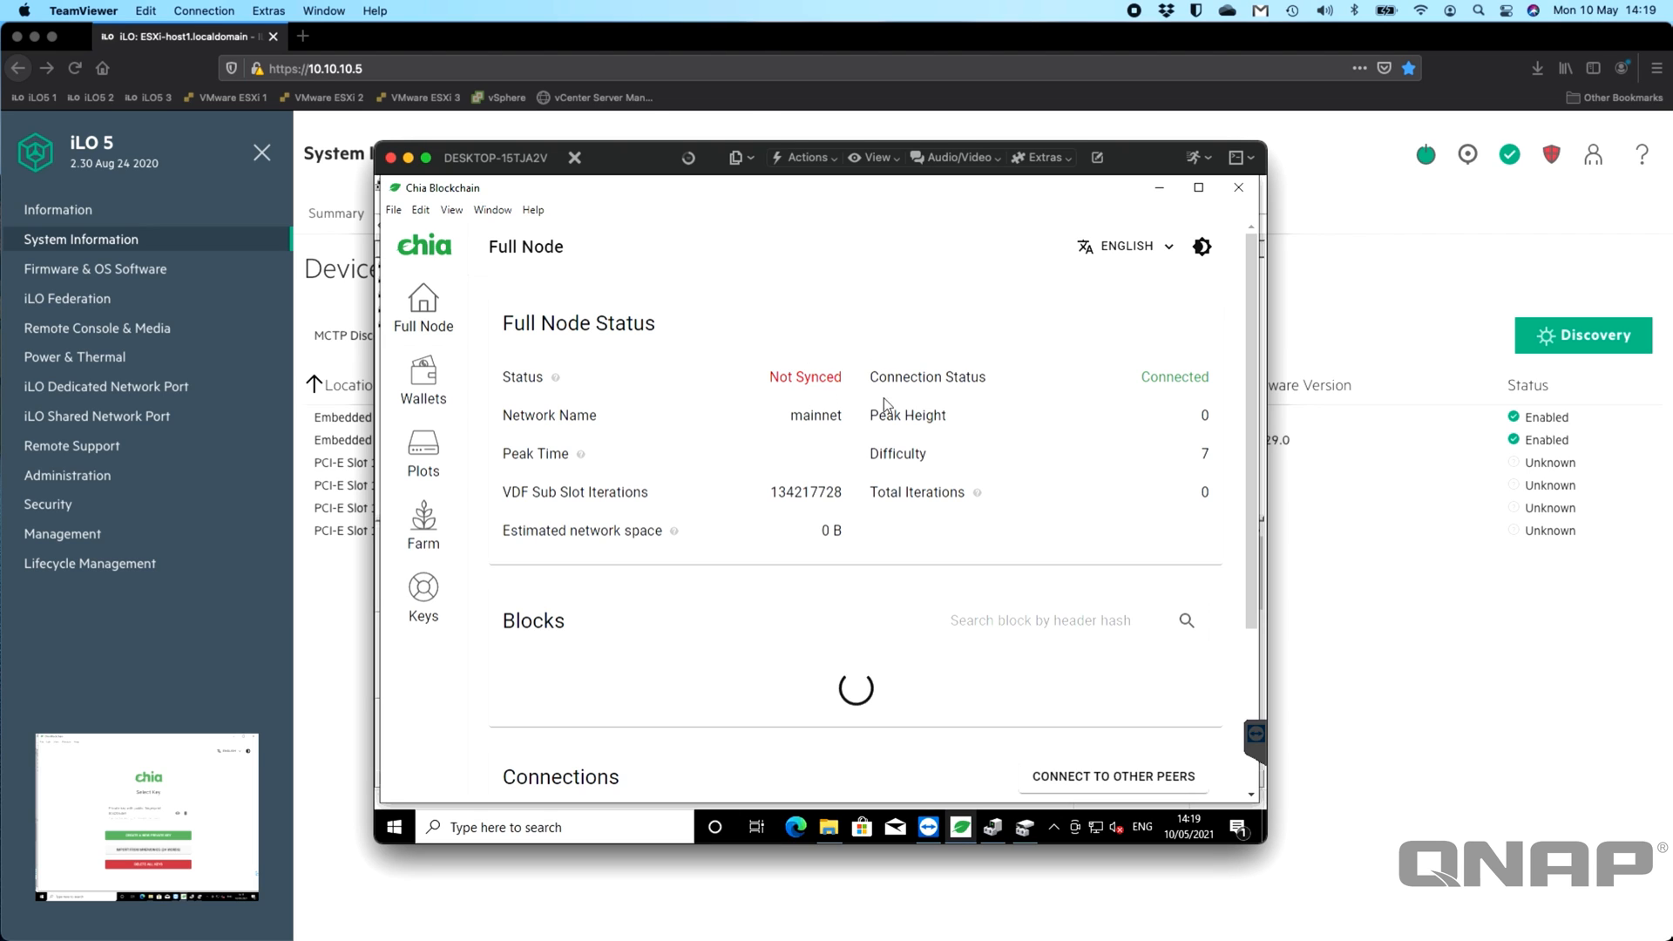
# View the Wallets page showing a 0 XCH total and spendable balance.
pyautogui.click(422, 382)
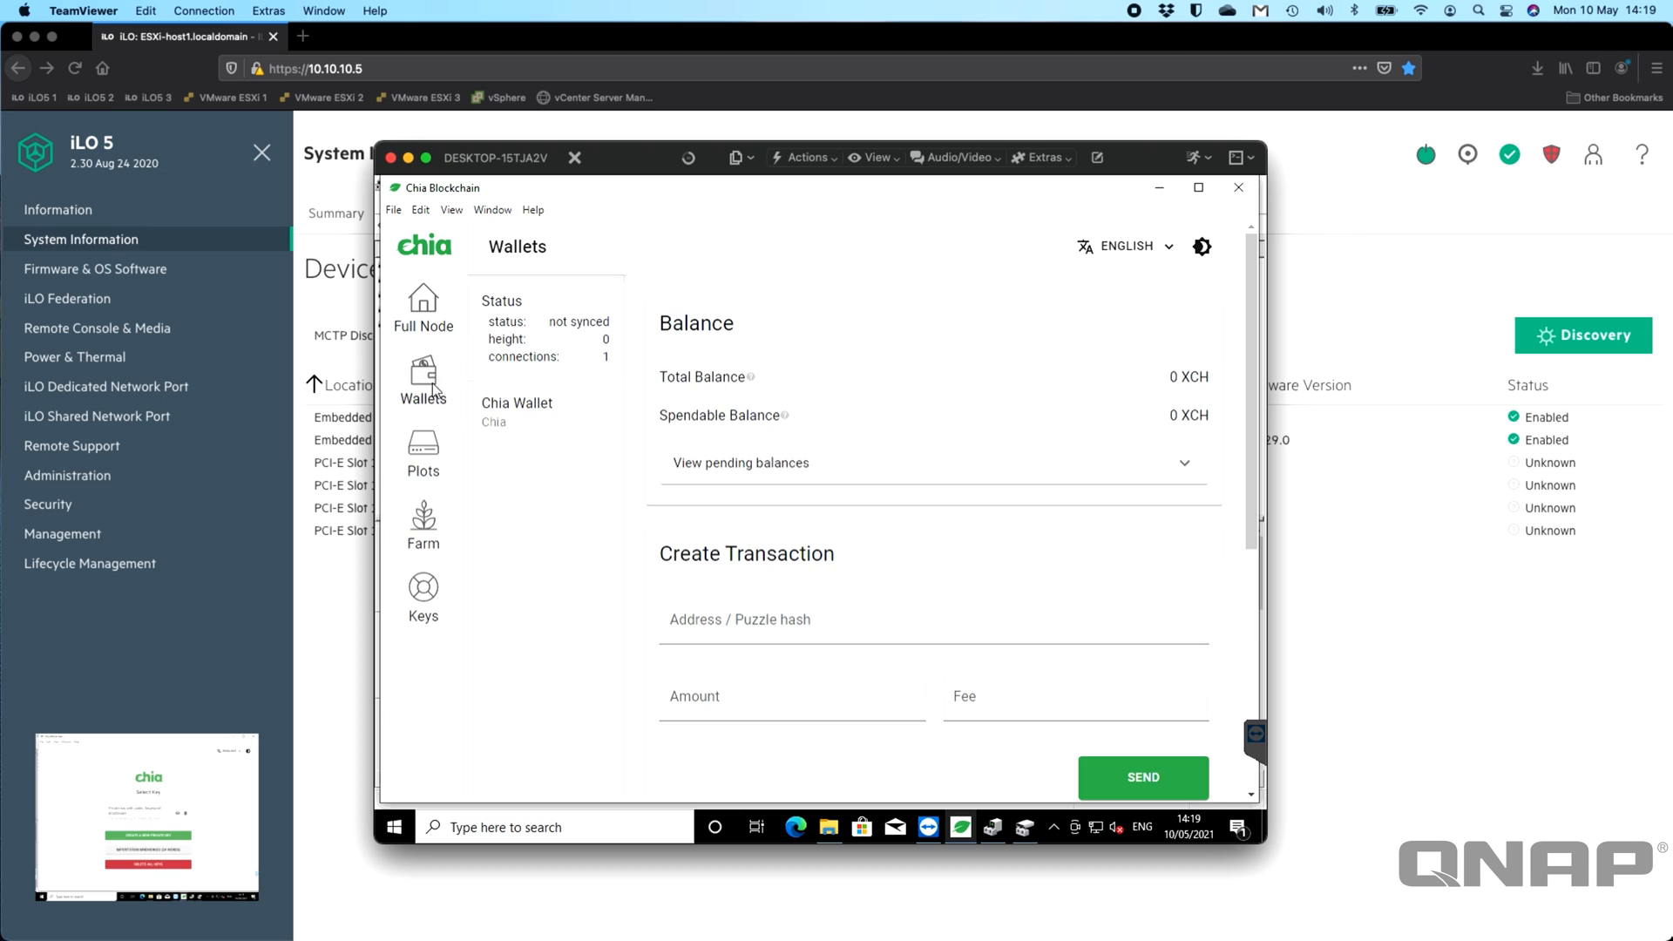
pyautogui.moveTo(950, 368)
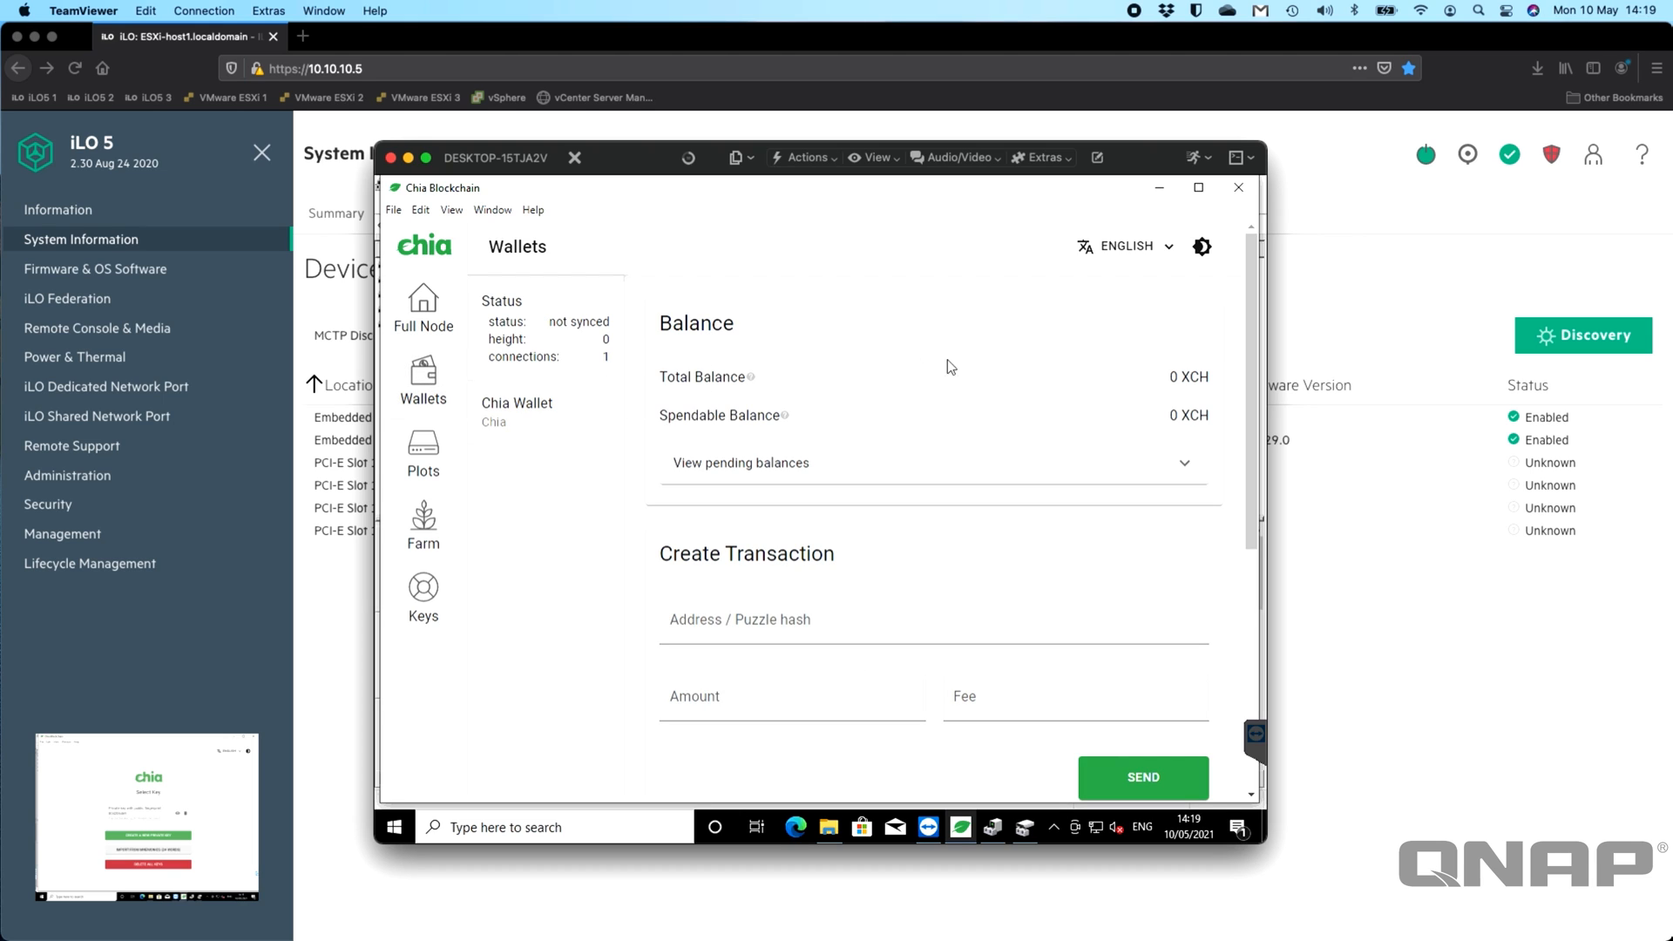
pyautogui.moveTo(838, 432)
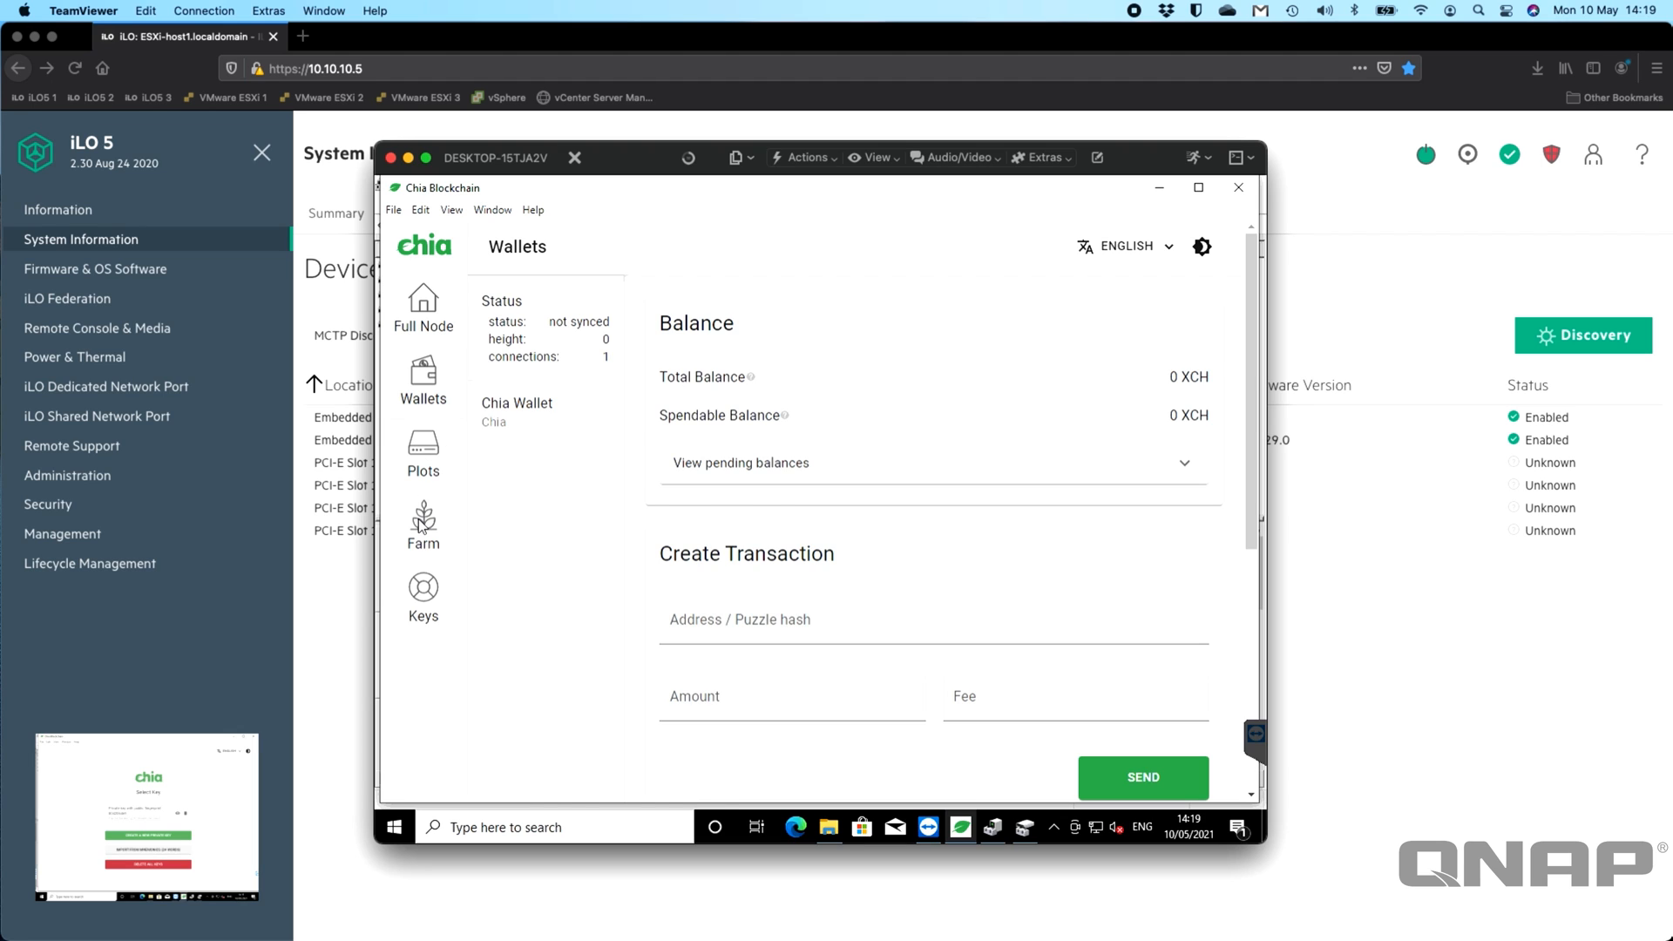
# Go through the Farm overview to the empty Plots page.
pyautogui.click(422, 523)
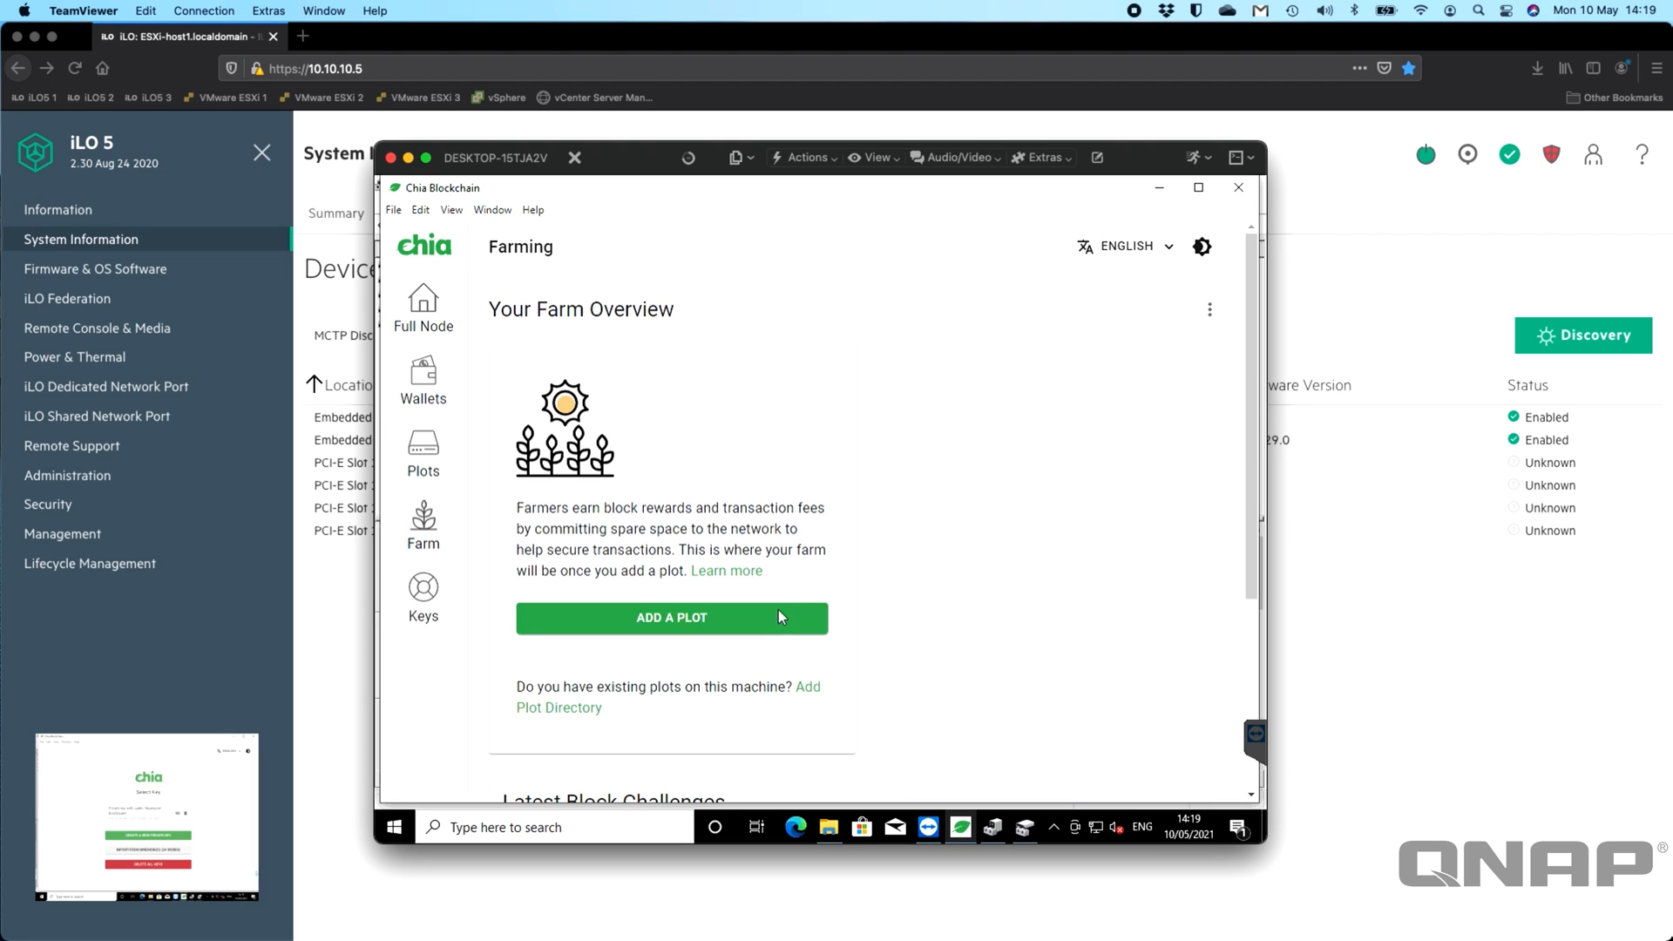
pyautogui.moveTo(830, 569)
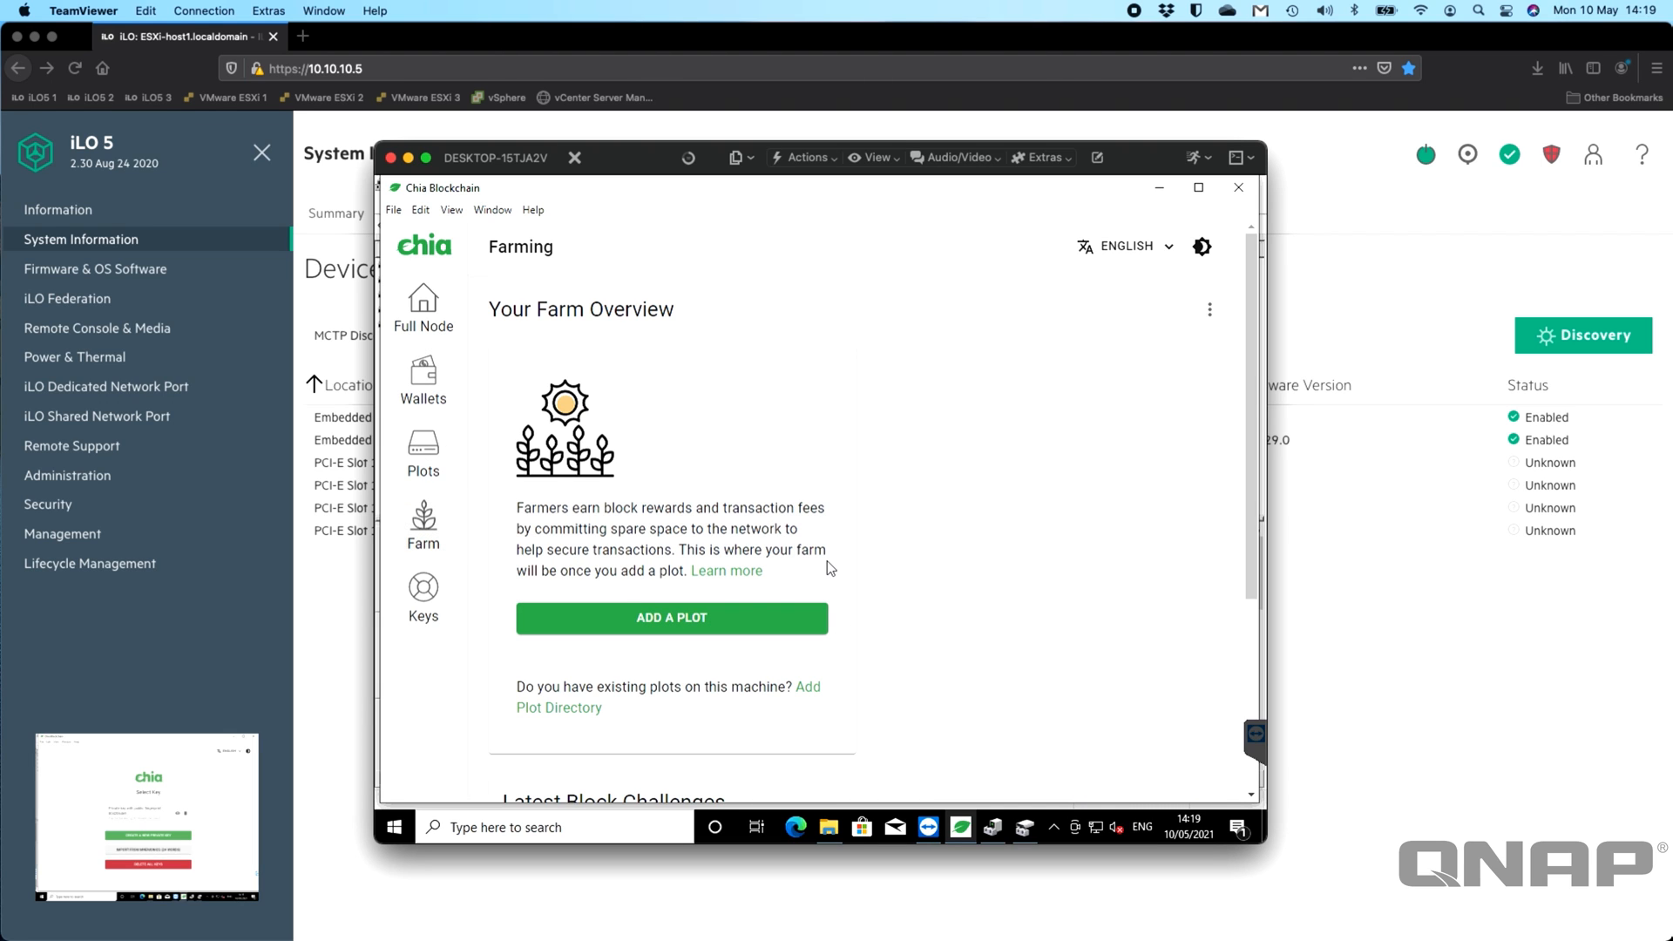
pyautogui.click(422, 454)
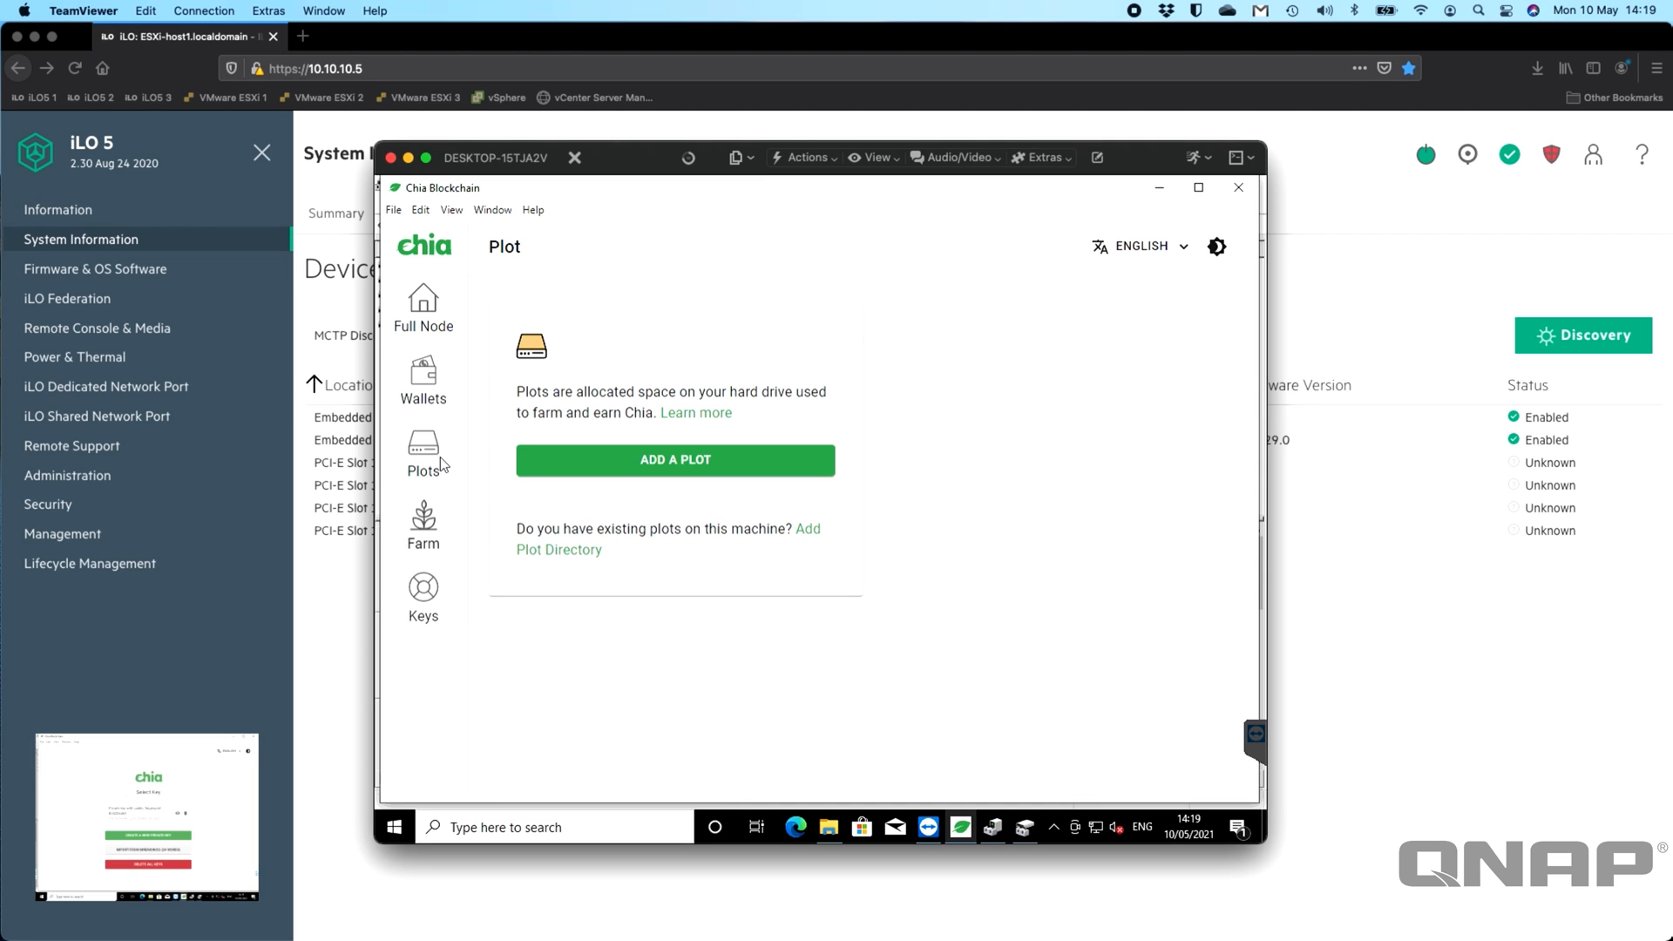
pyautogui.moveTo(674, 460)
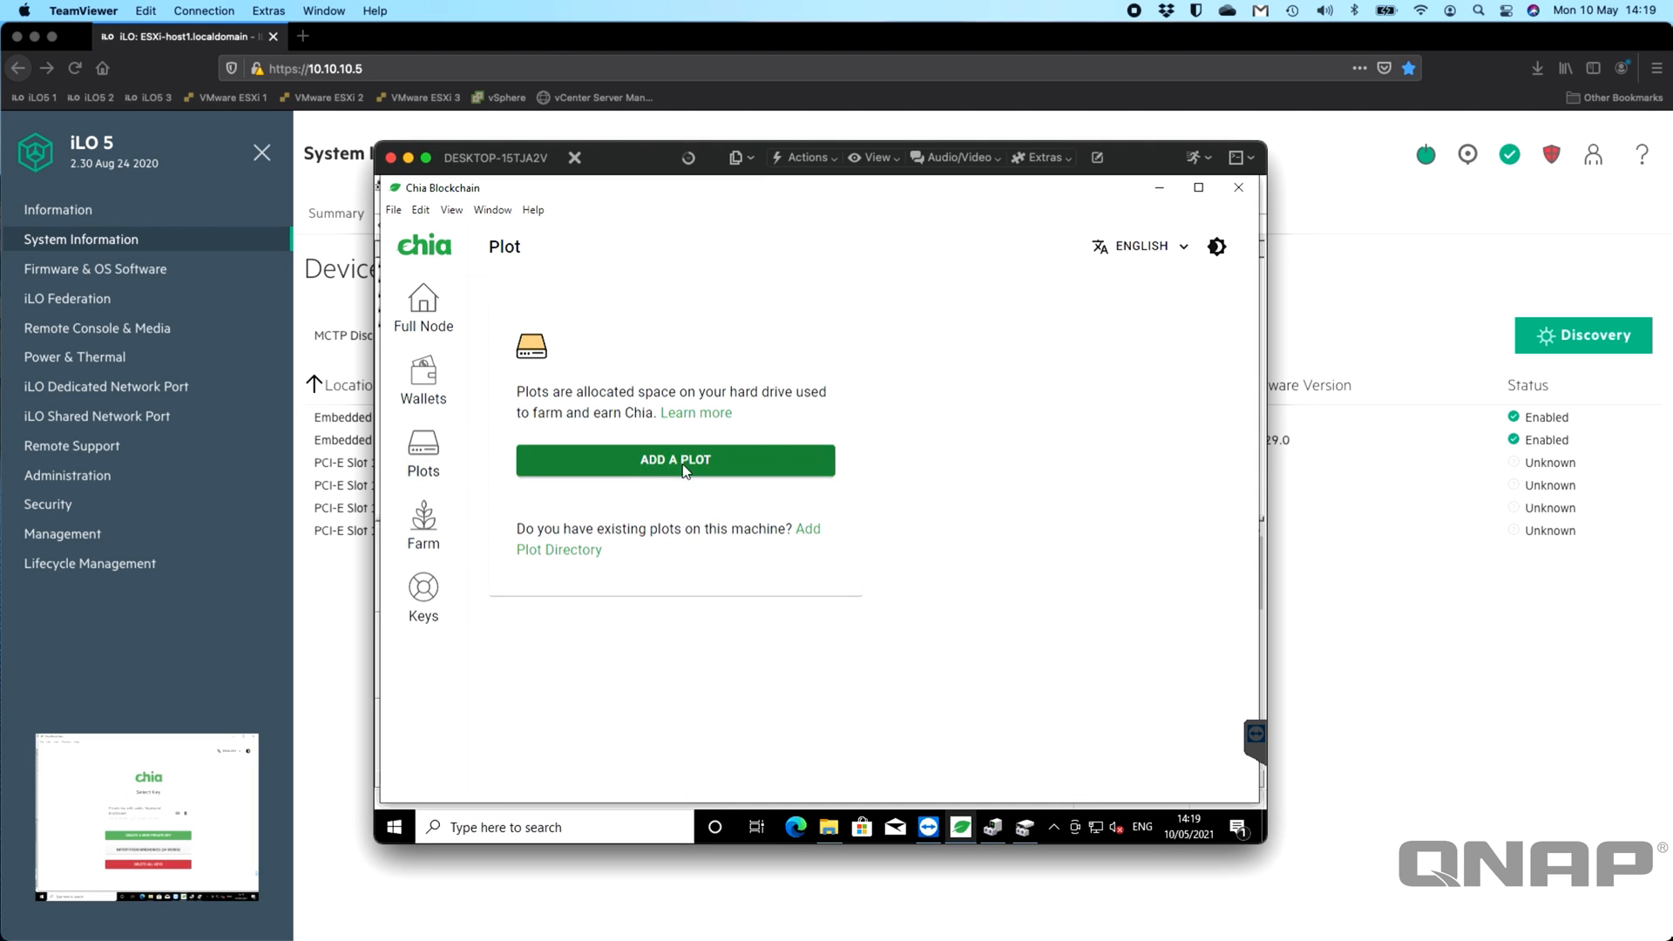
# Start a new plot with size 101.4GiB (k=32) and a plot count of 10.
pyautogui.click(675, 460)
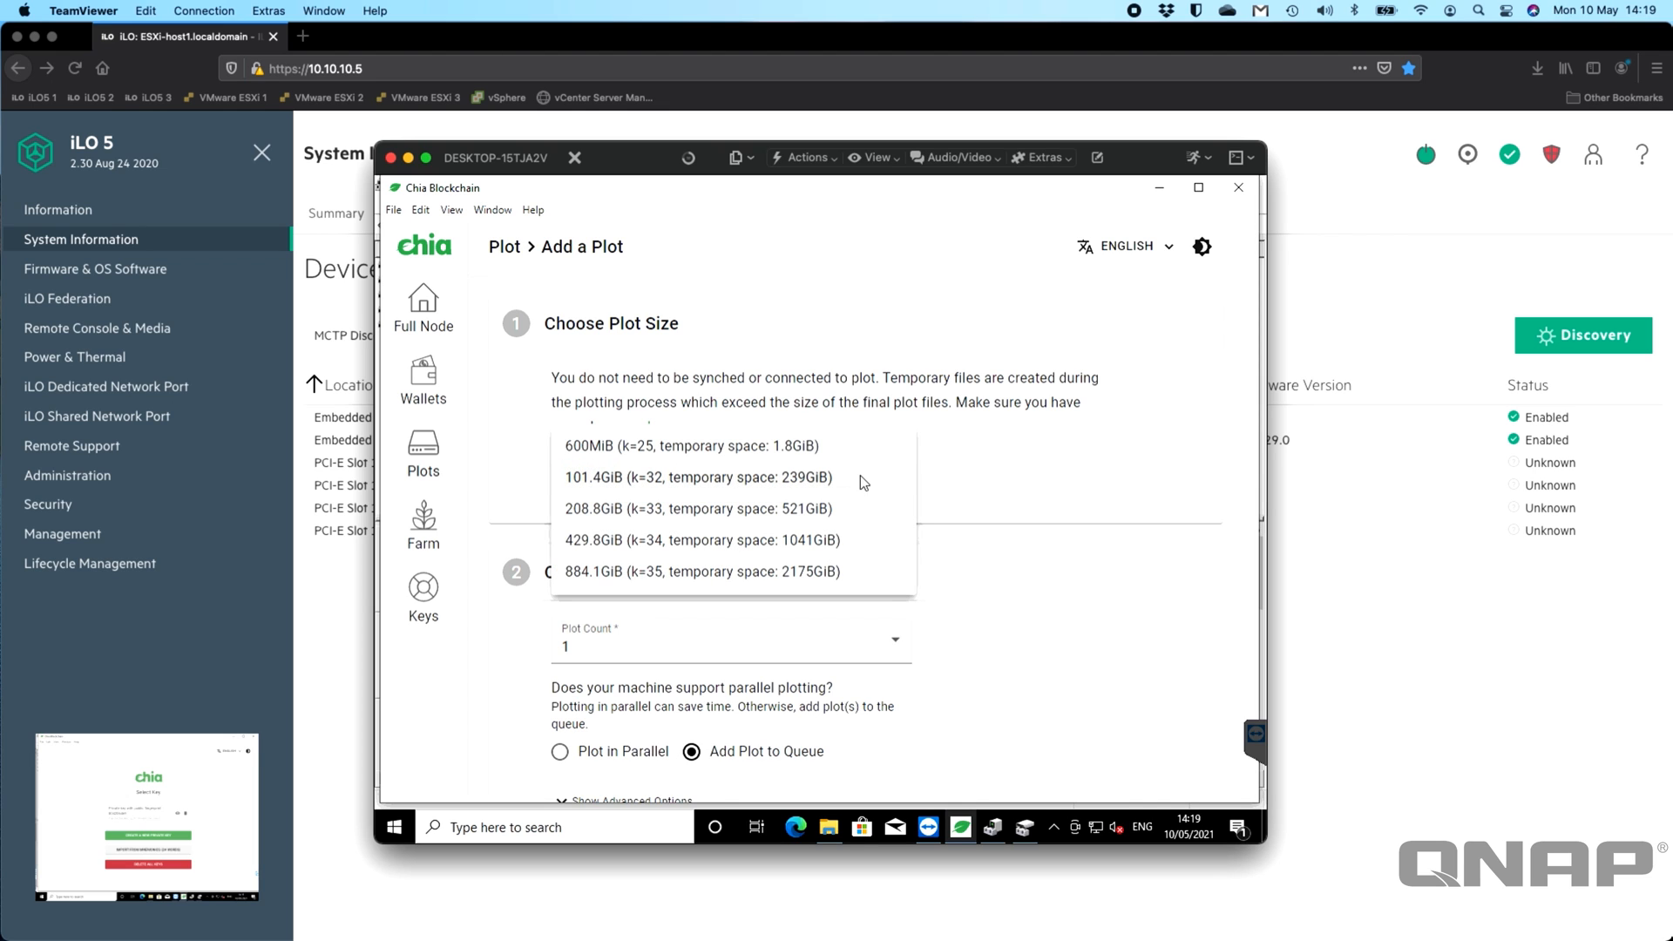
pyautogui.moveTo(1046, 448)
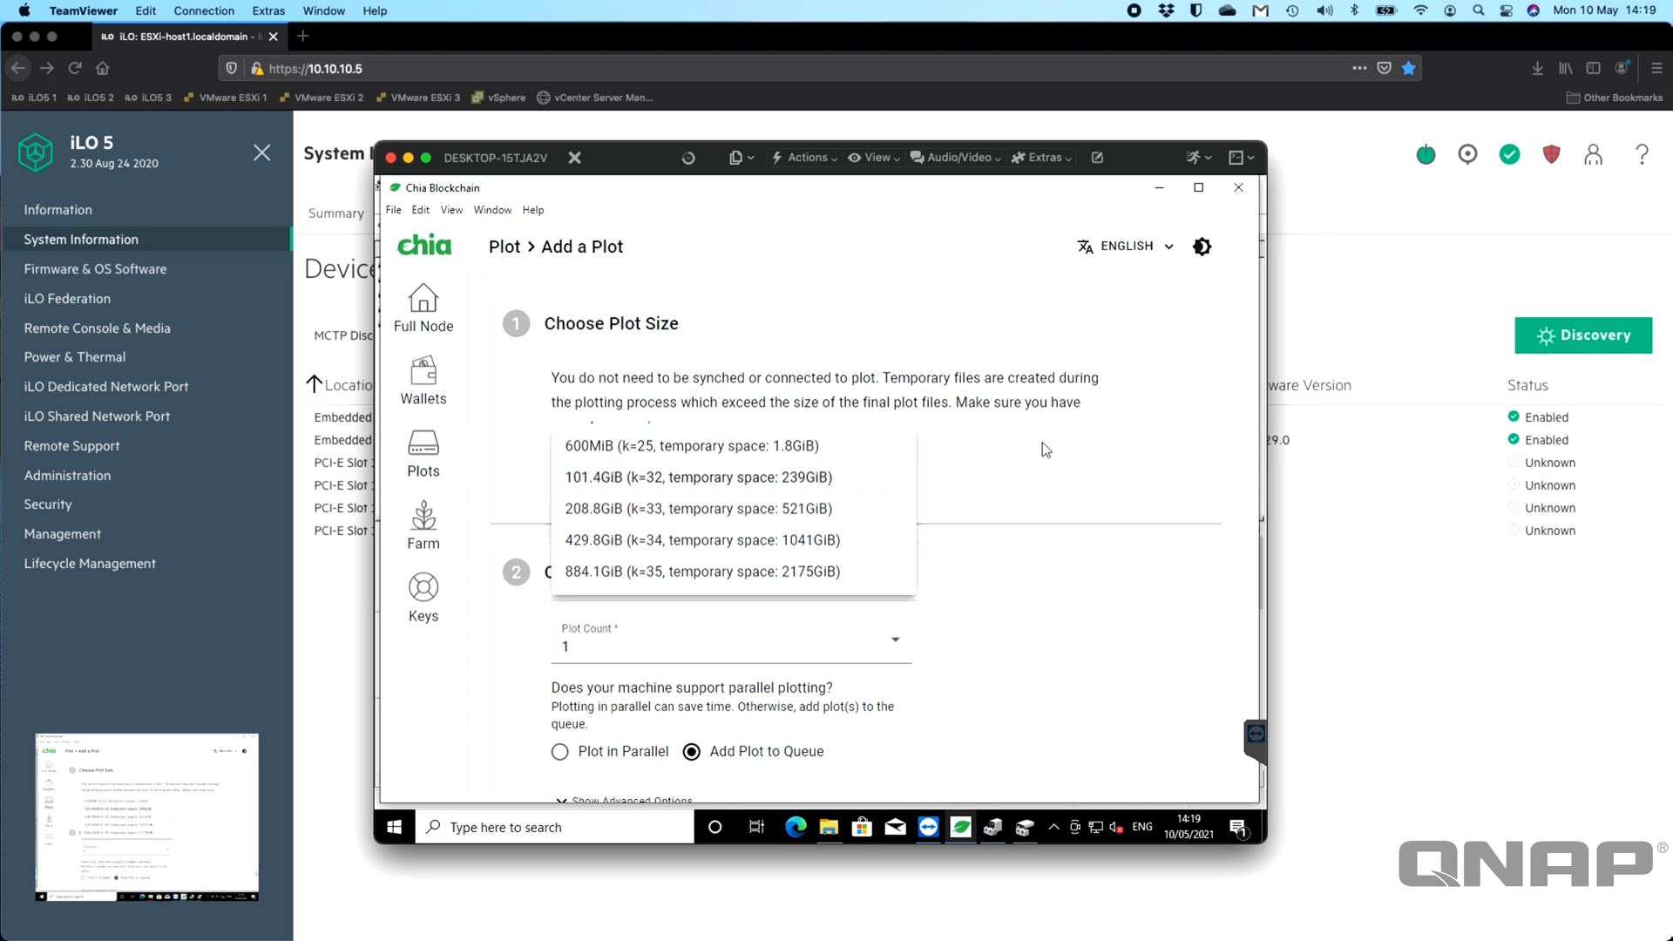
pyautogui.click(698, 478)
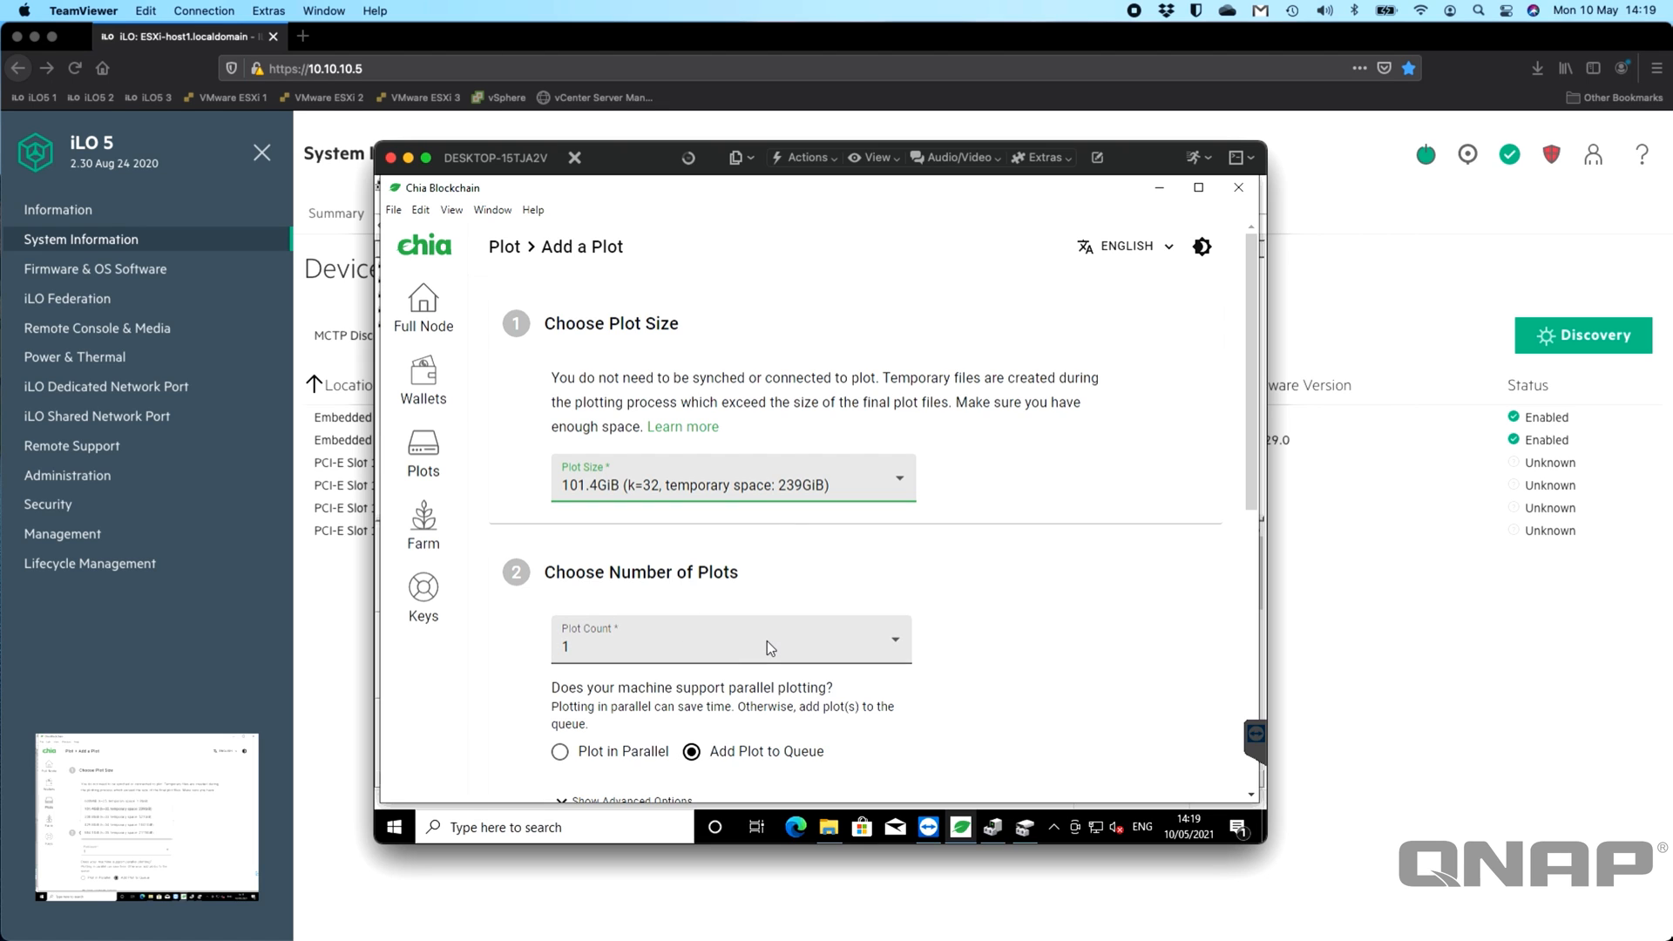
pyautogui.click(730, 640)
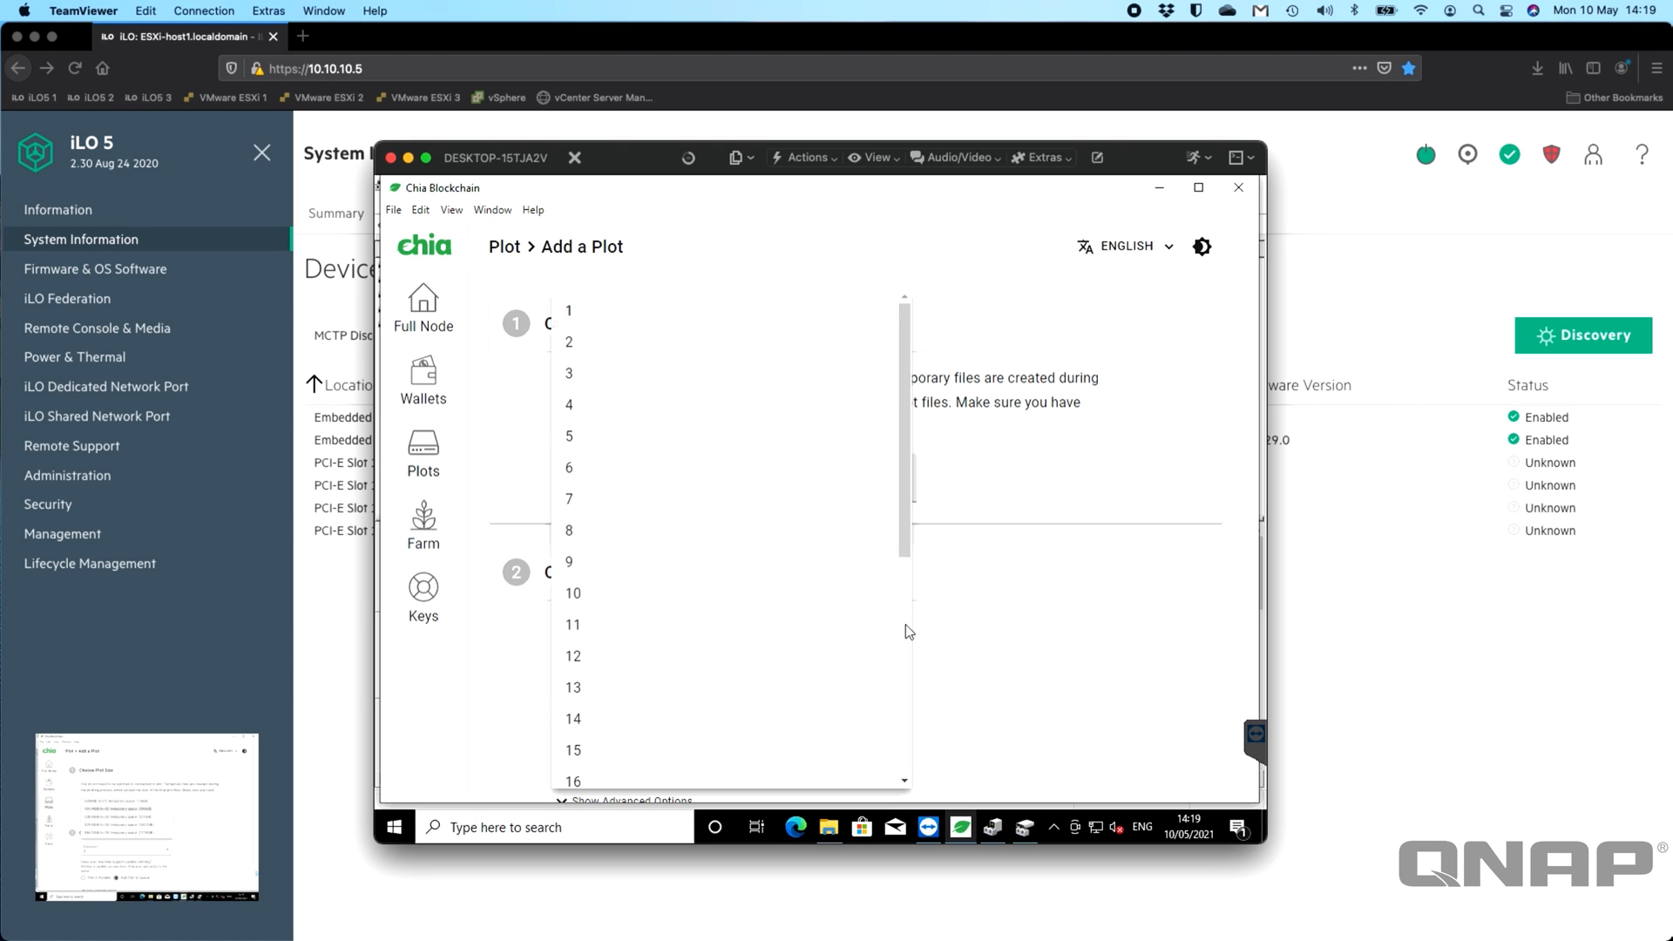
pyautogui.click(571, 593)
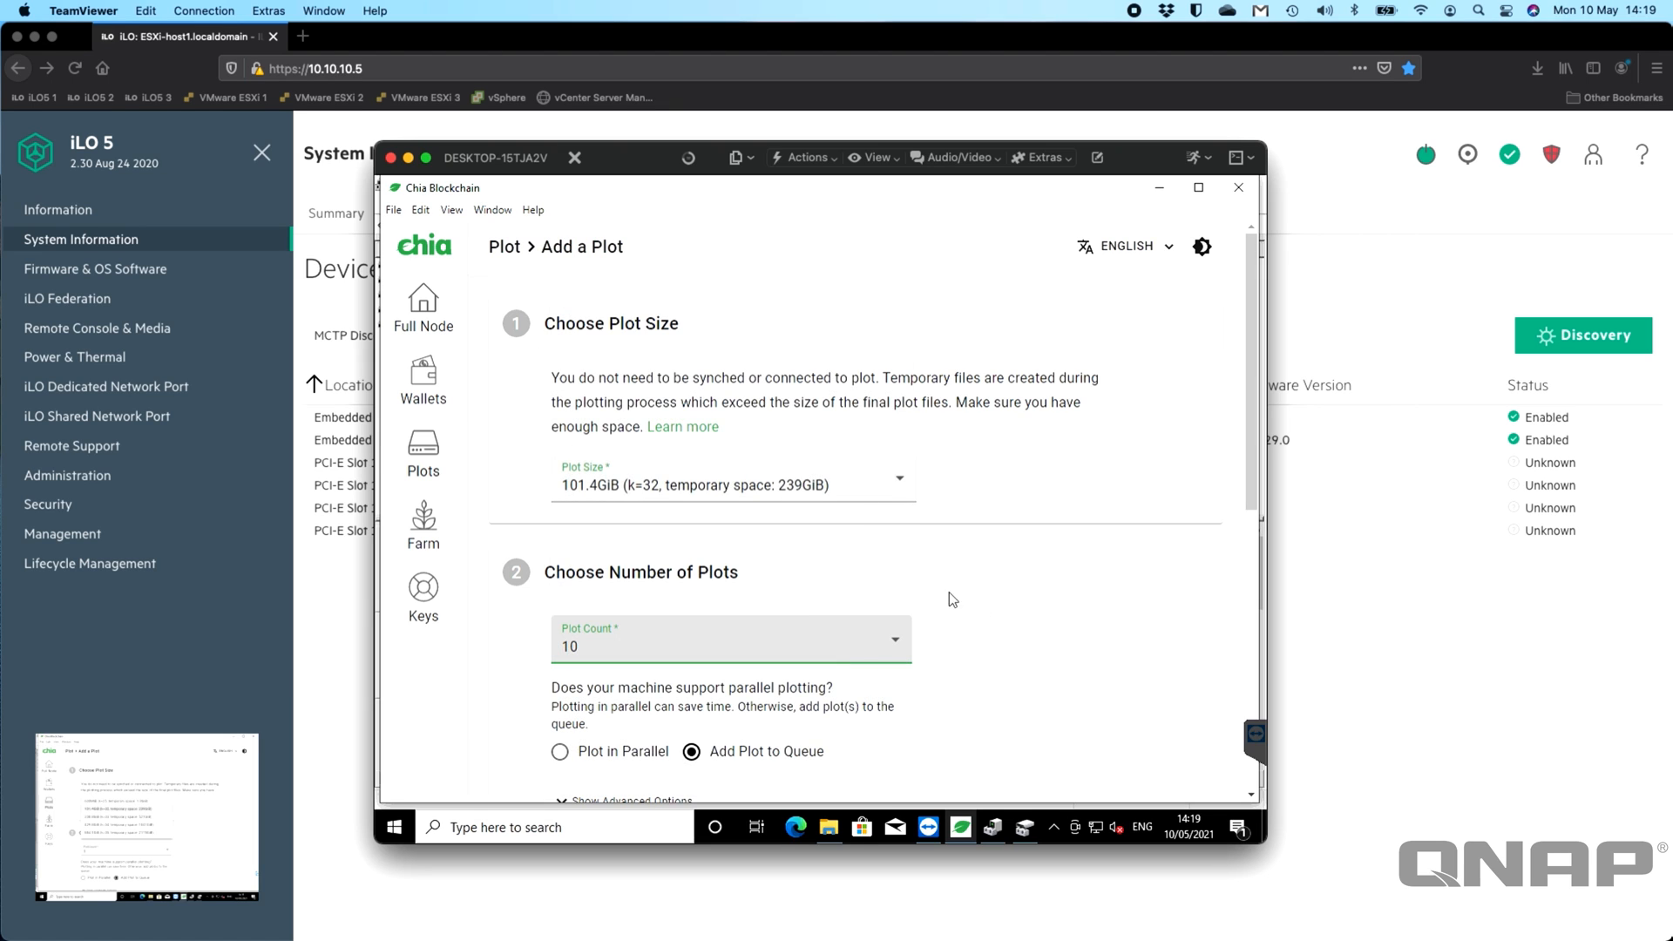
pyautogui.scroll(-3)
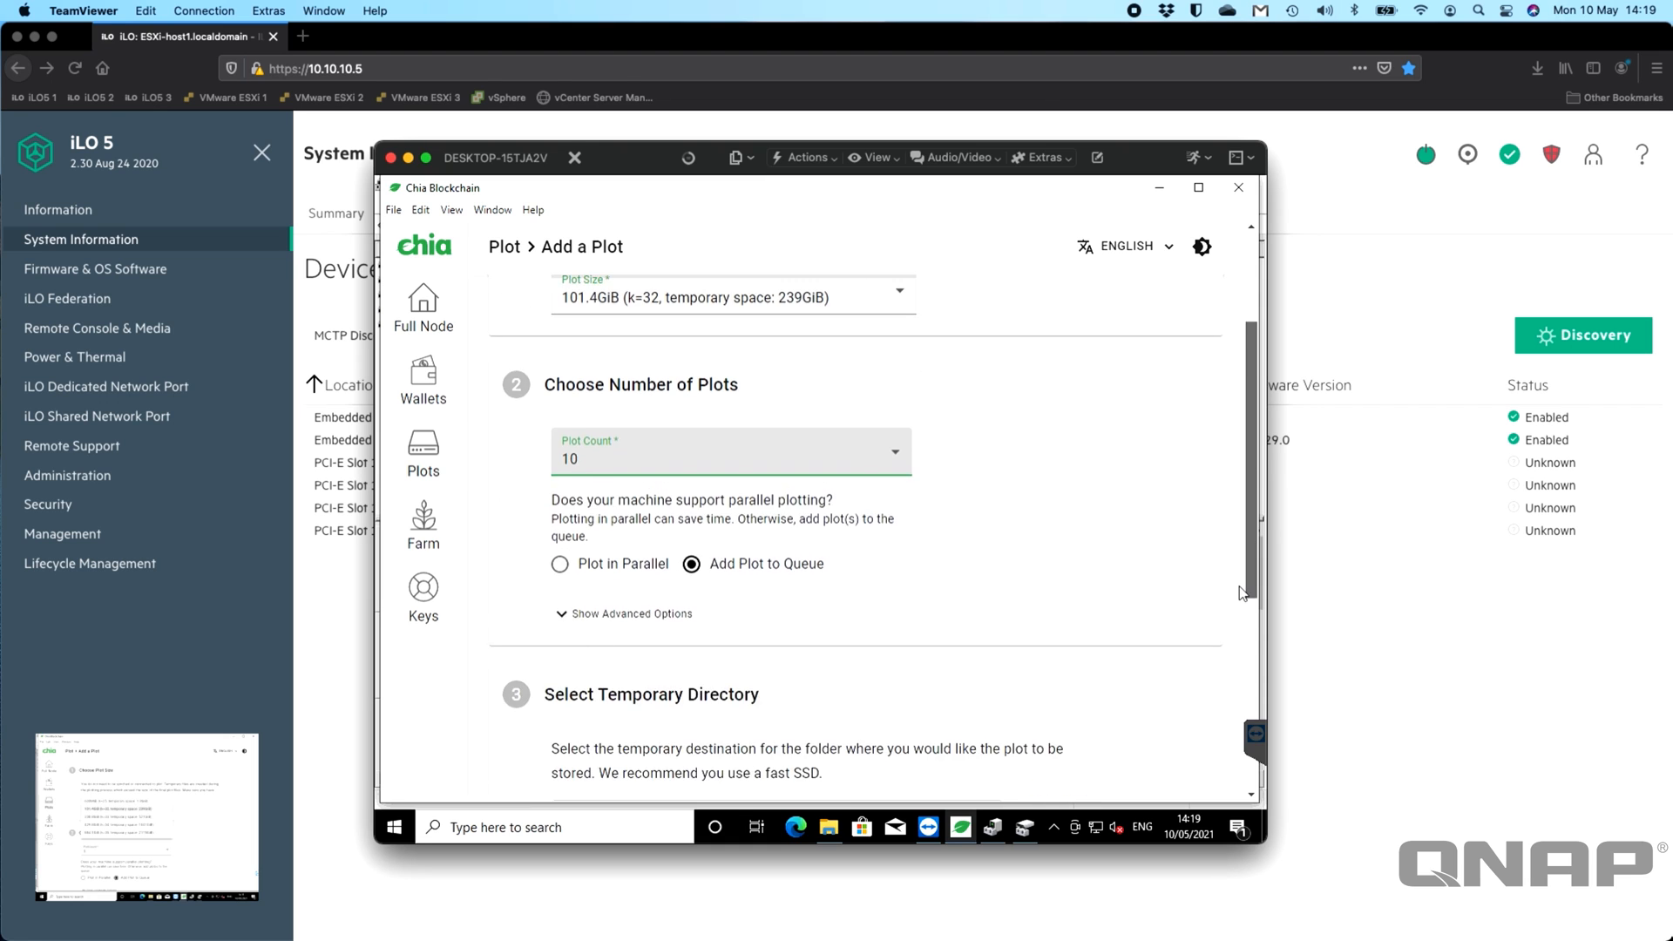
pyautogui.scroll(-3)
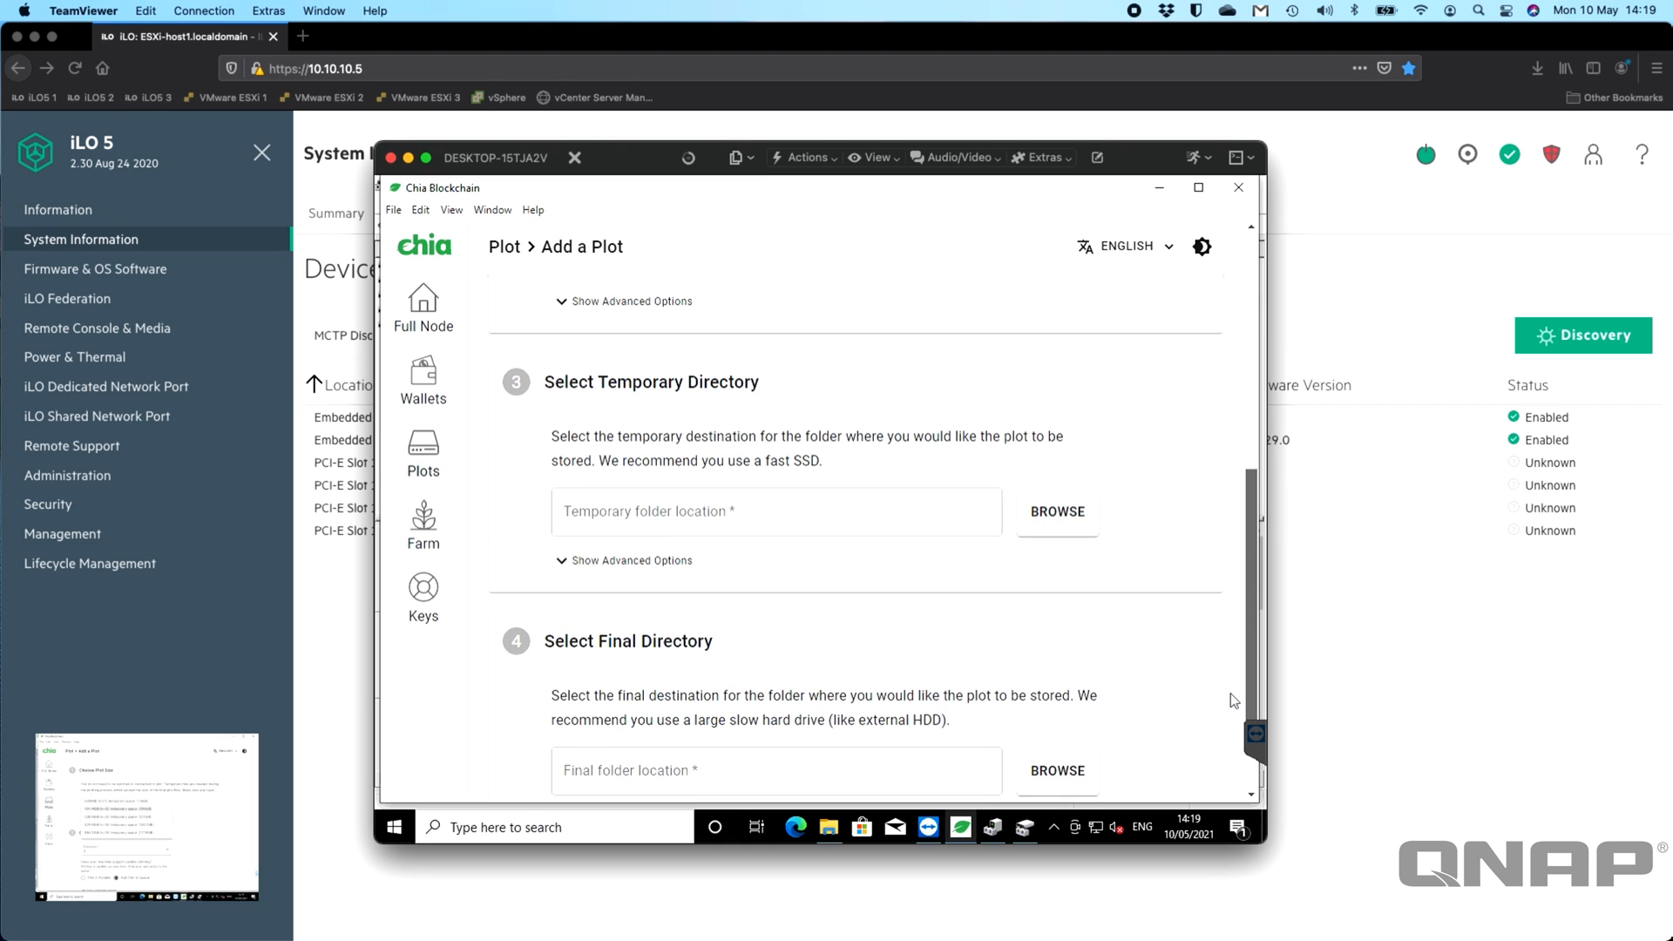
pyautogui.scroll(3)
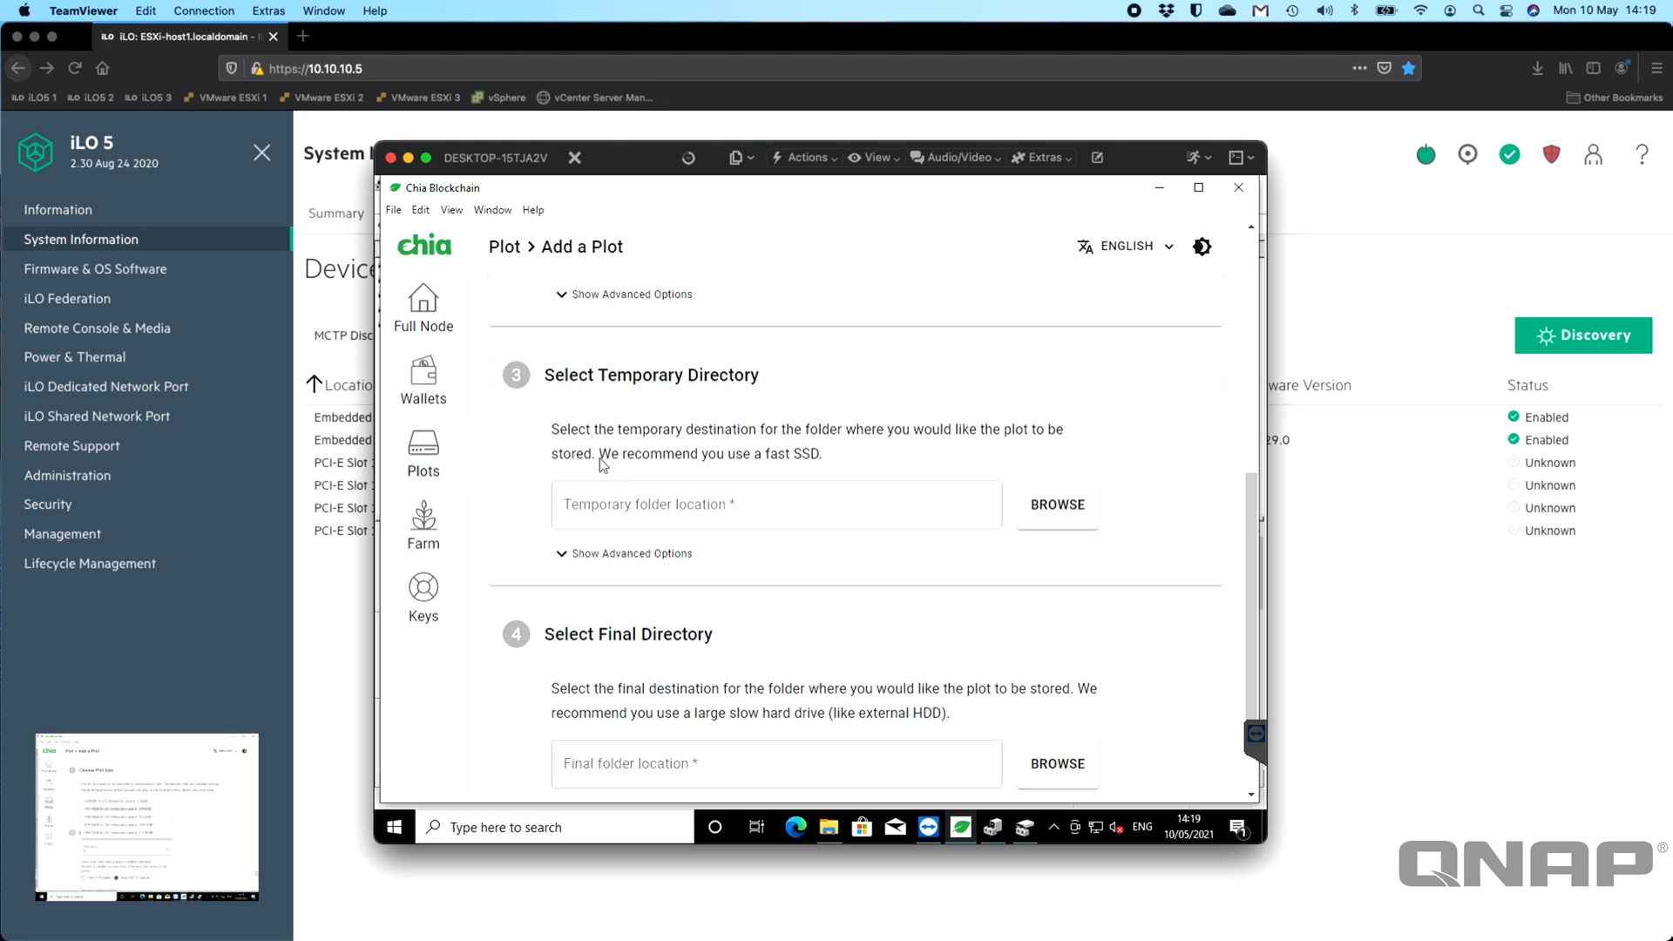
pyautogui.moveTo(638, 470)
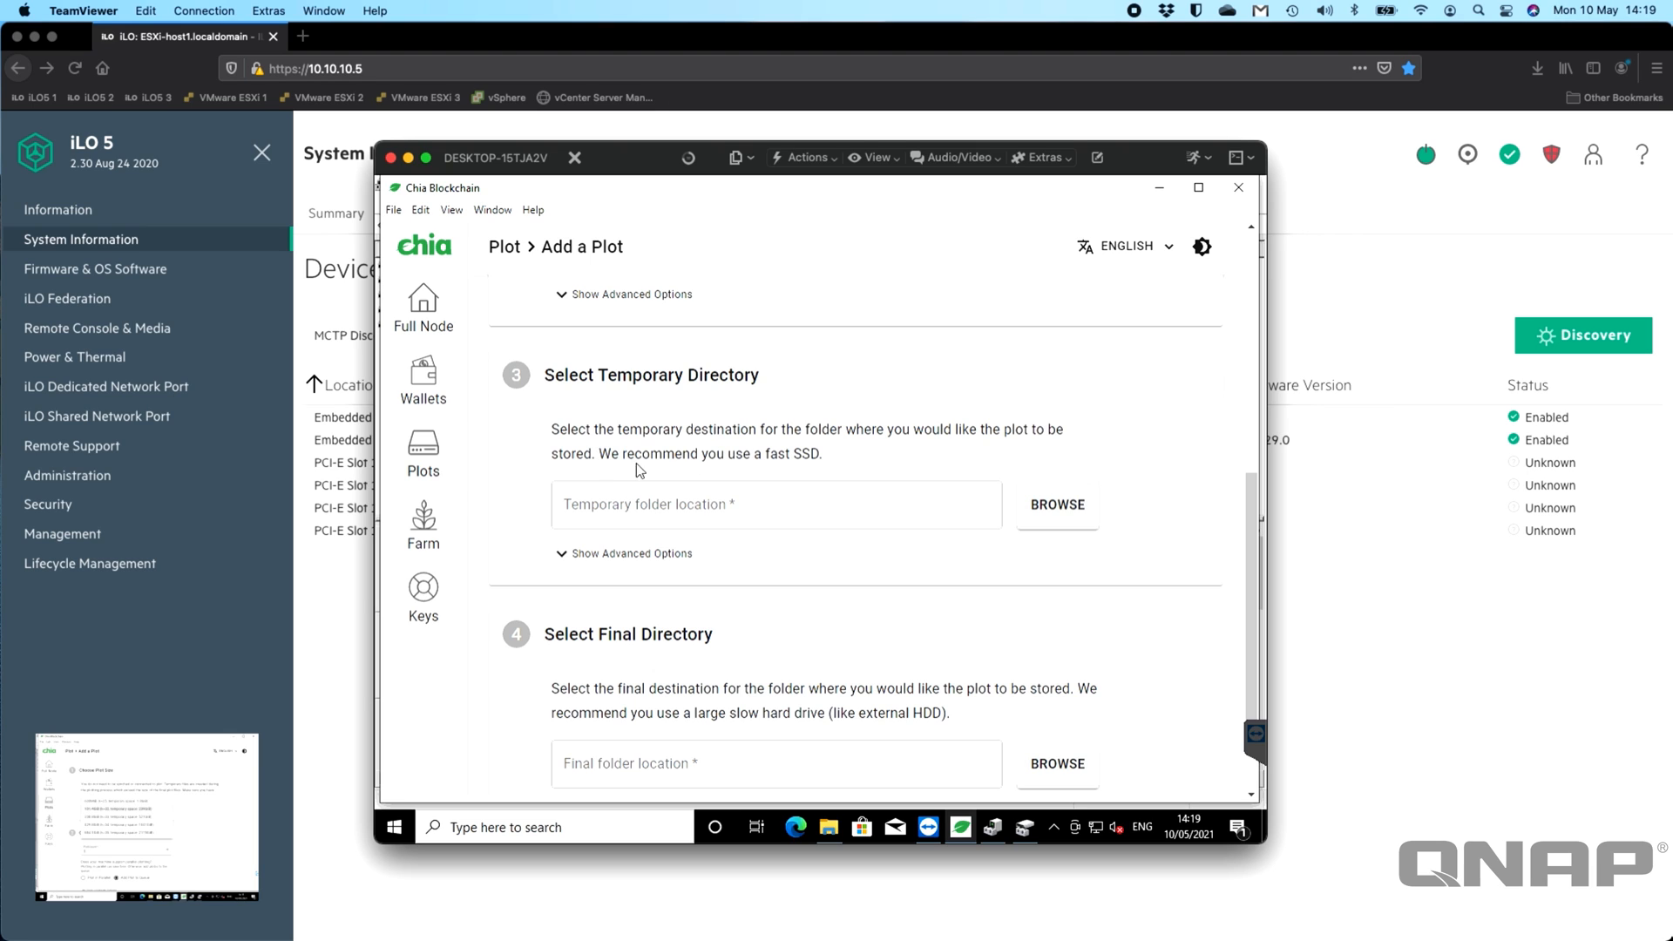
# Set the temporary directory to the QM2-4P-384 (F:) drive.
pyautogui.click(1056, 504)
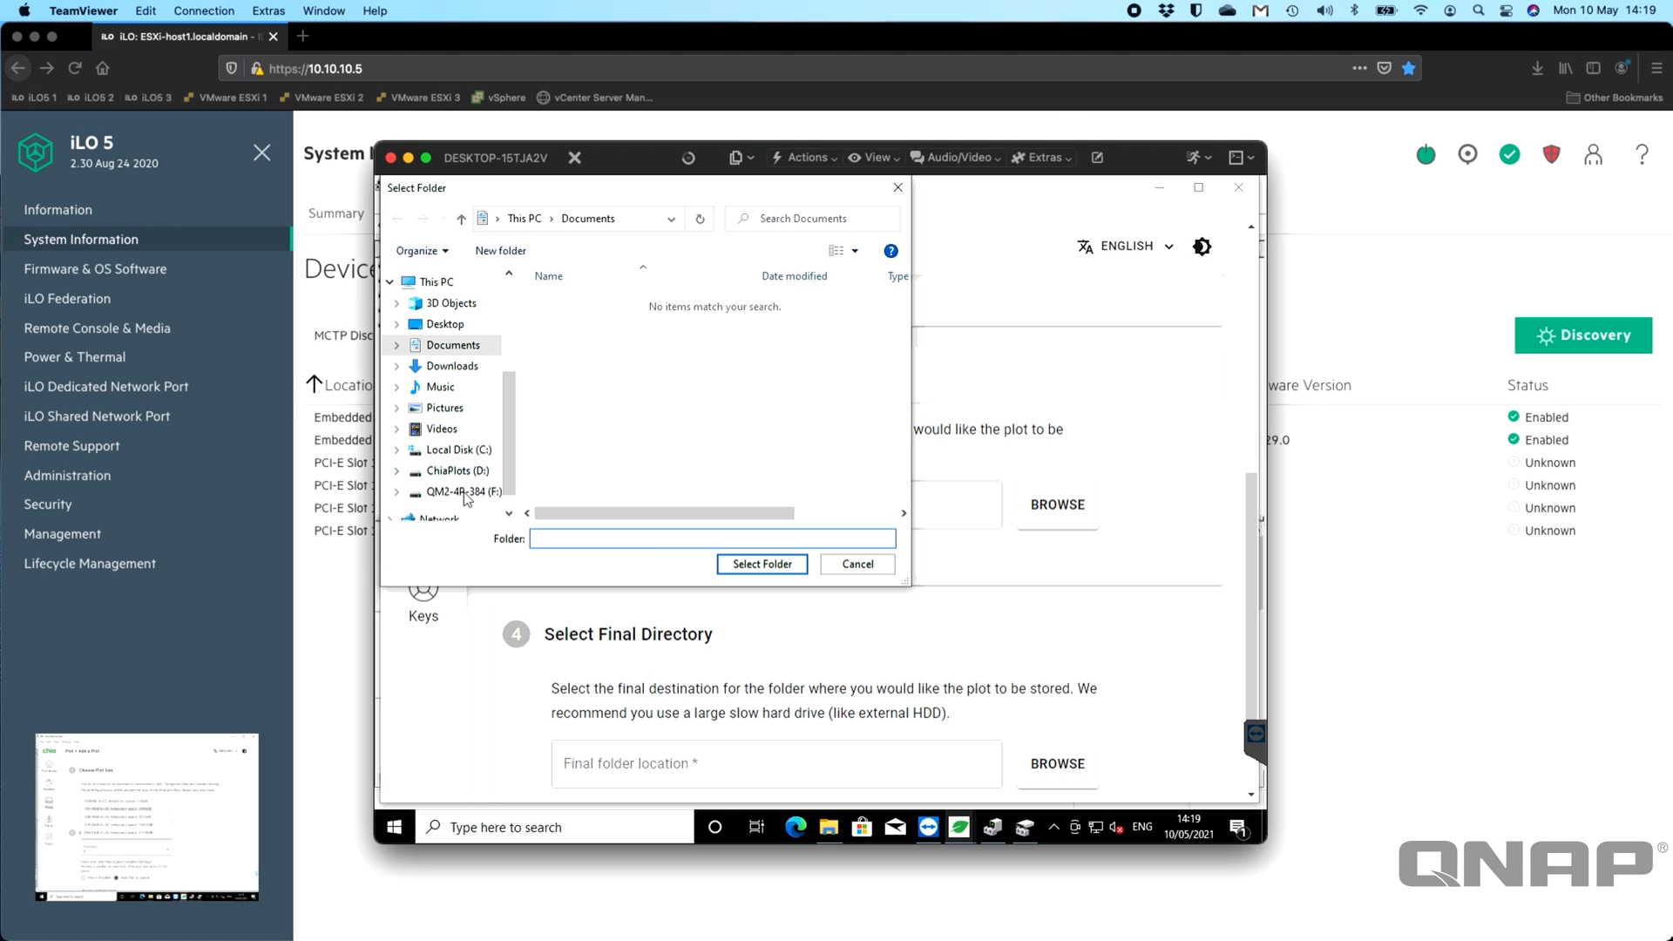
pyautogui.moveTo(459, 498)
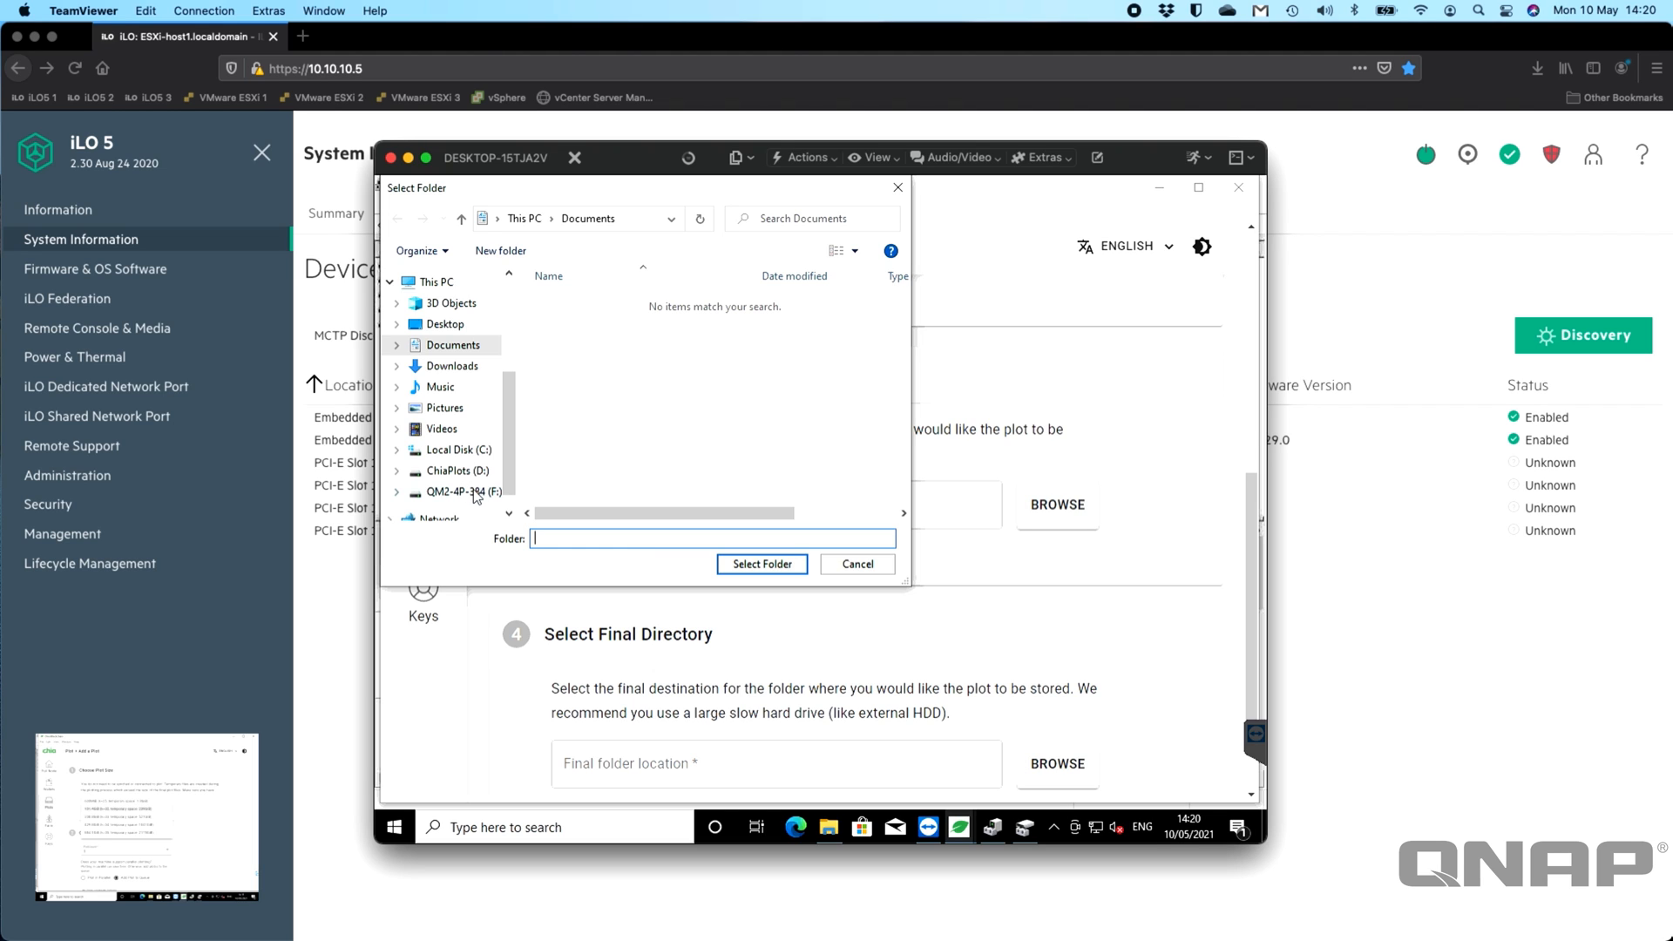
pyautogui.click(458, 492)
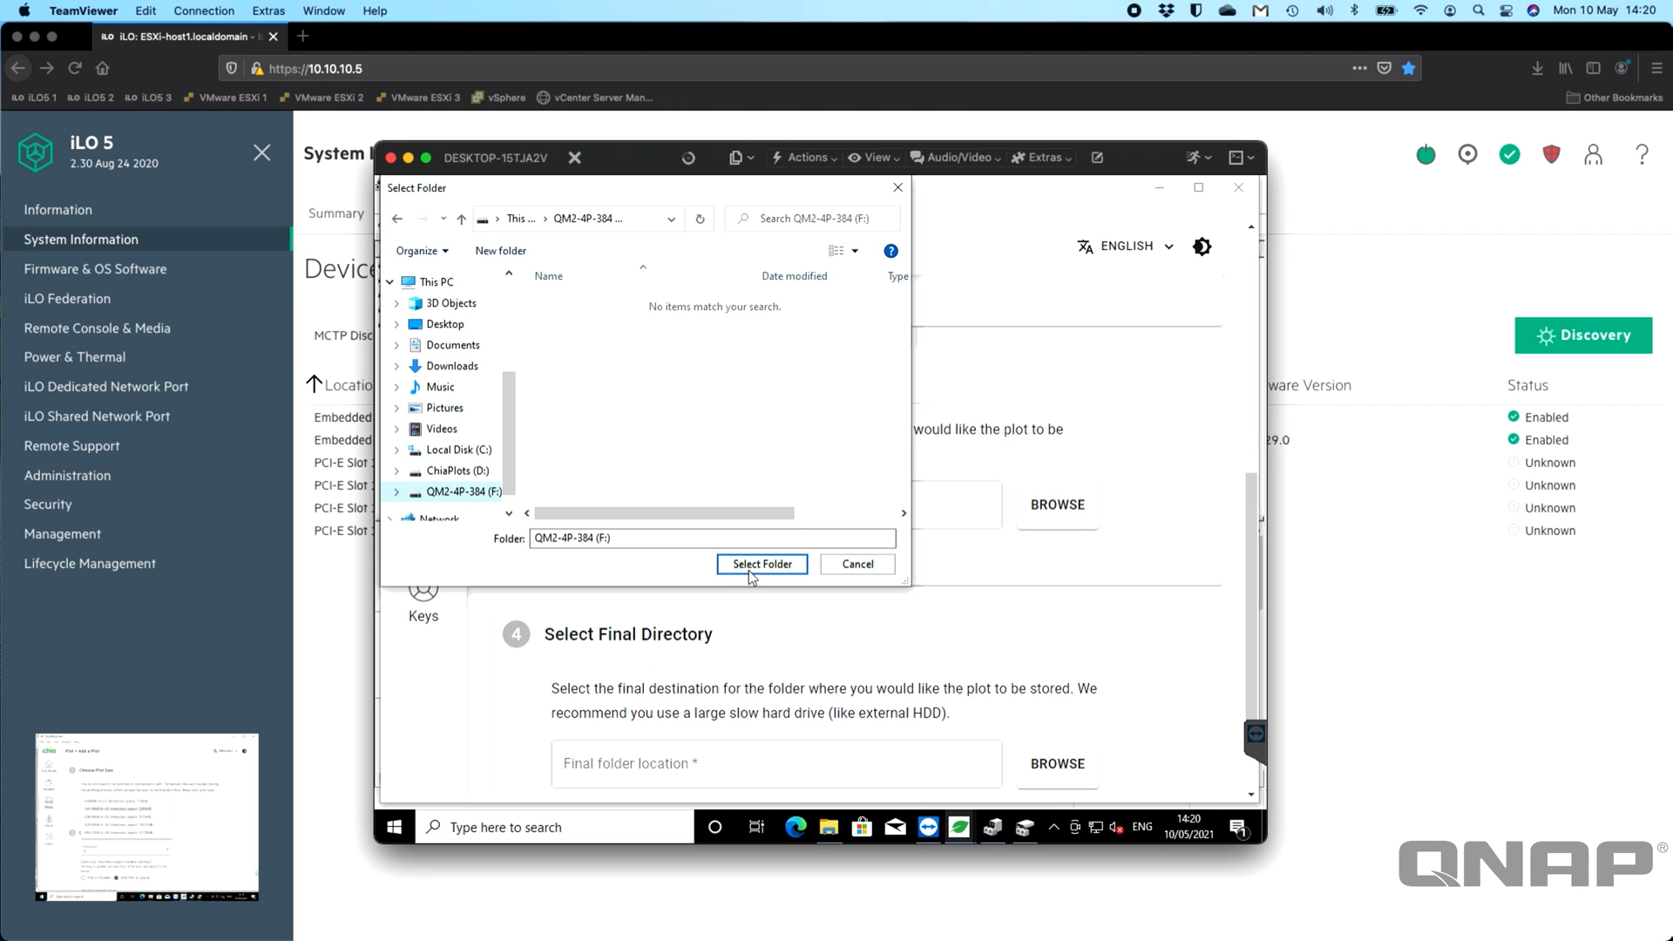
pyautogui.click(761, 564)
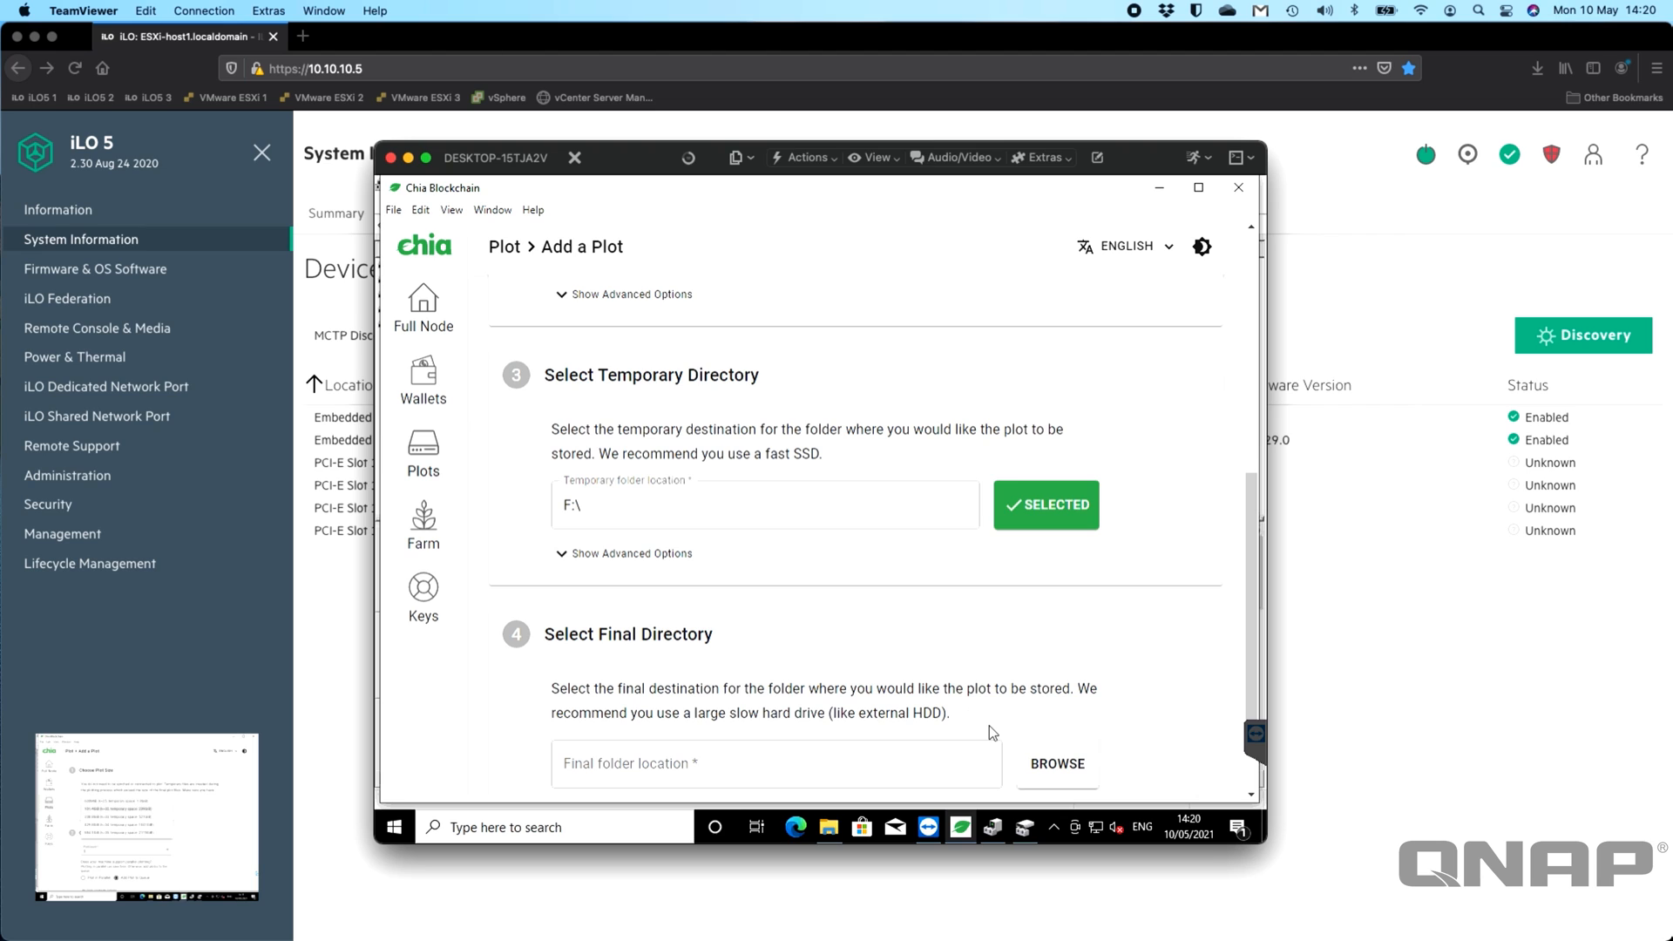
pyautogui.scroll(-3)
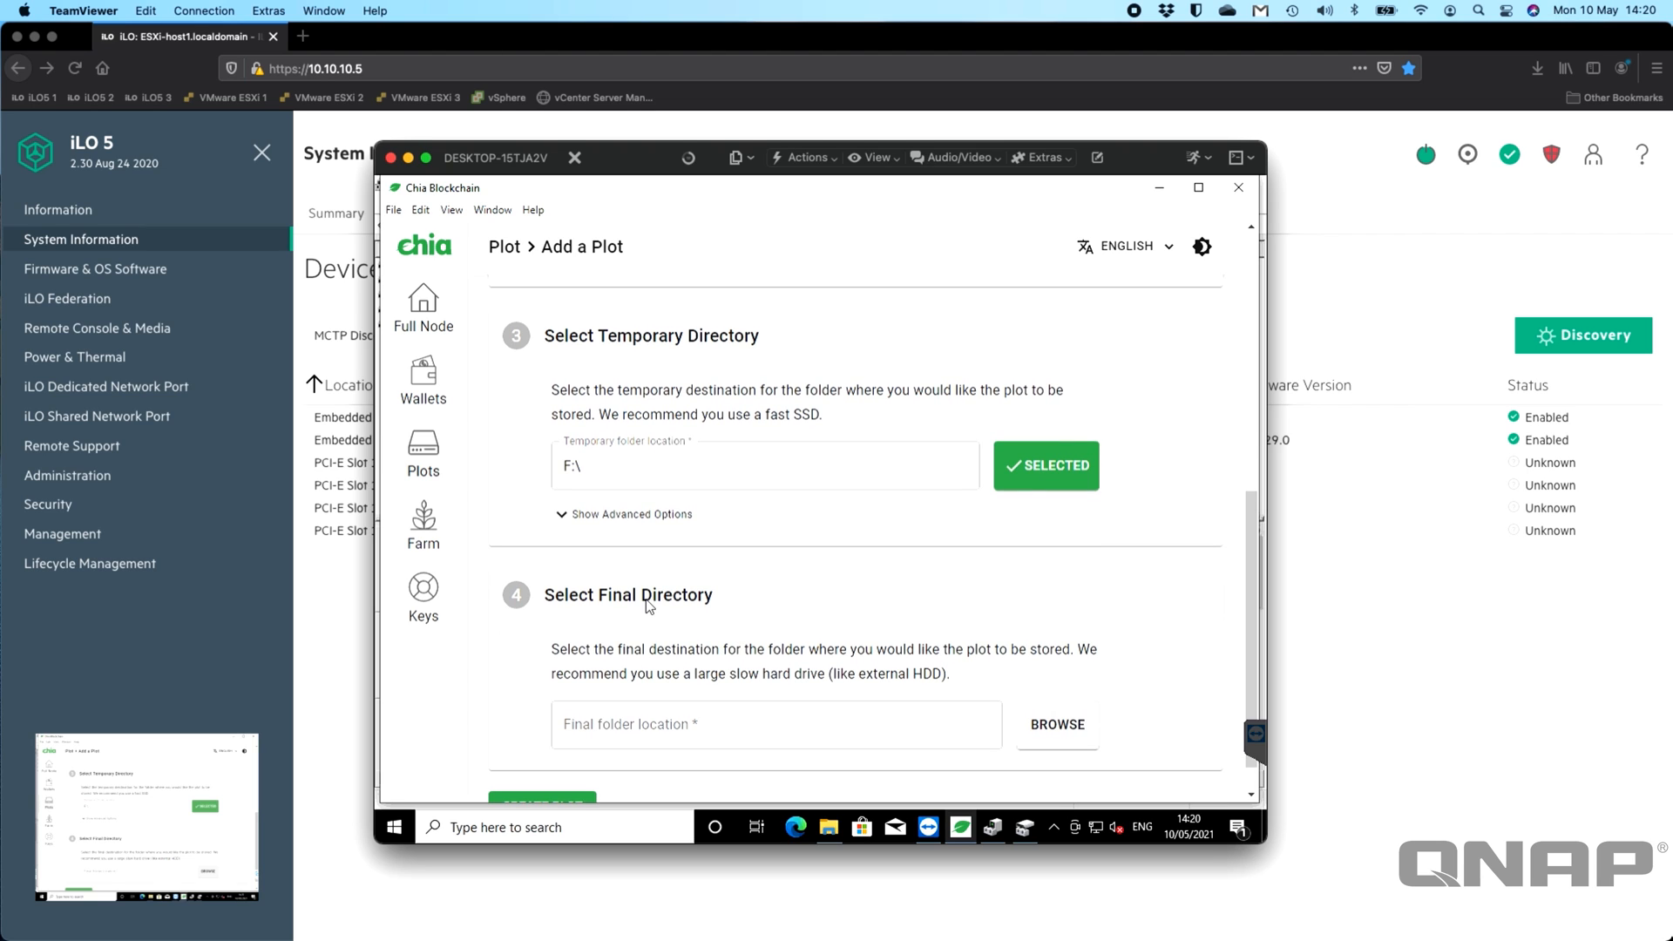
pyautogui.moveTo(772, 667)
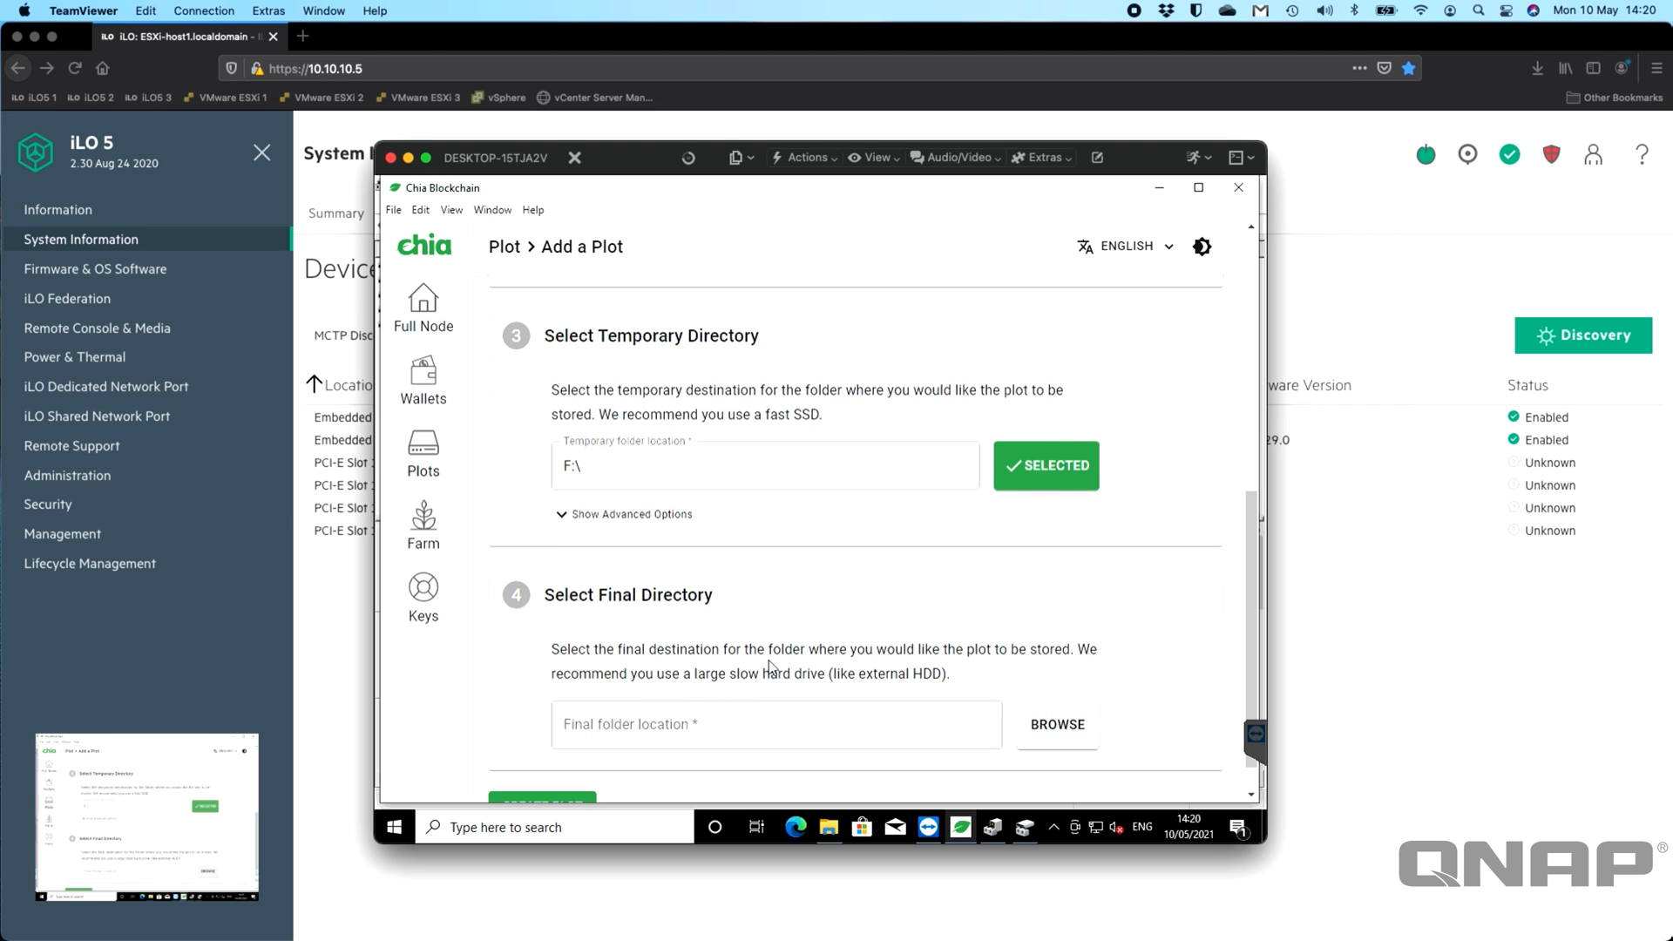
pyautogui.moveTo(973, 593)
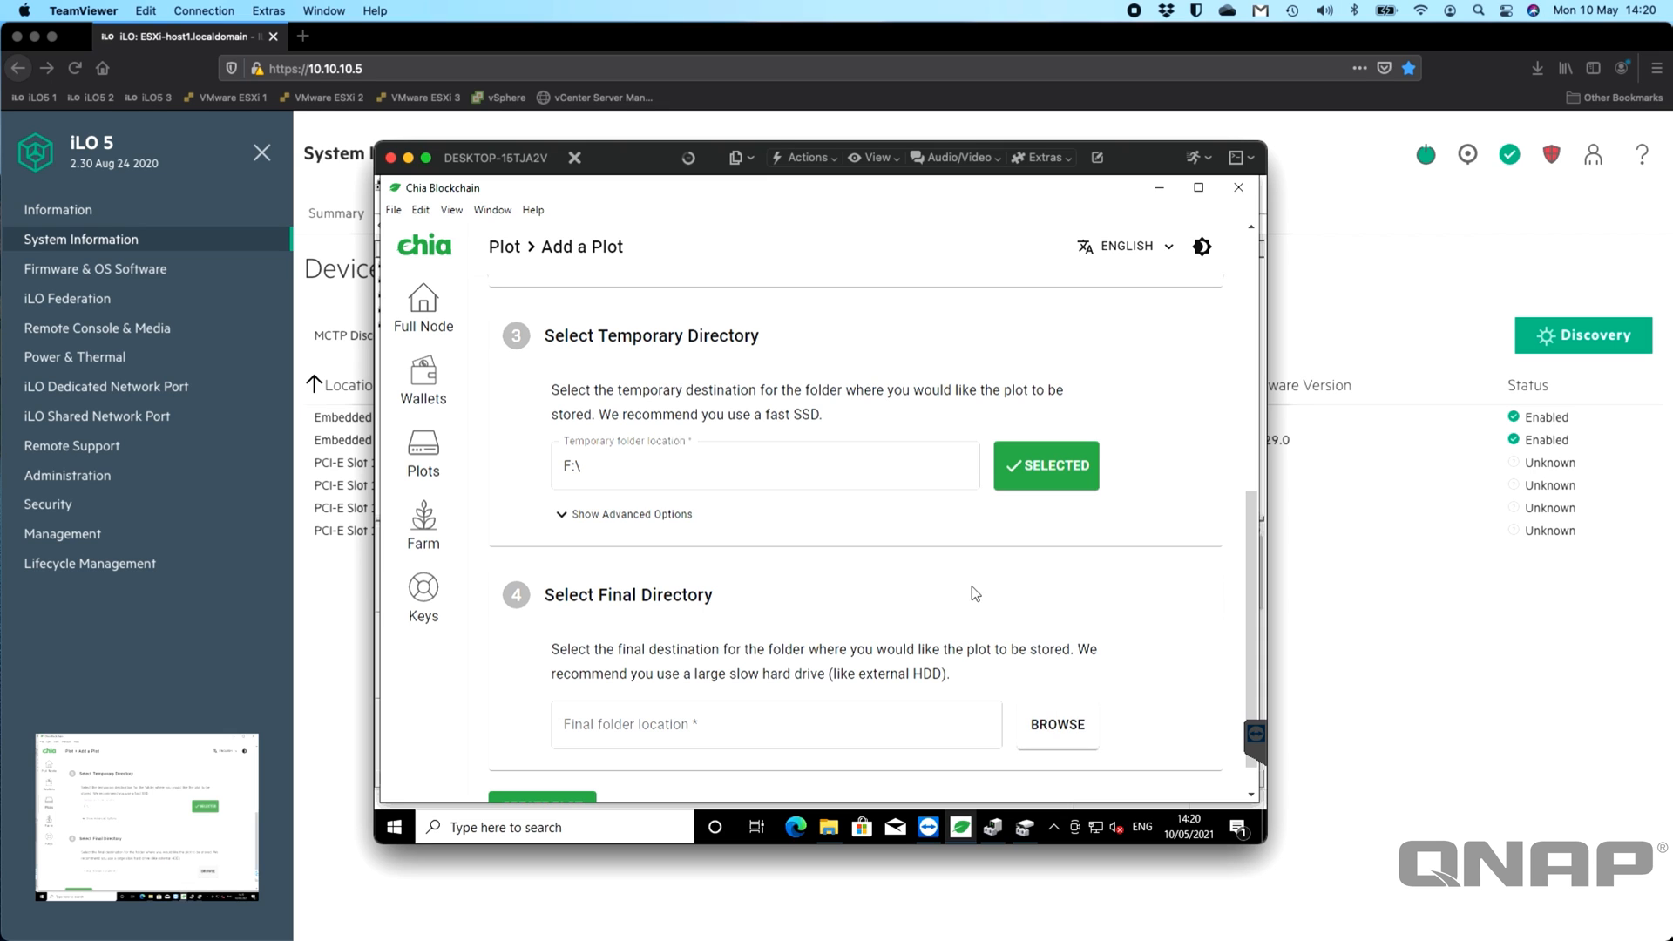
pyautogui.moveTo(1075, 511)
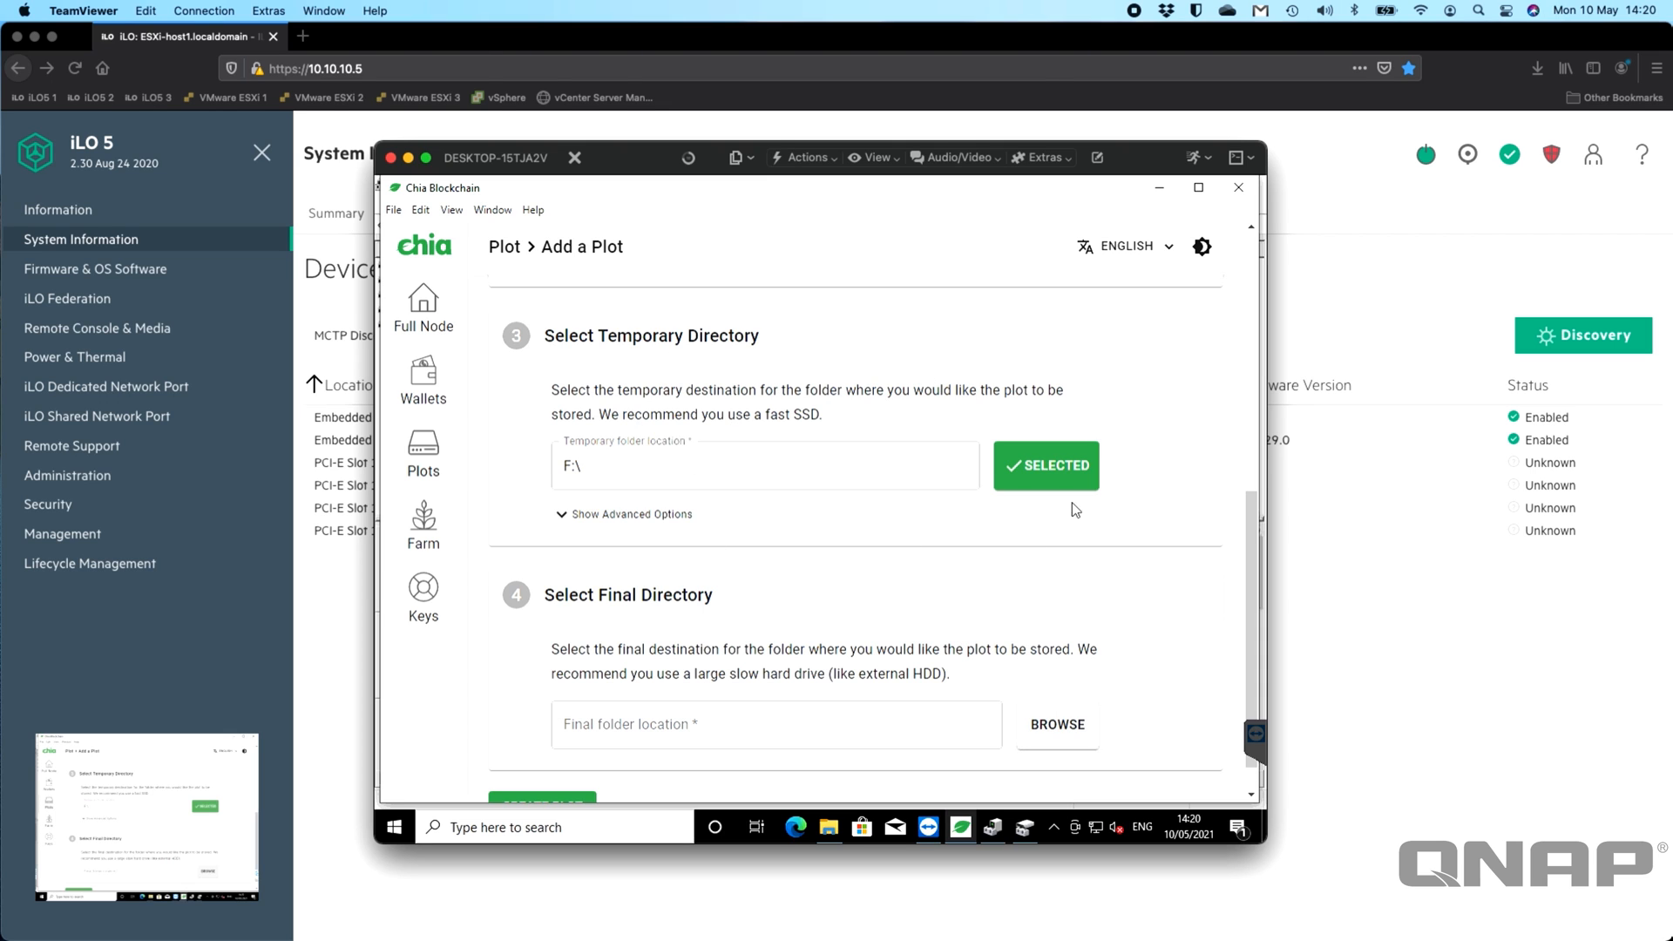
pyautogui.scroll(3)
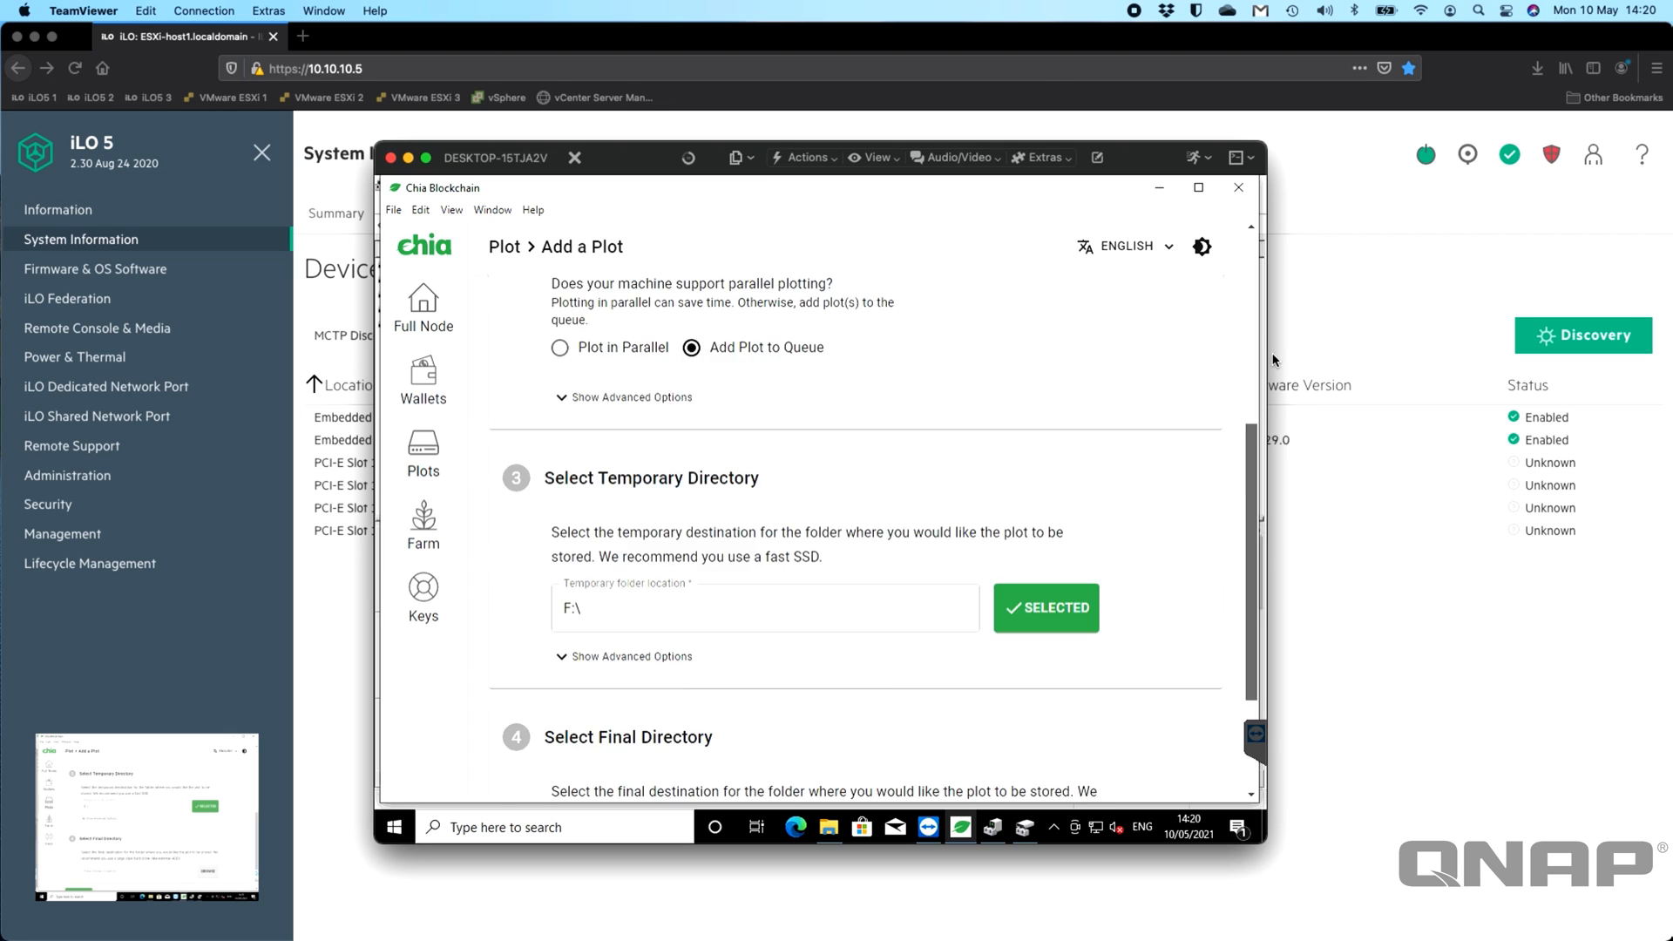
pyautogui.scroll(3)
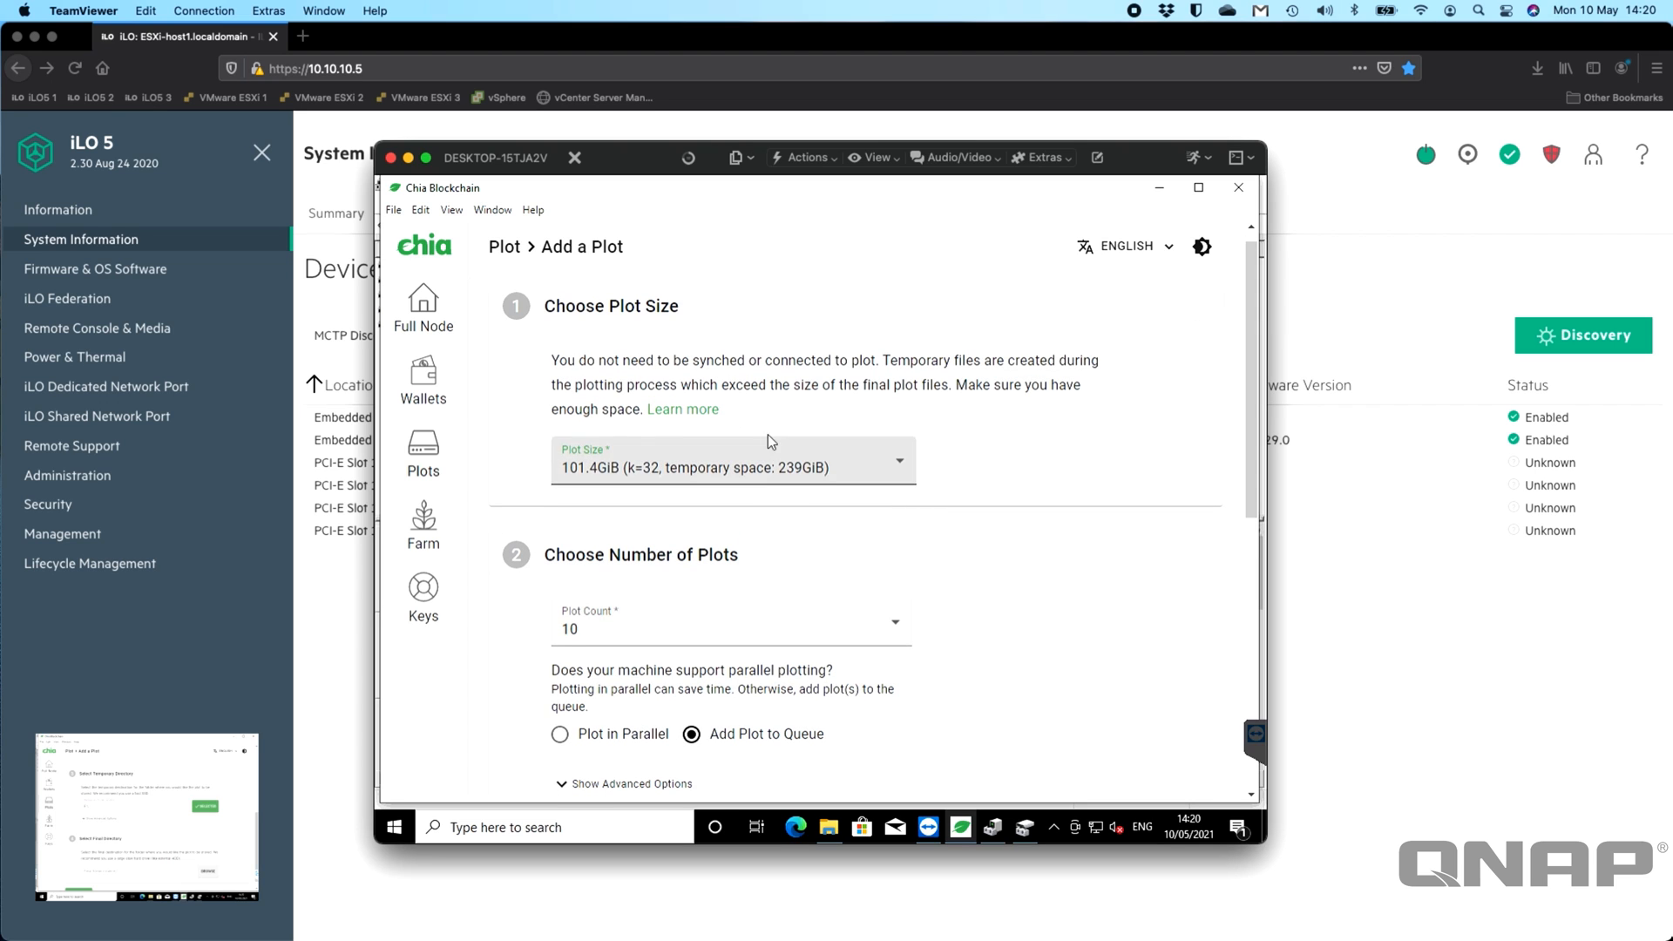
pyautogui.moveTo(736, 458)
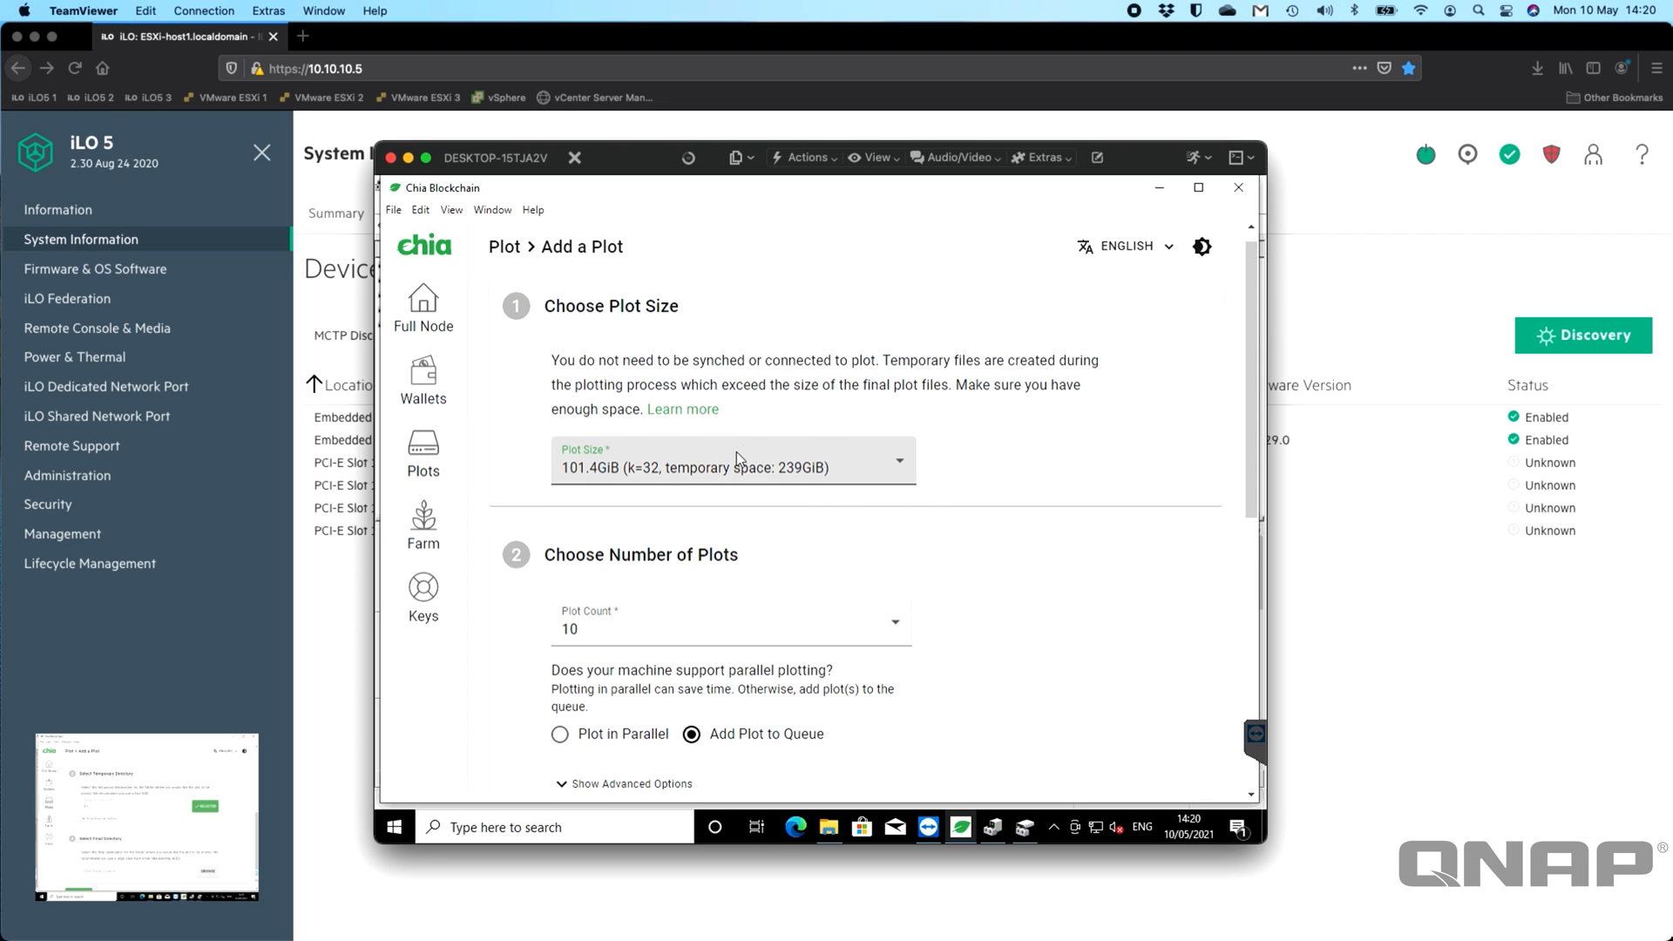
pyautogui.moveTo(796, 514)
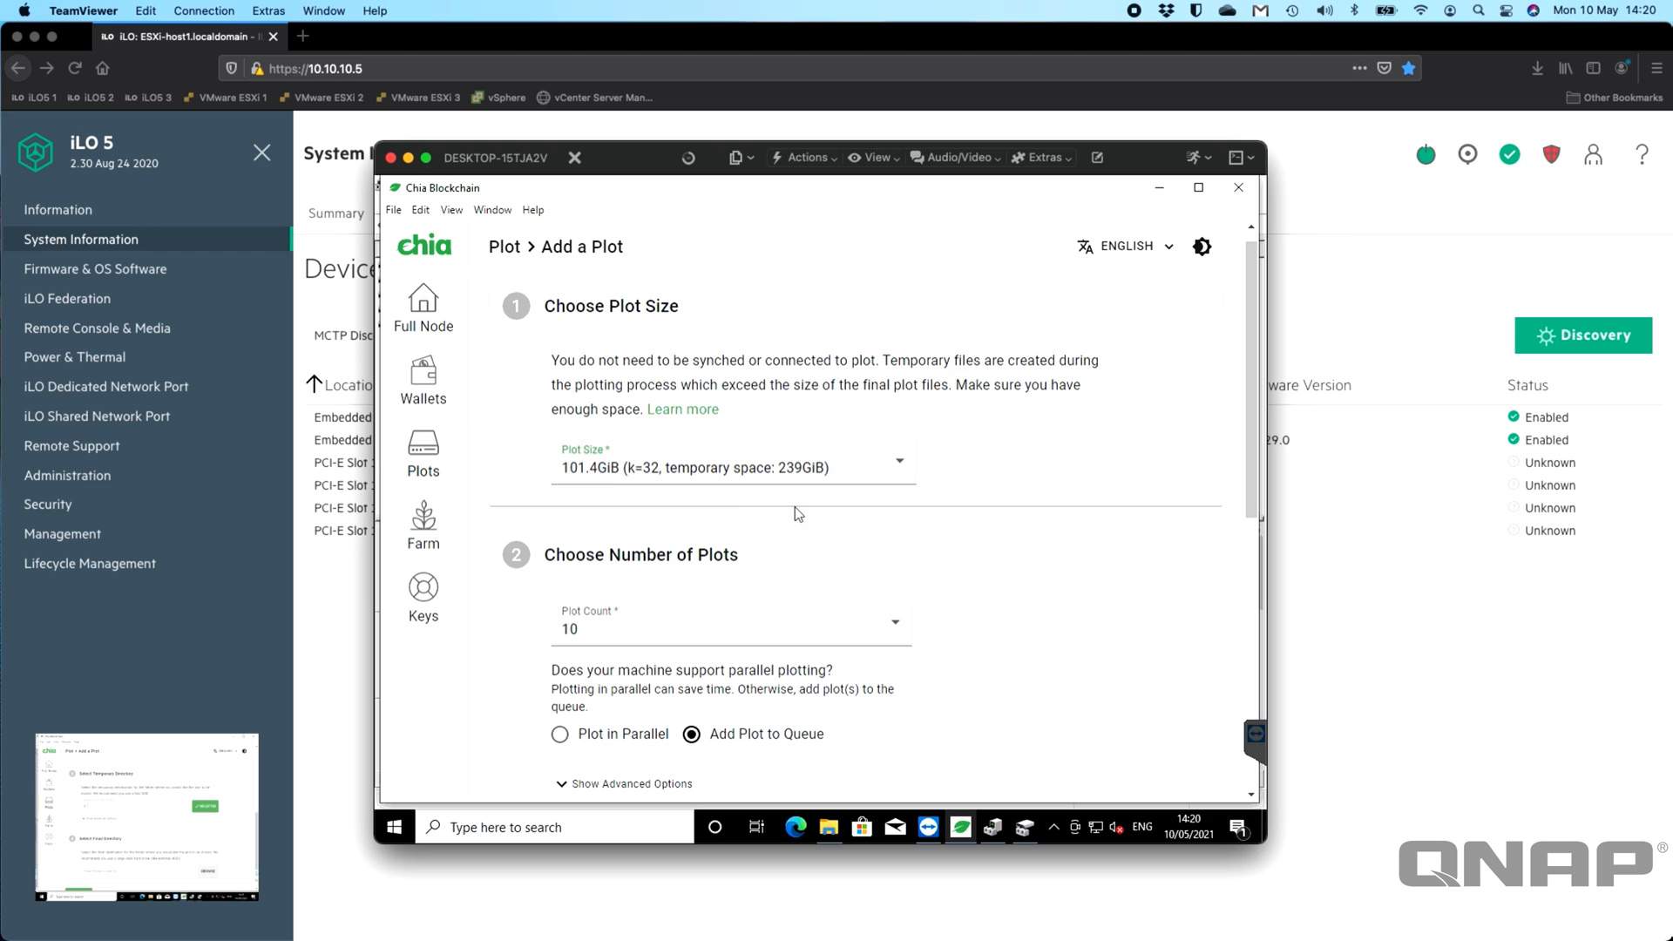
pyautogui.moveTo(772, 479)
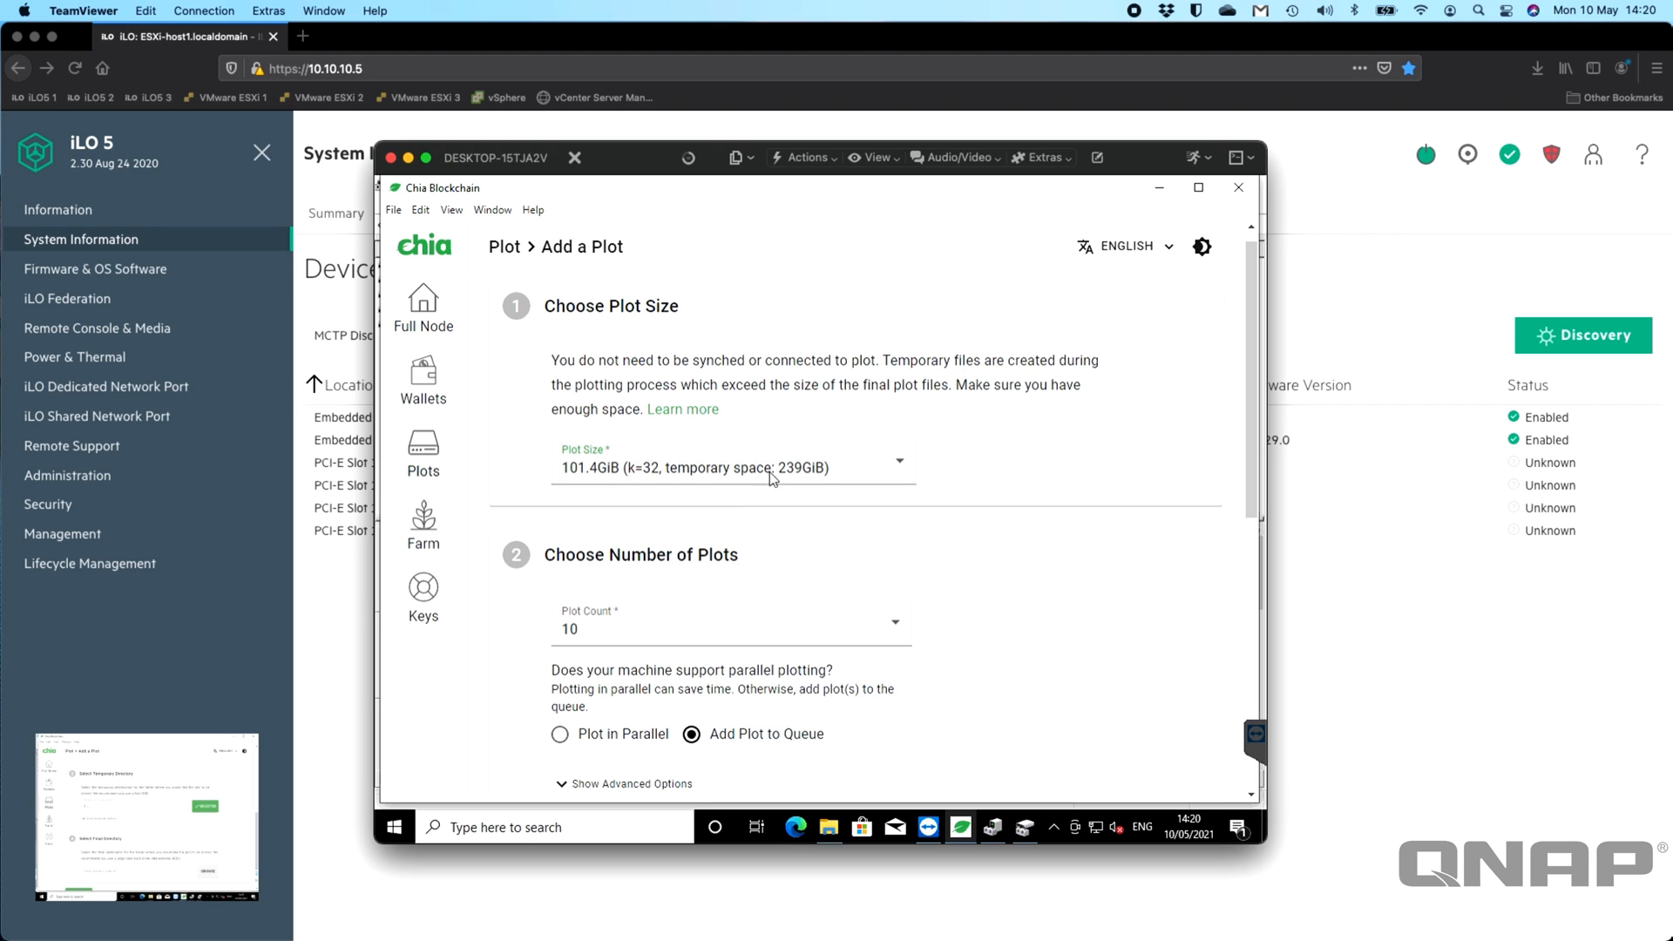
pyautogui.moveTo(561, 483)
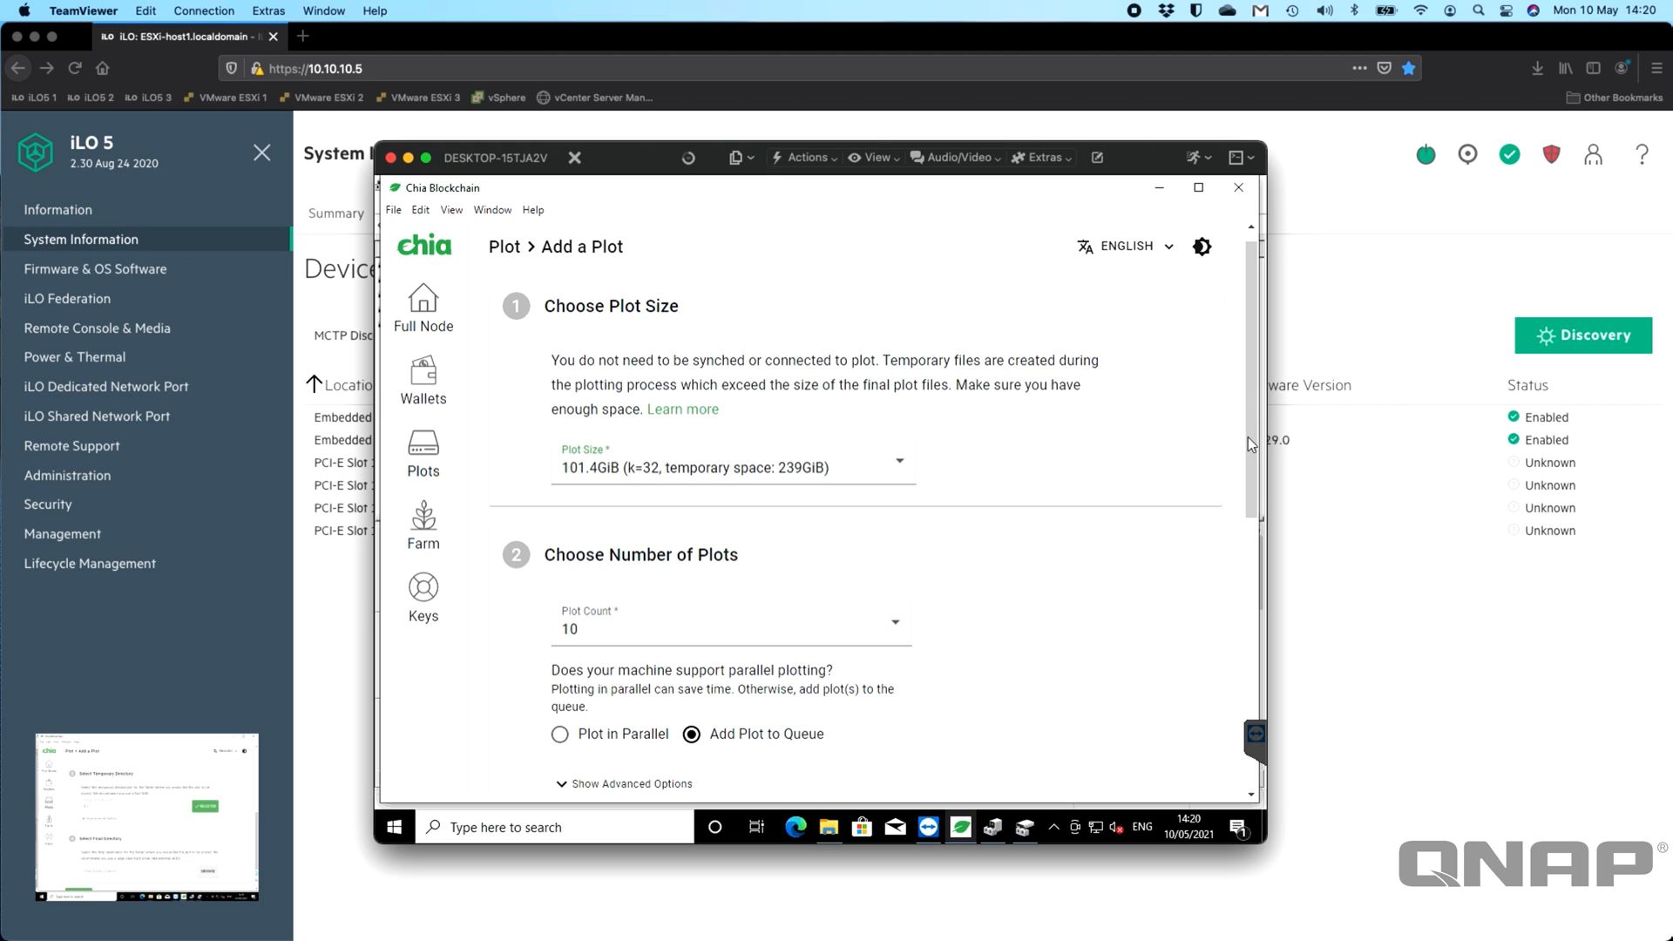
pyautogui.scroll(-3)
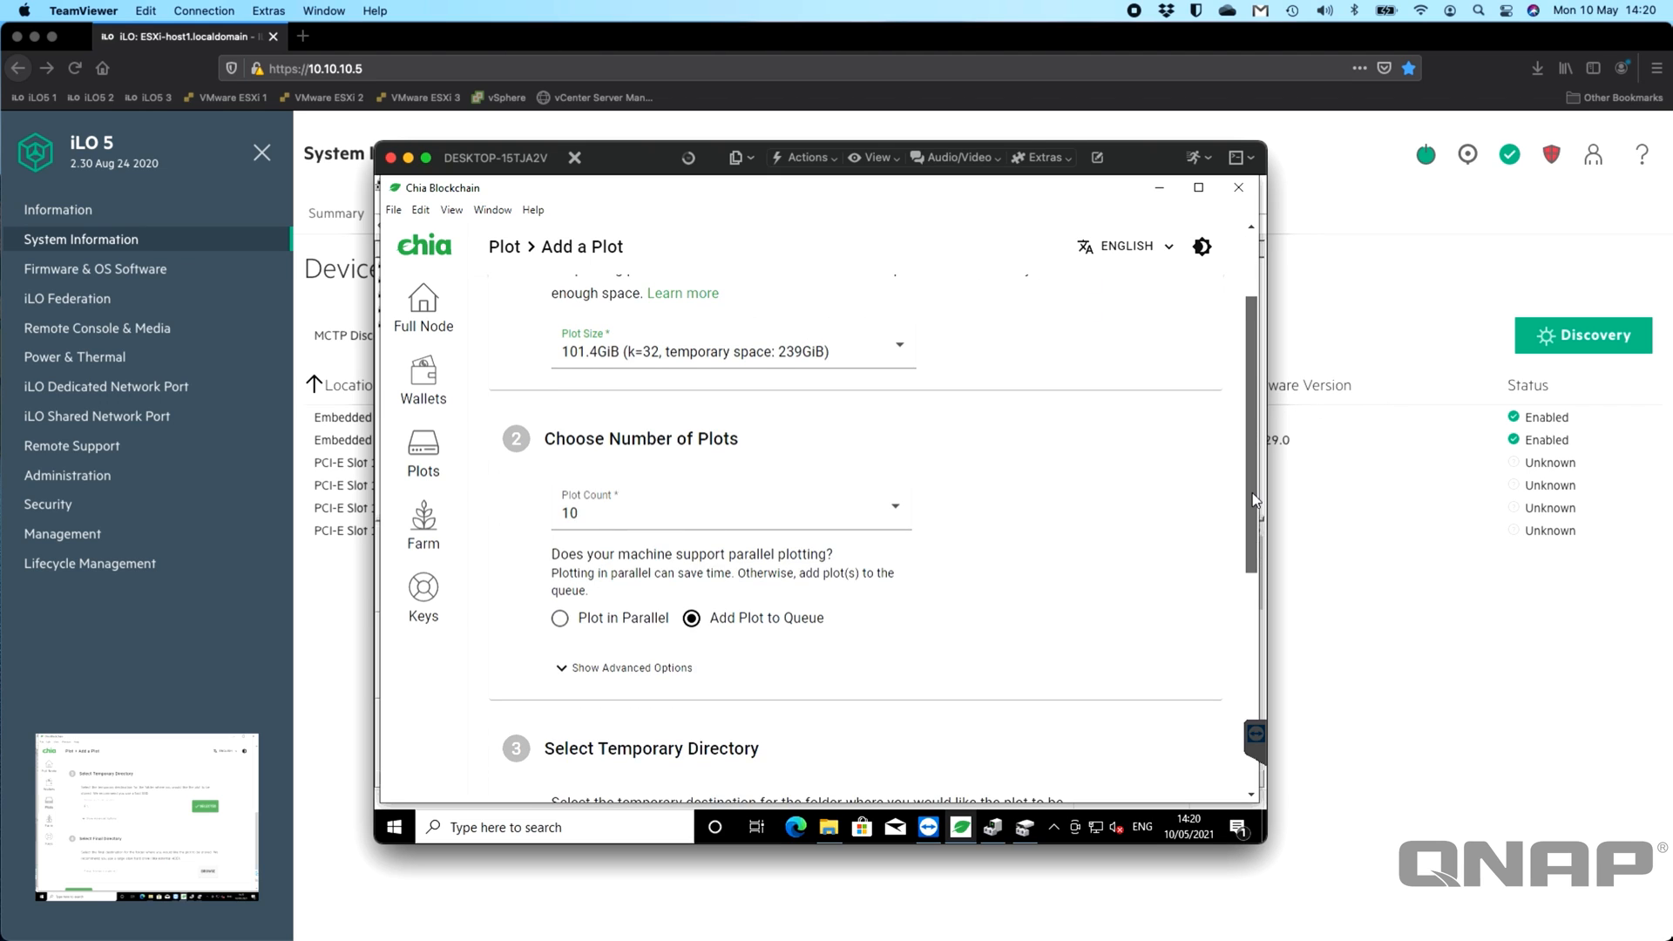
pyautogui.scroll(-3)
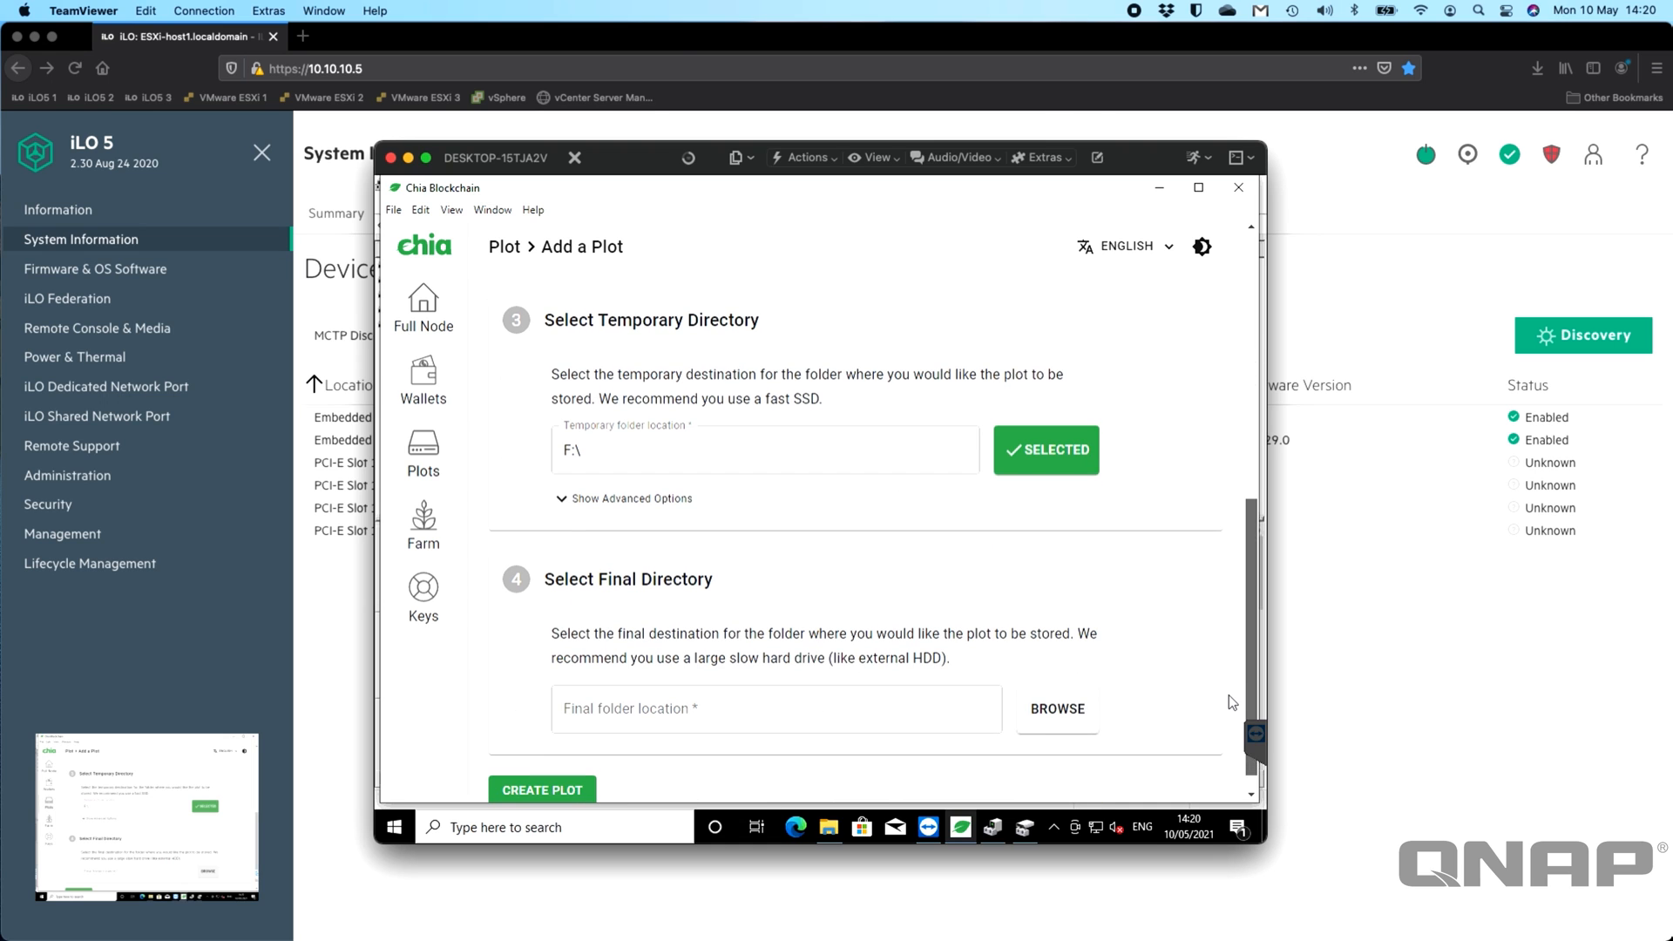
# Set the final directory to the ChiaPlots (D:) drive.
pyautogui.click(1056, 710)
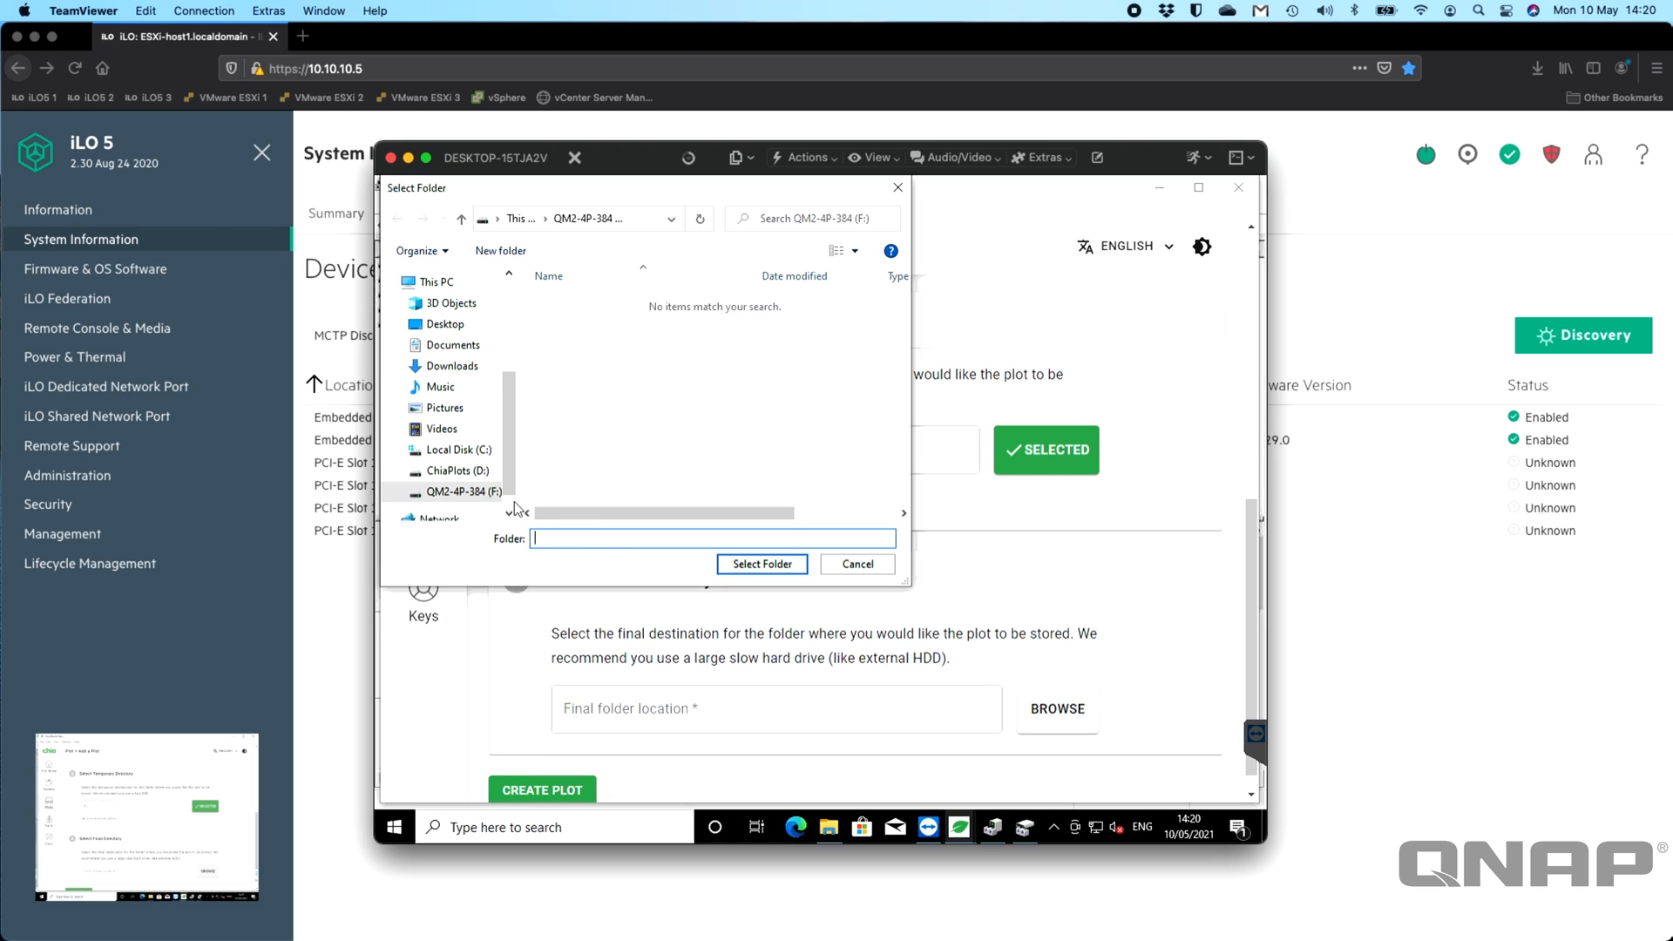
pyautogui.click(457, 470)
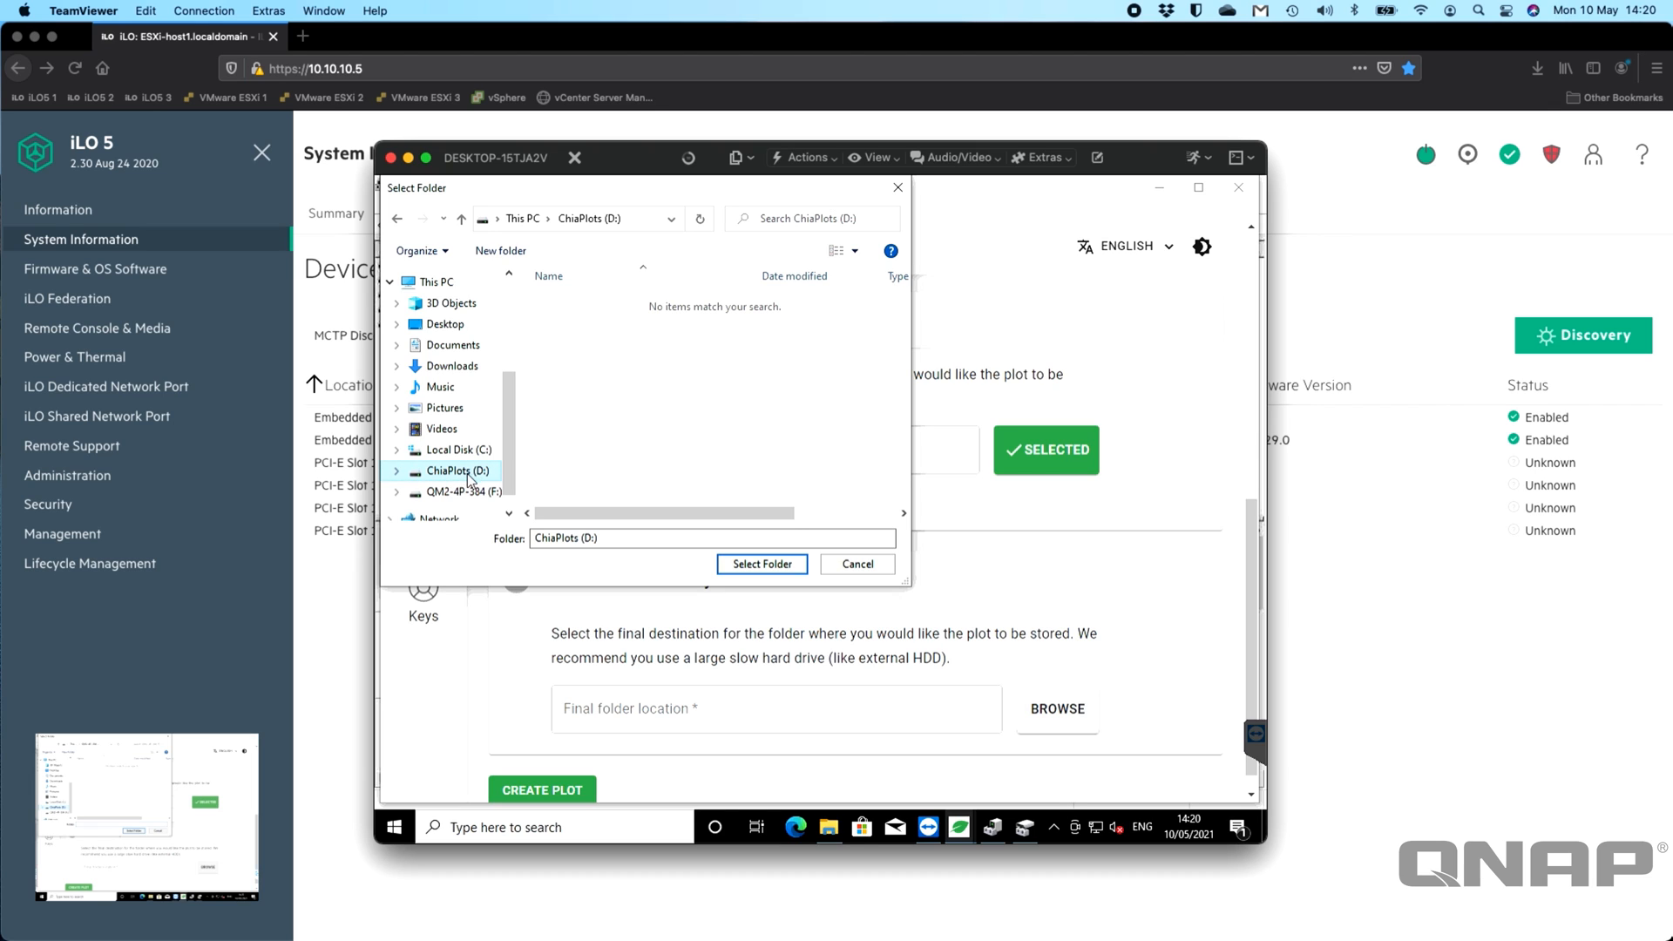
pyautogui.click(762, 565)
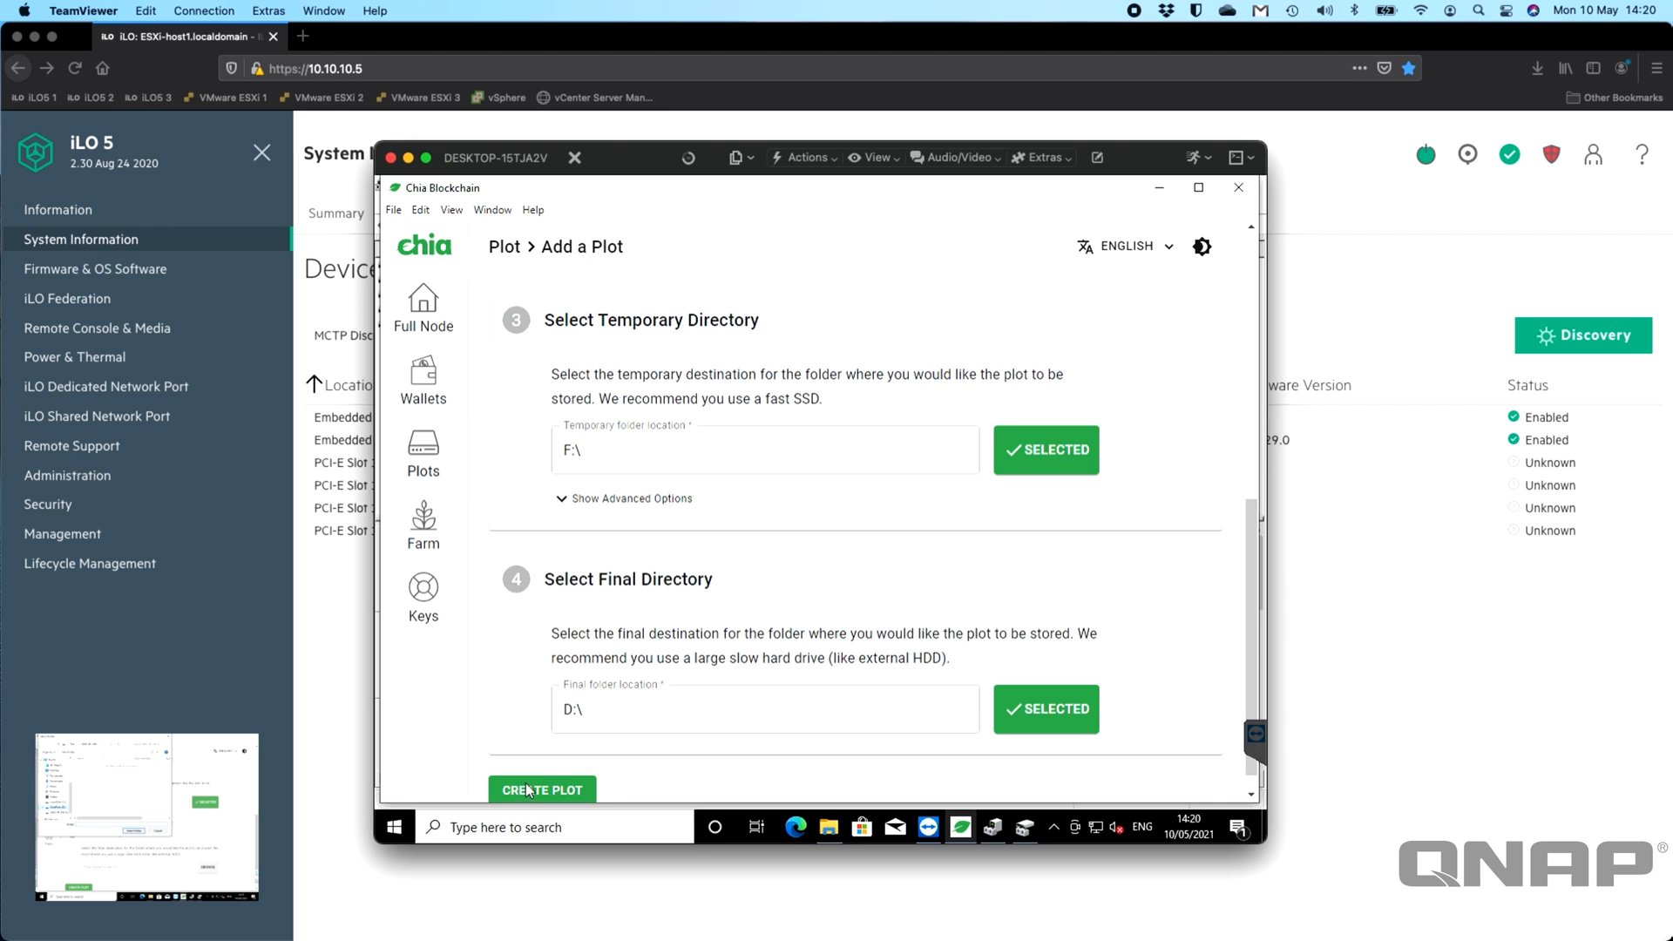
# Create the ten queued K-32 plots, then view the Farming overview.
pyautogui.click(542, 790)
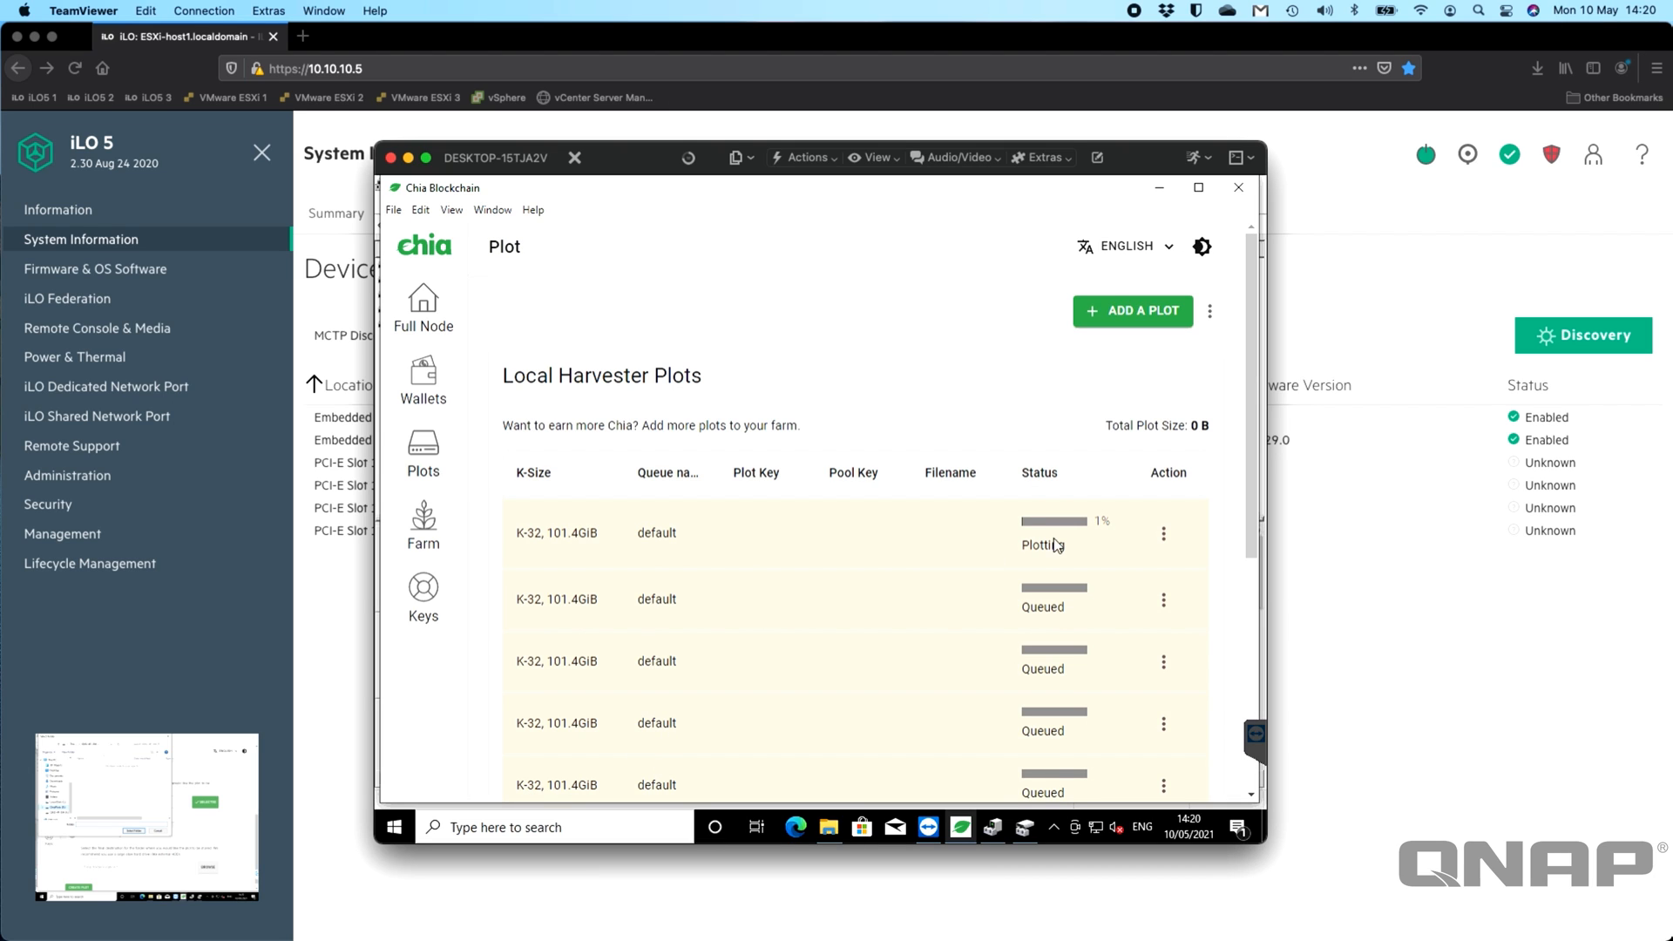
pyautogui.moveTo(1097, 531)
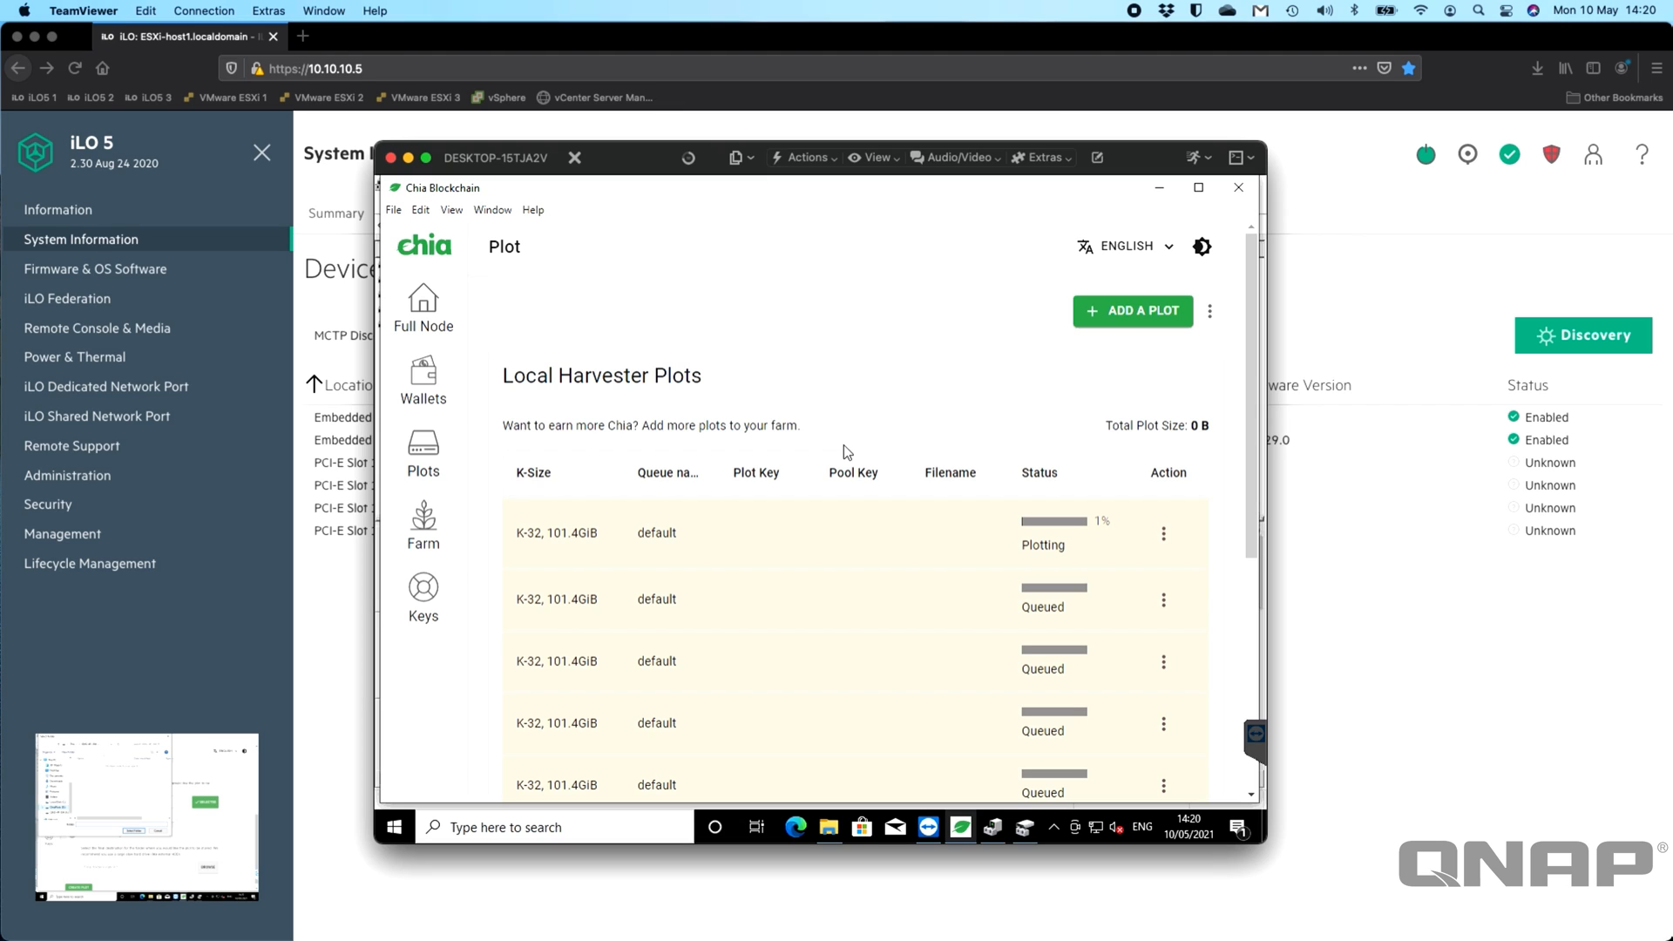
pyautogui.moveTo(1102, 507)
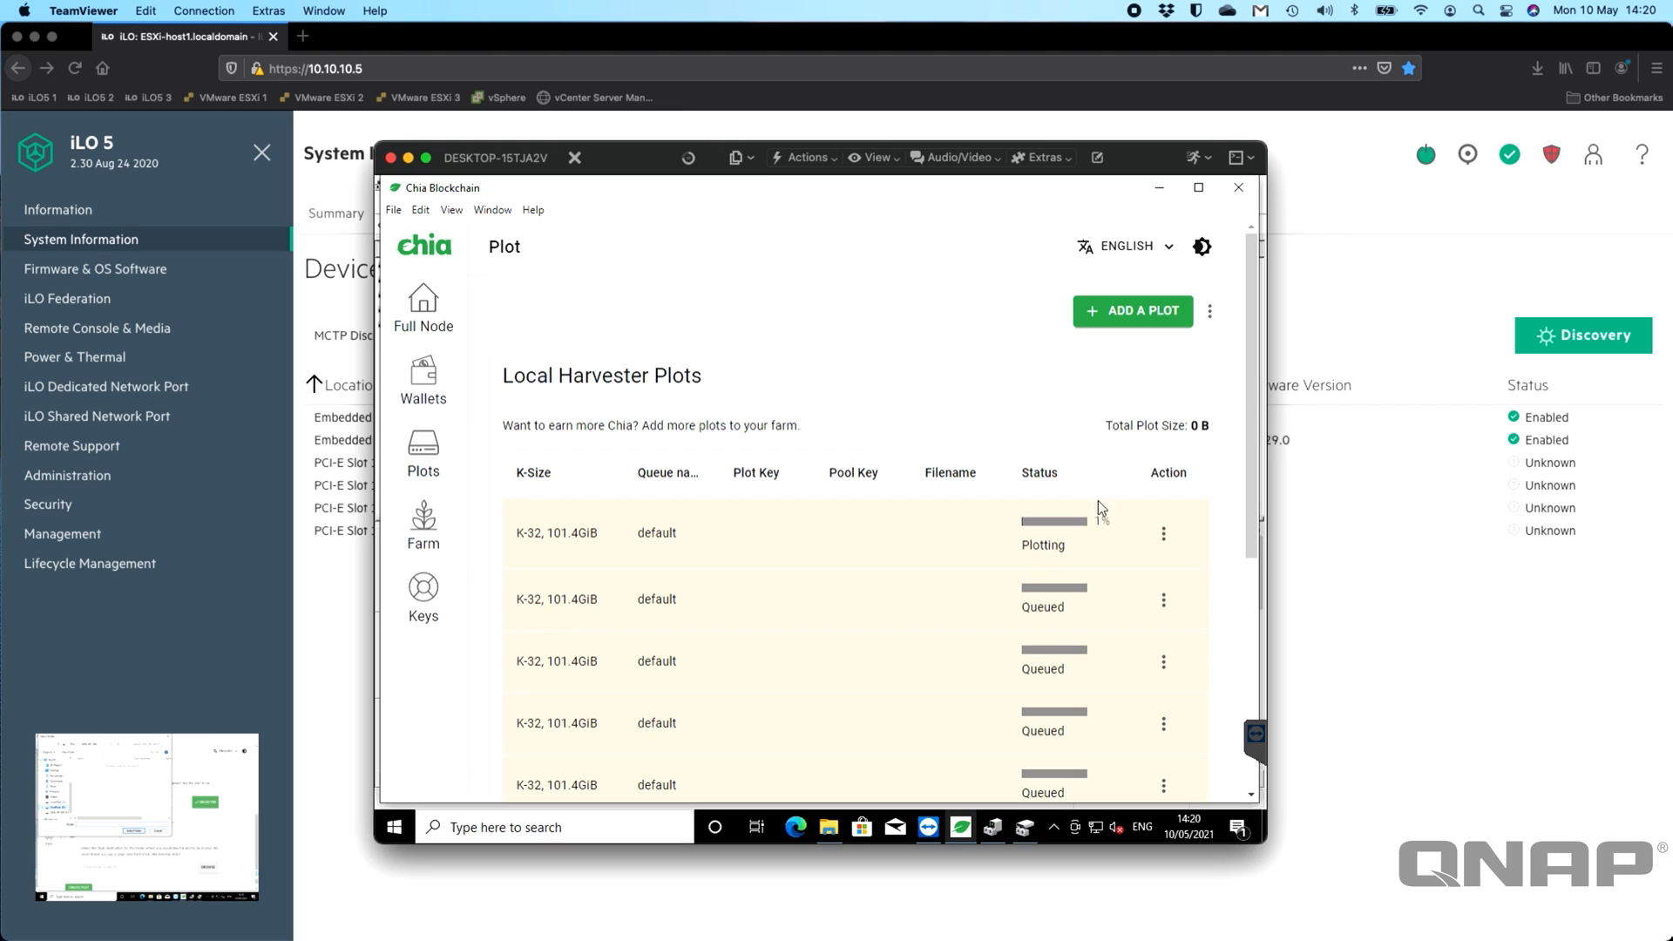
pyautogui.click(422, 523)
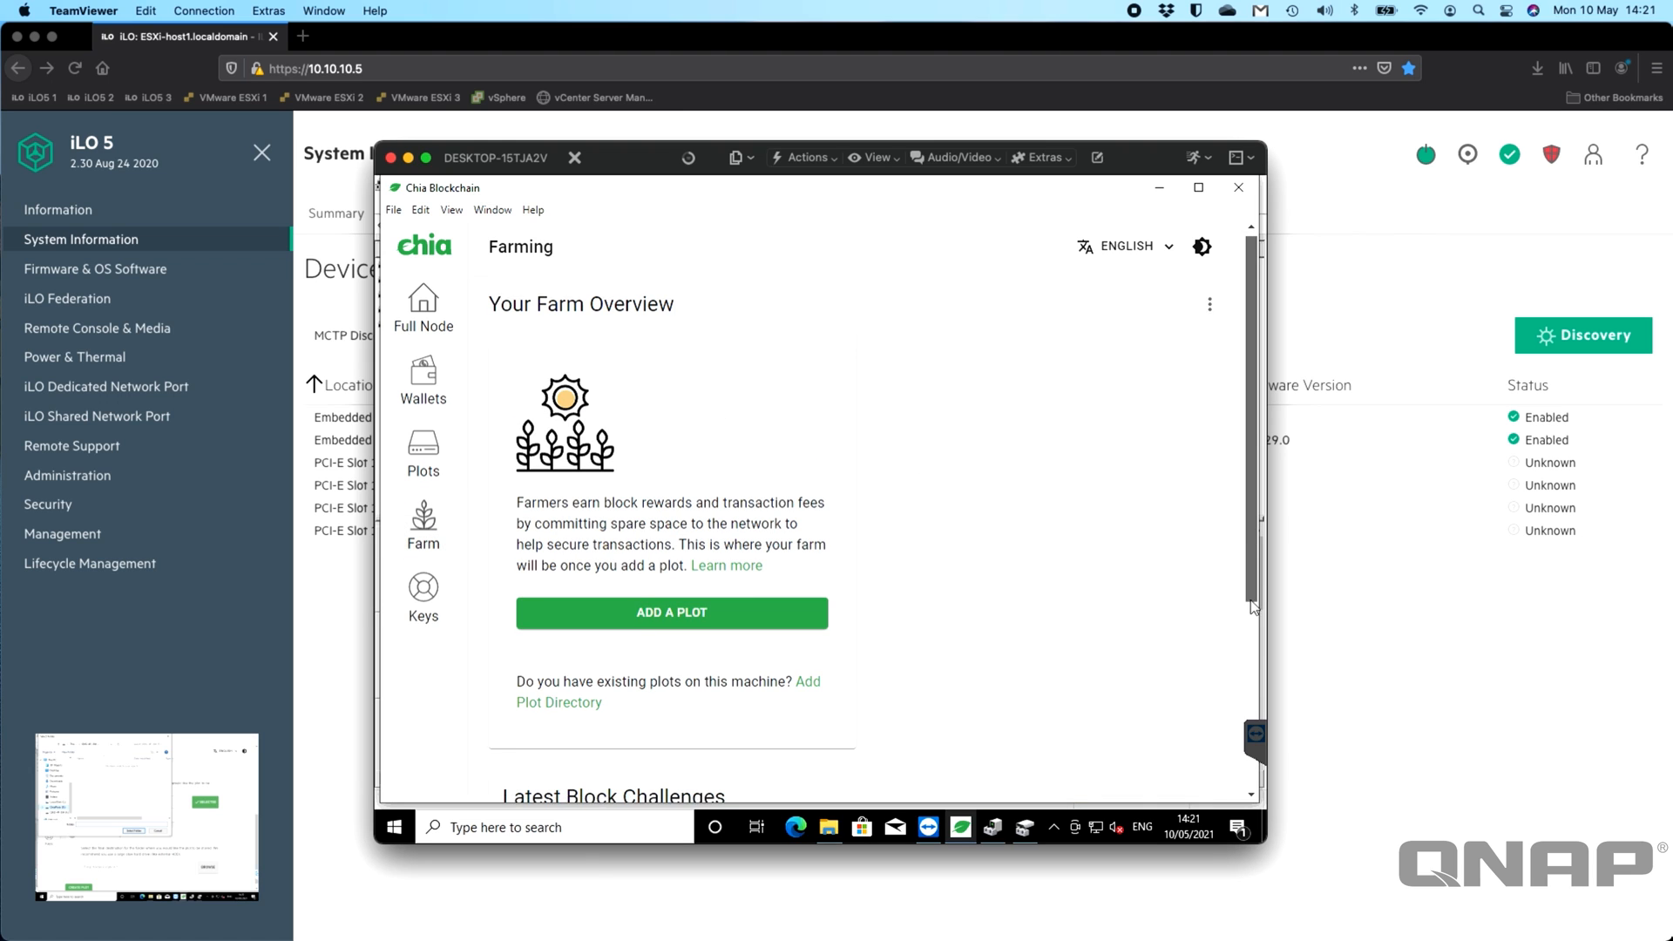
# Check the Wallets page, then the Full Node page listing farmer and wallet connections.
pyautogui.scroll(-3)
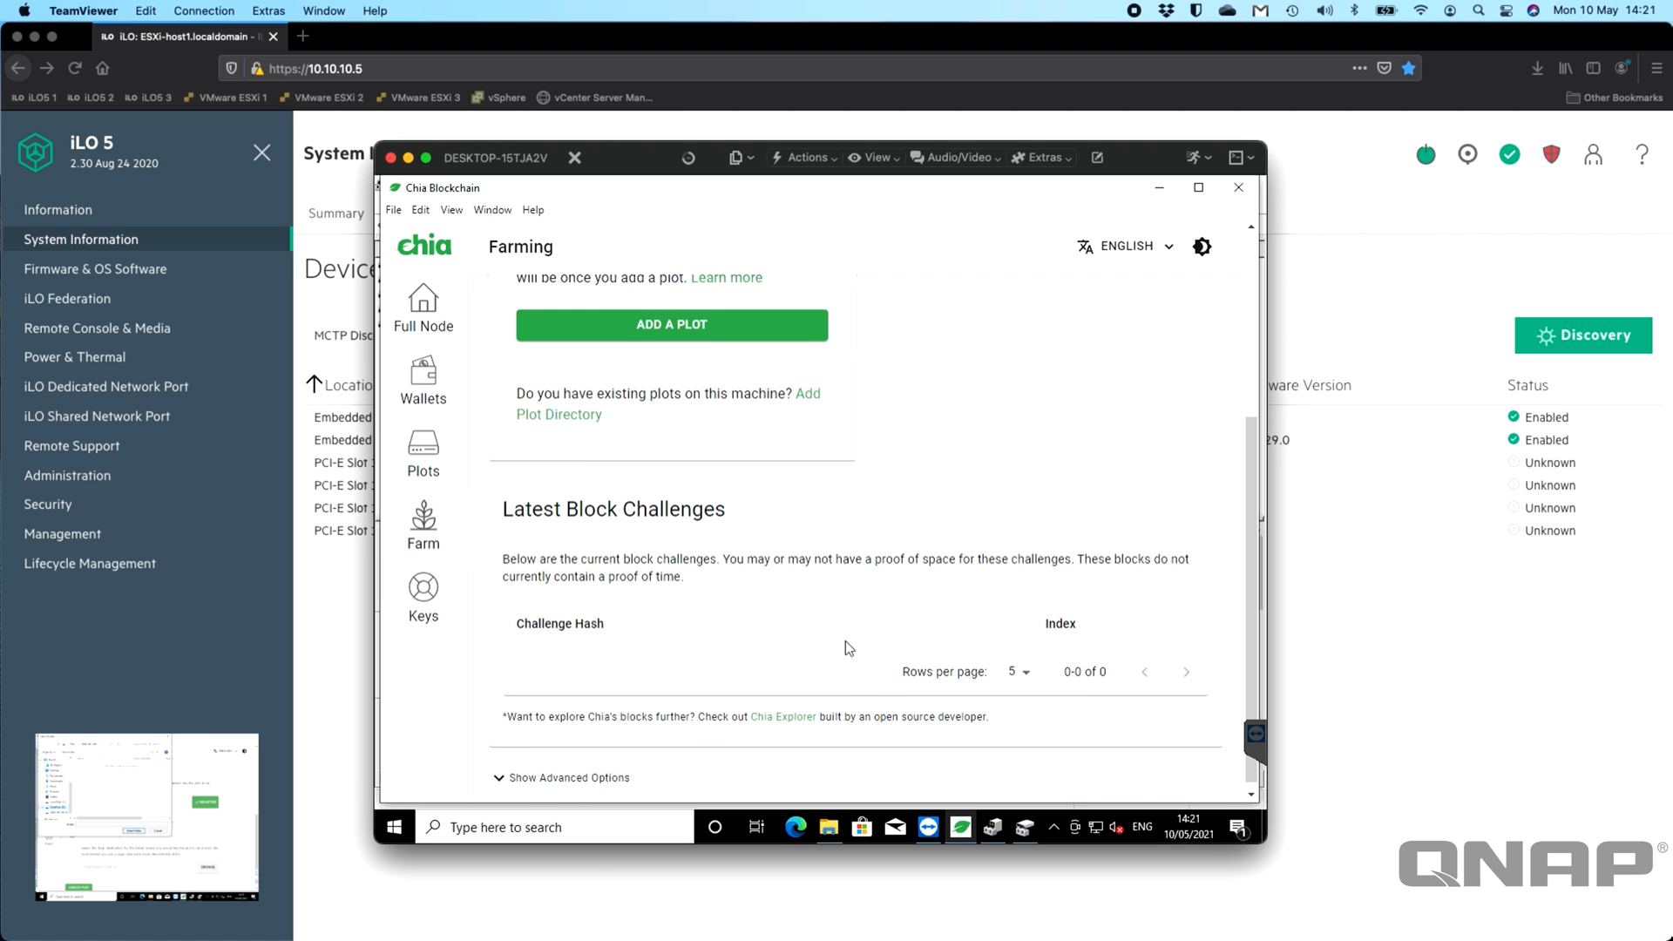
pyautogui.moveTo(420, 344)
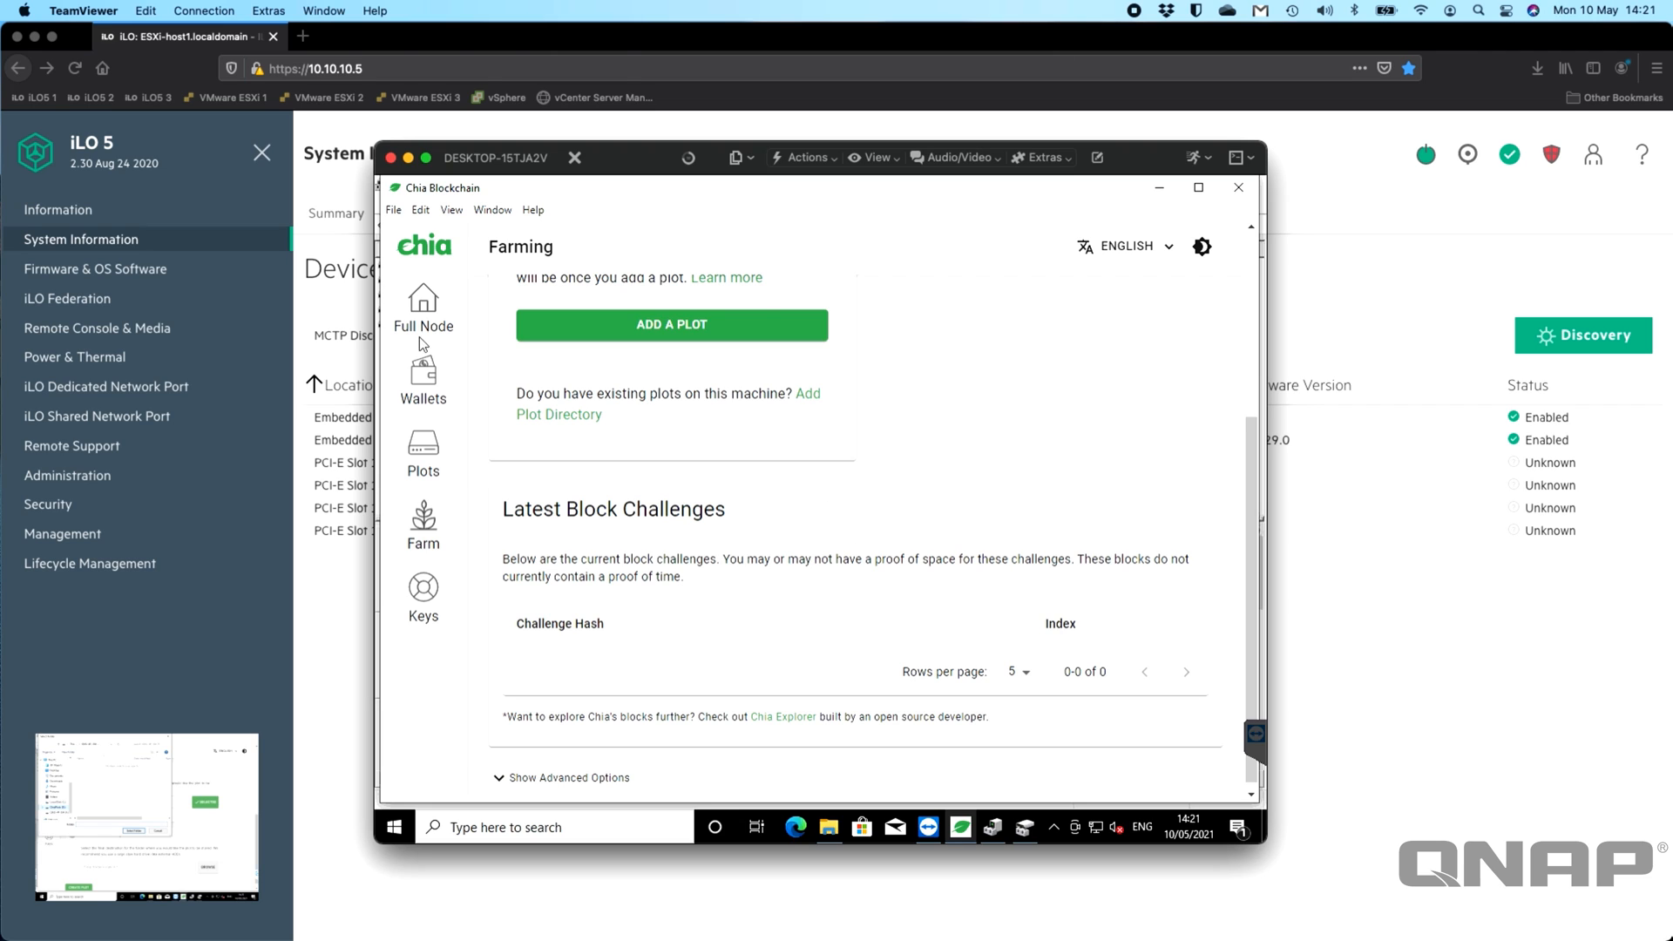
pyautogui.moveTo(771, 490)
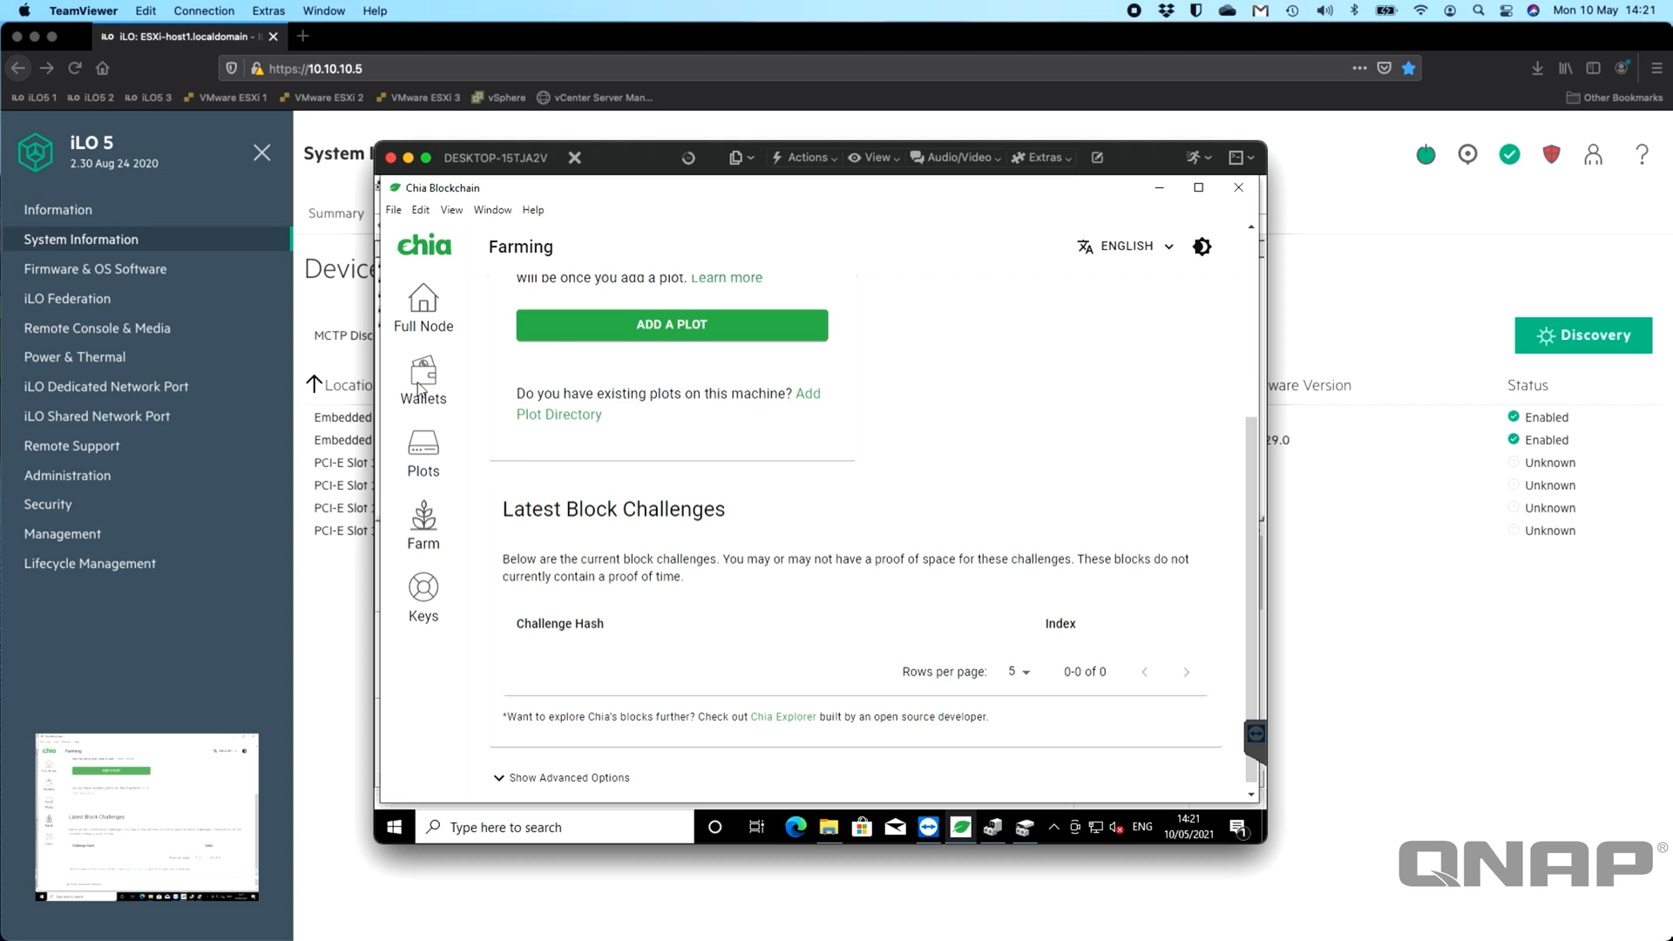
pyautogui.click(422, 378)
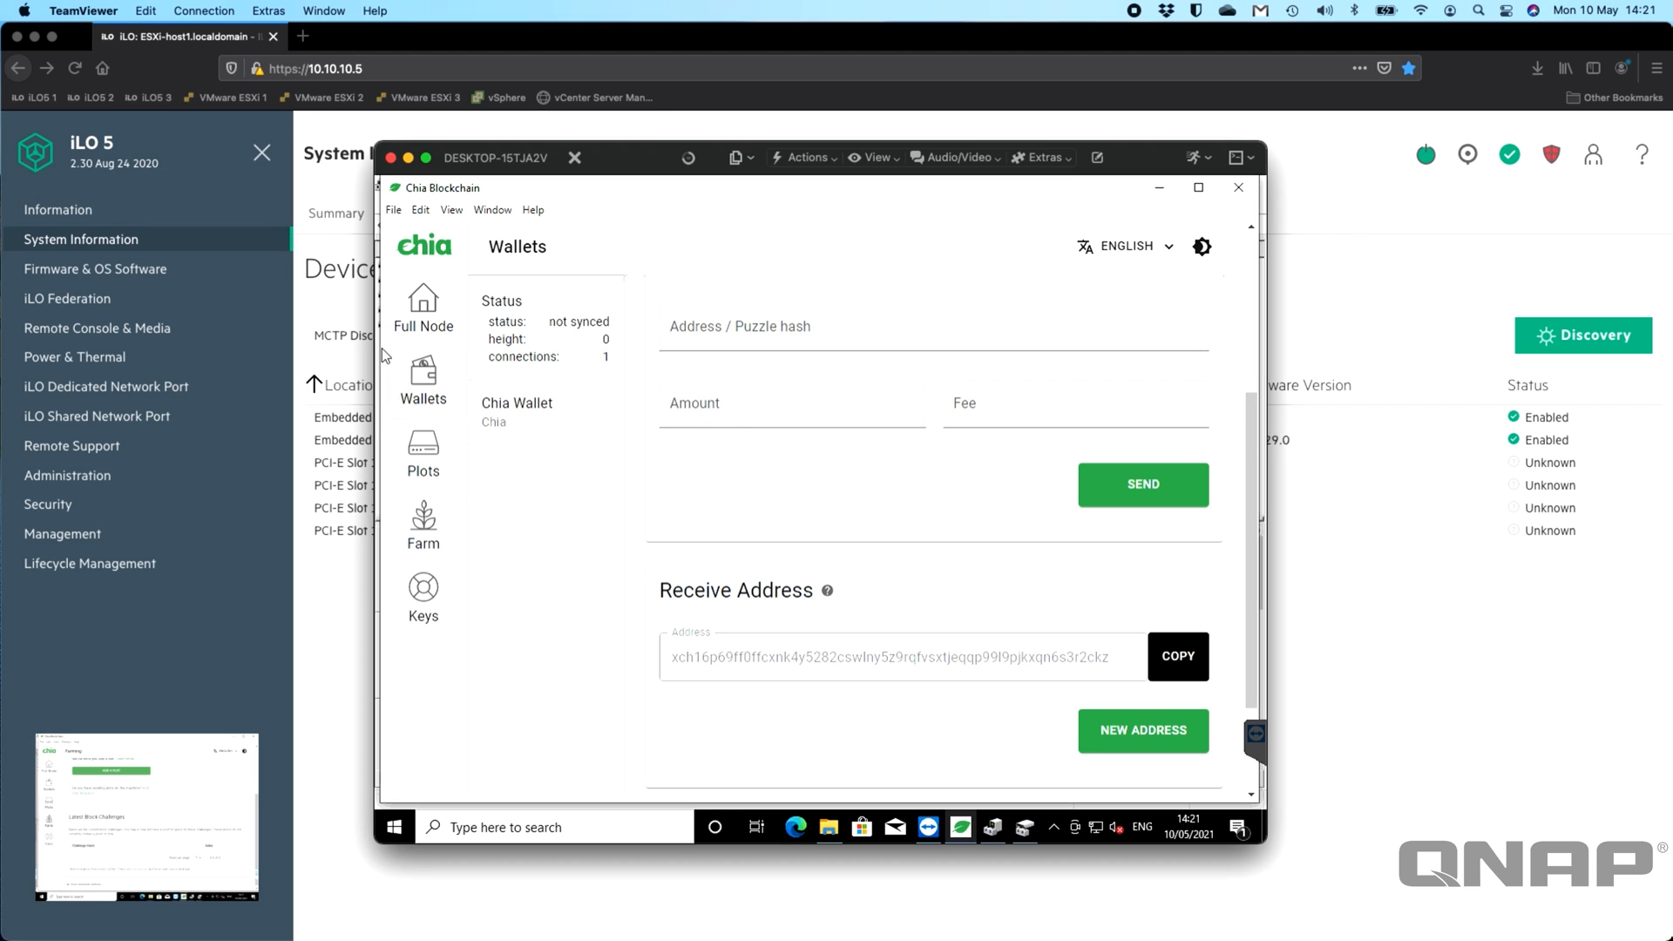
pyautogui.click(423, 310)
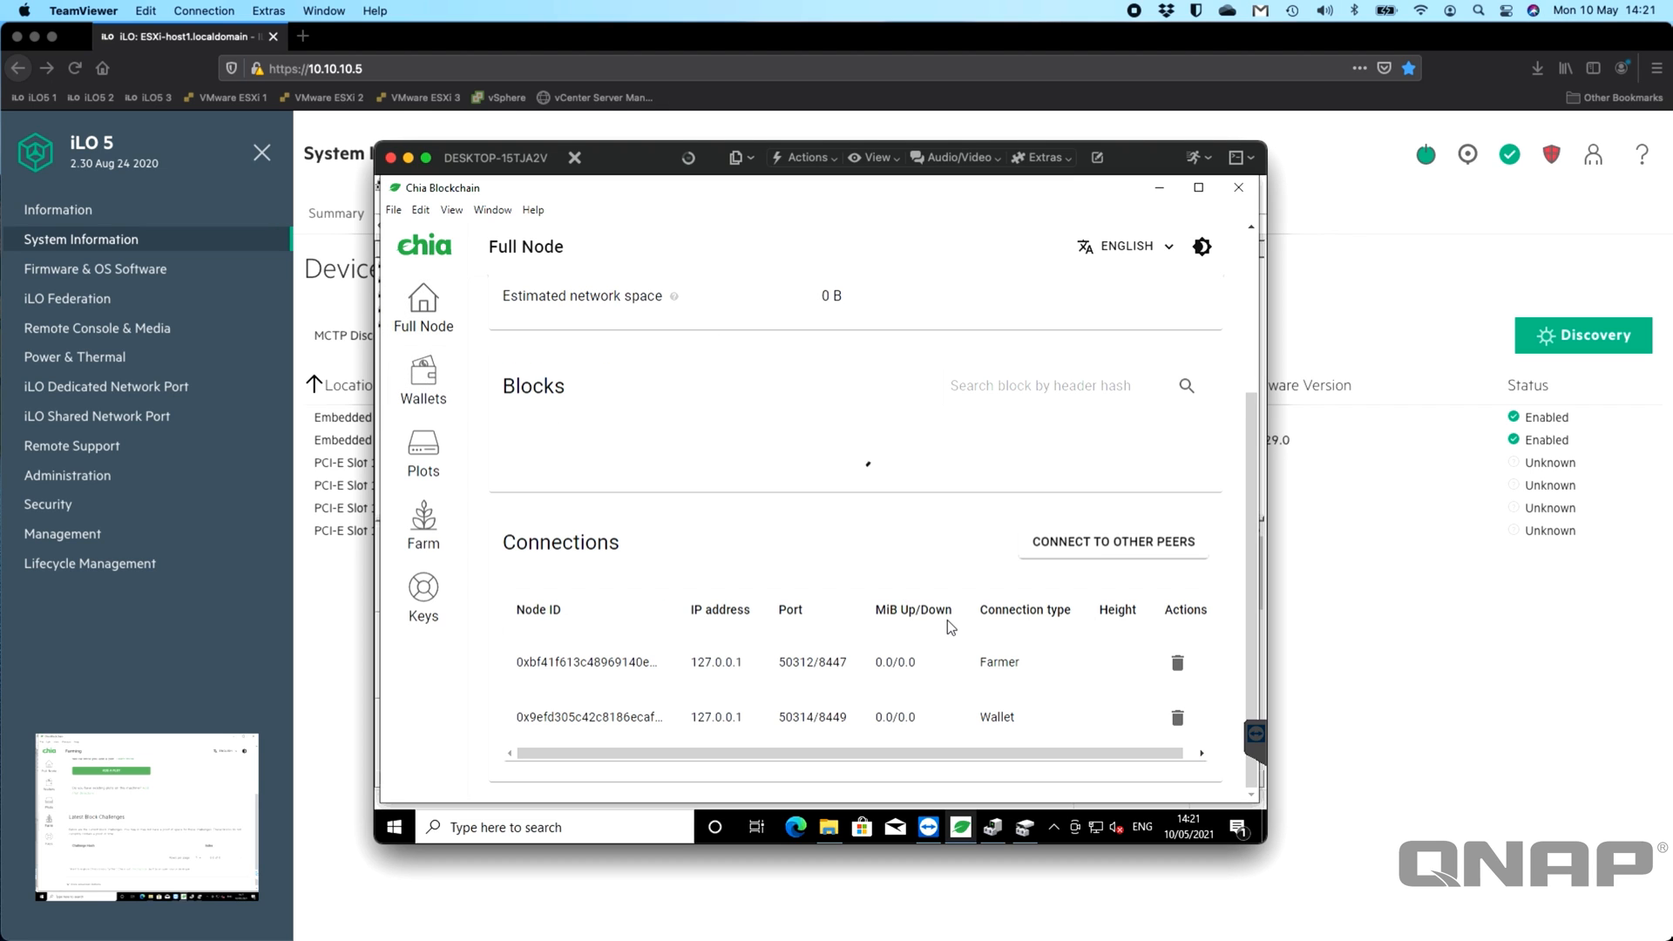
# Return to the Plots page showing the first K-32 plot at 1% and the rest queued.
pyautogui.scroll(3)
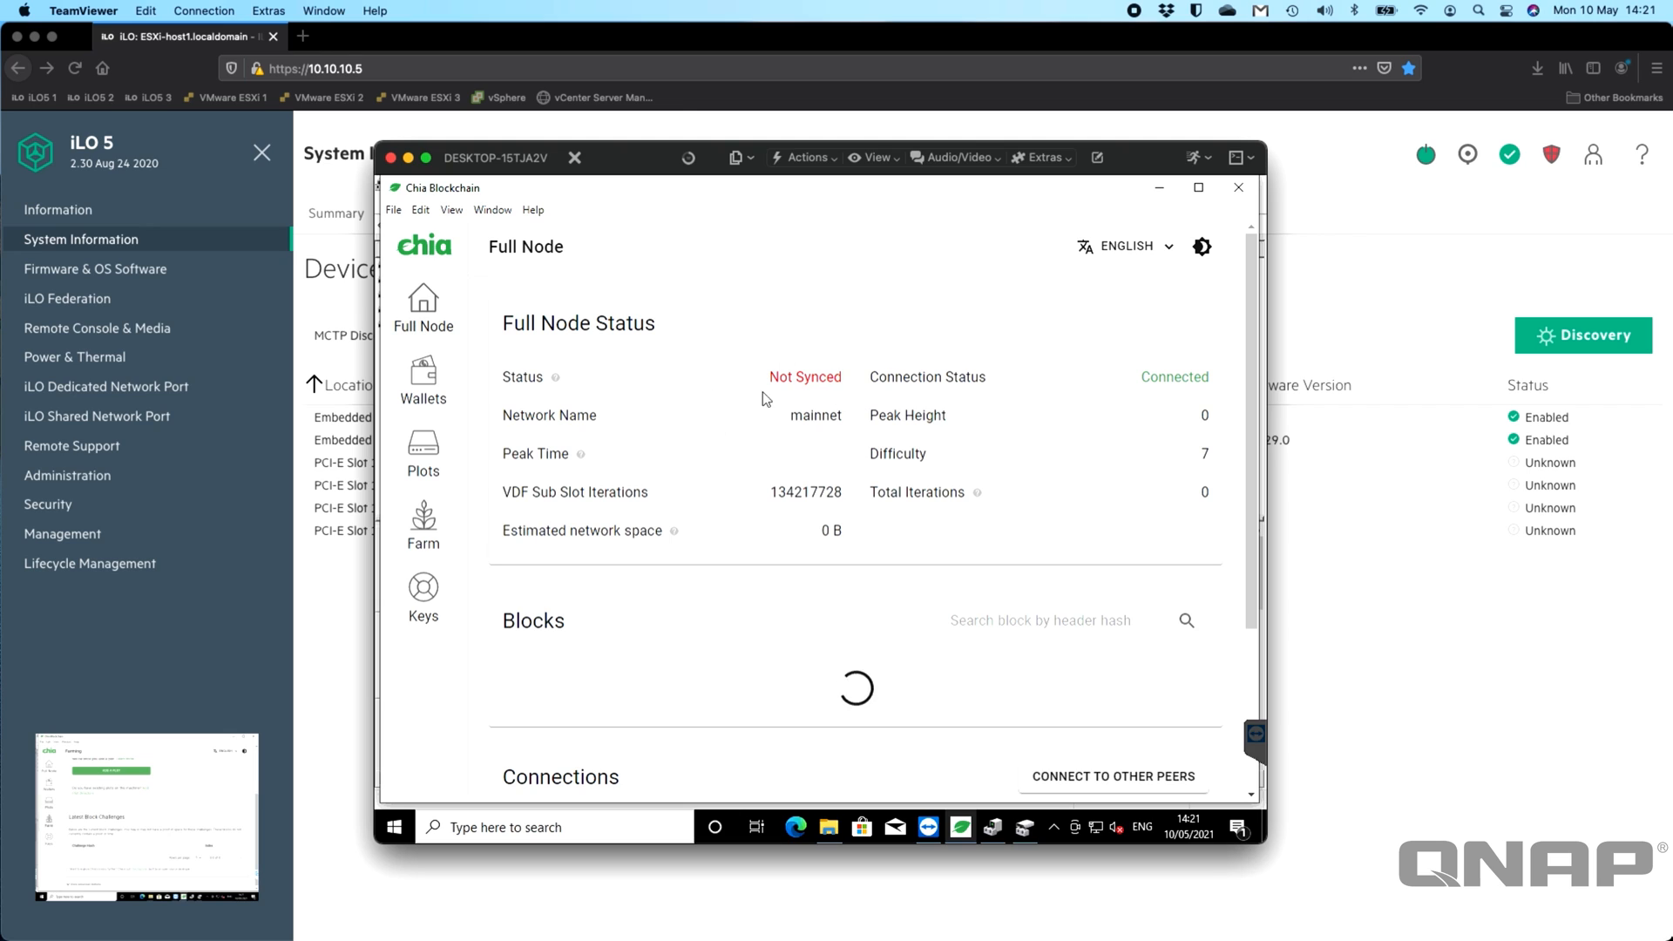
pyautogui.moveTo(803, 560)
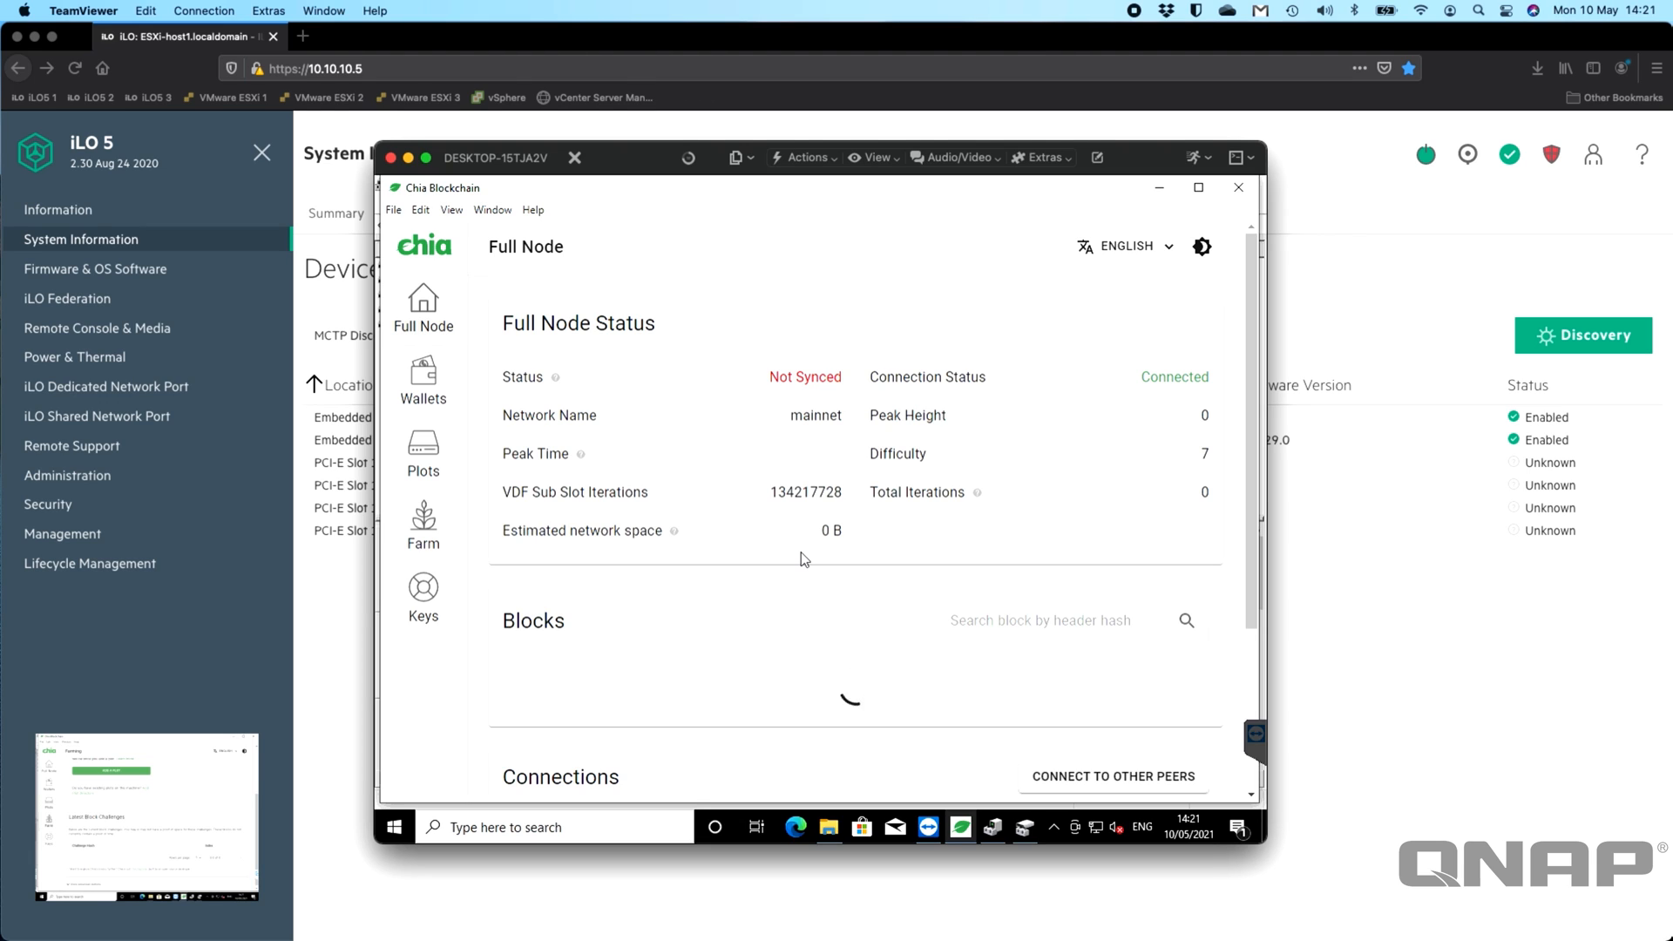
pyautogui.moveTo(436, 449)
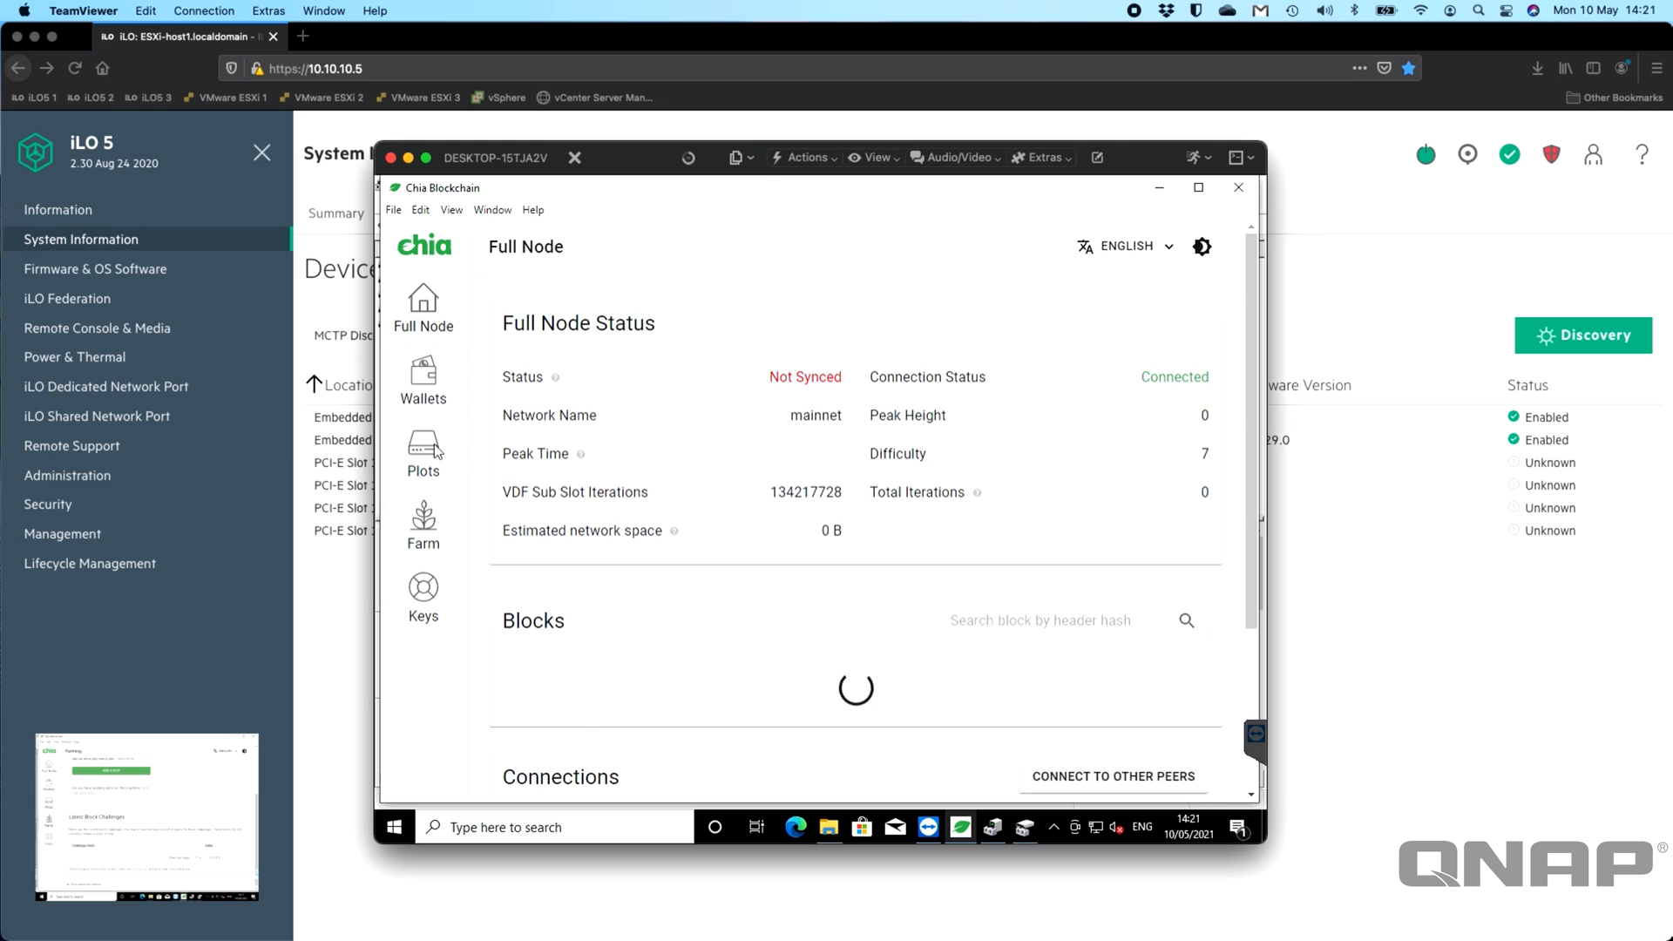
pyautogui.click(422, 453)
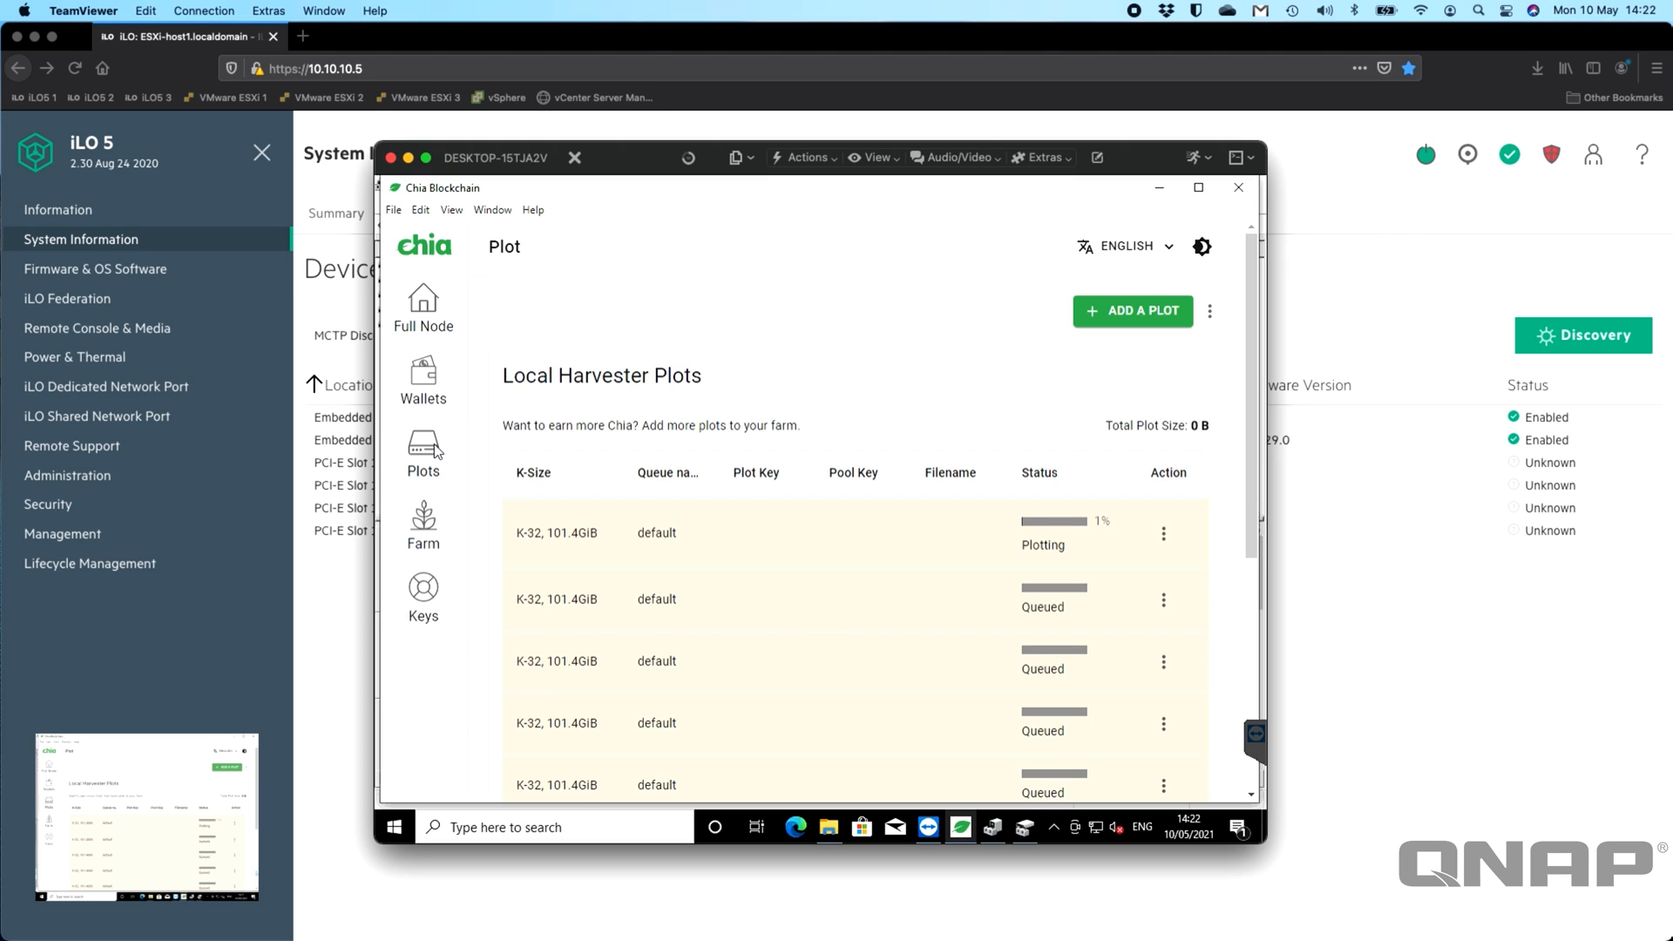
pyautogui.moveTo(783, 539)
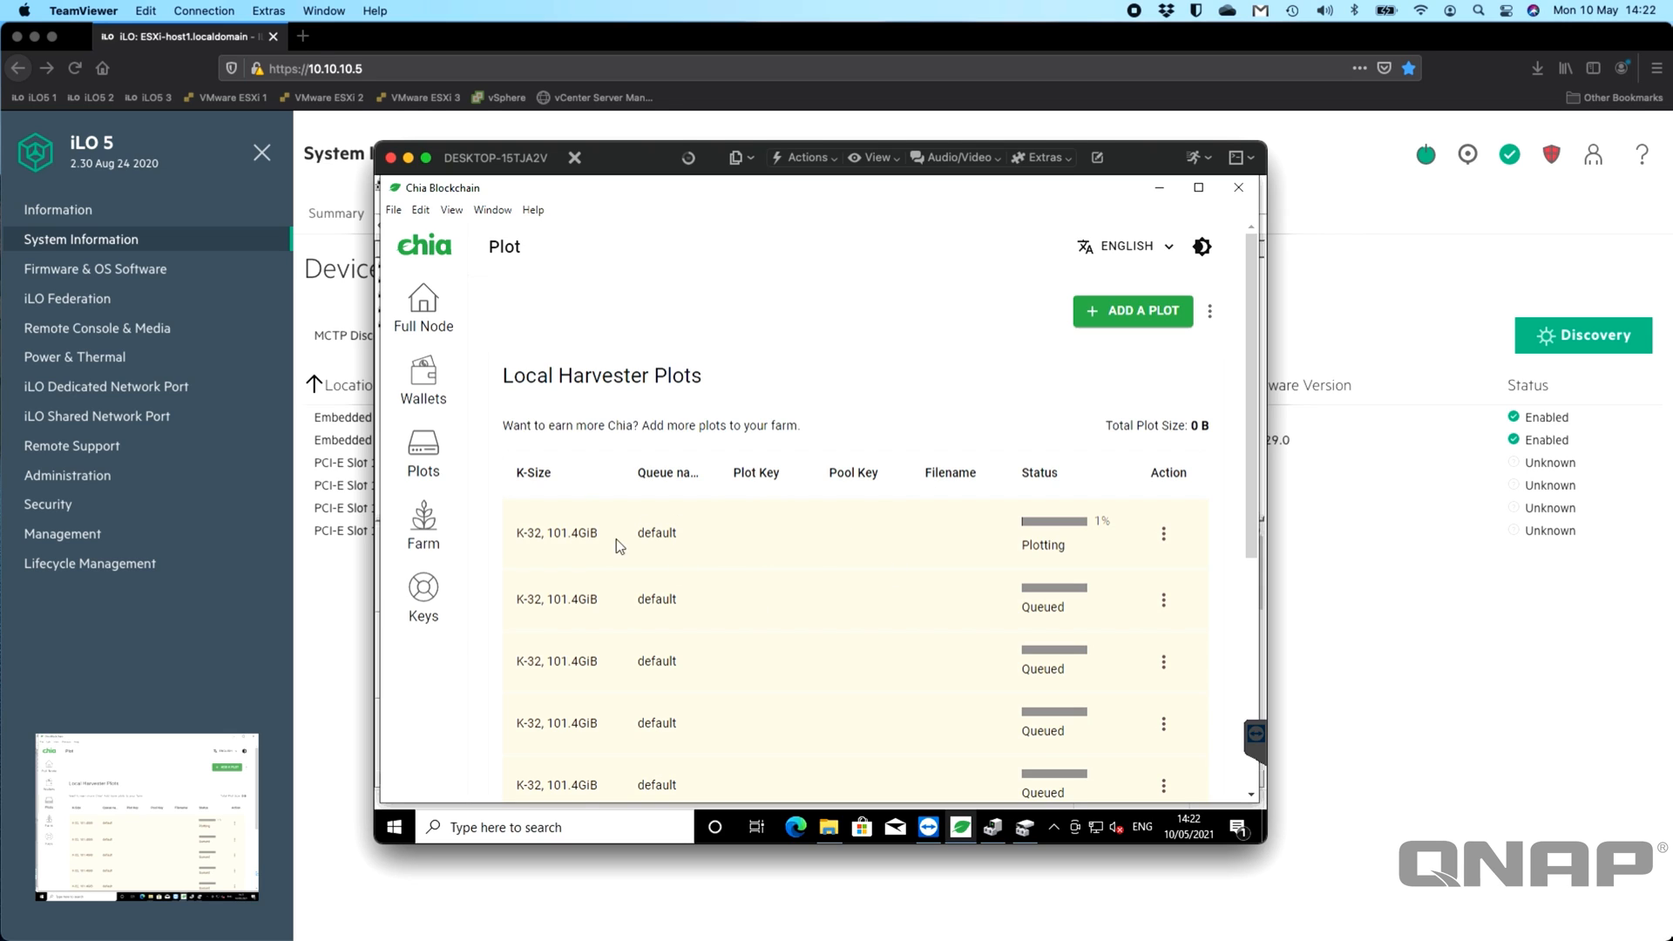
pyautogui.moveTo(652, 542)
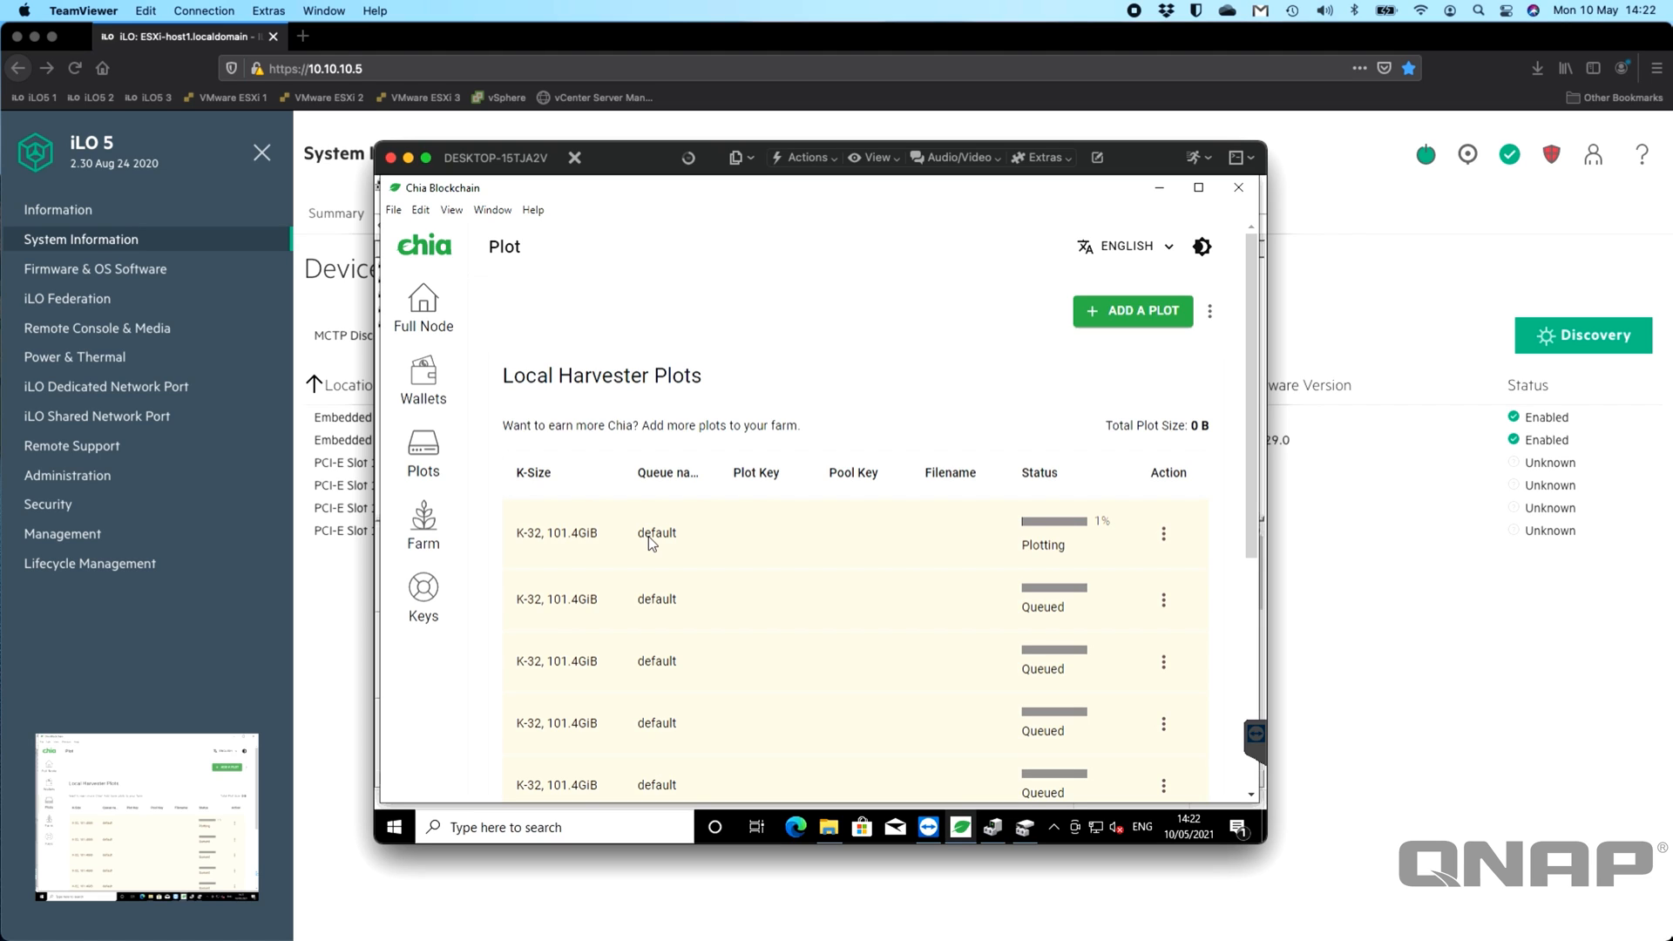
pyautogui.moveTo(853, 603)
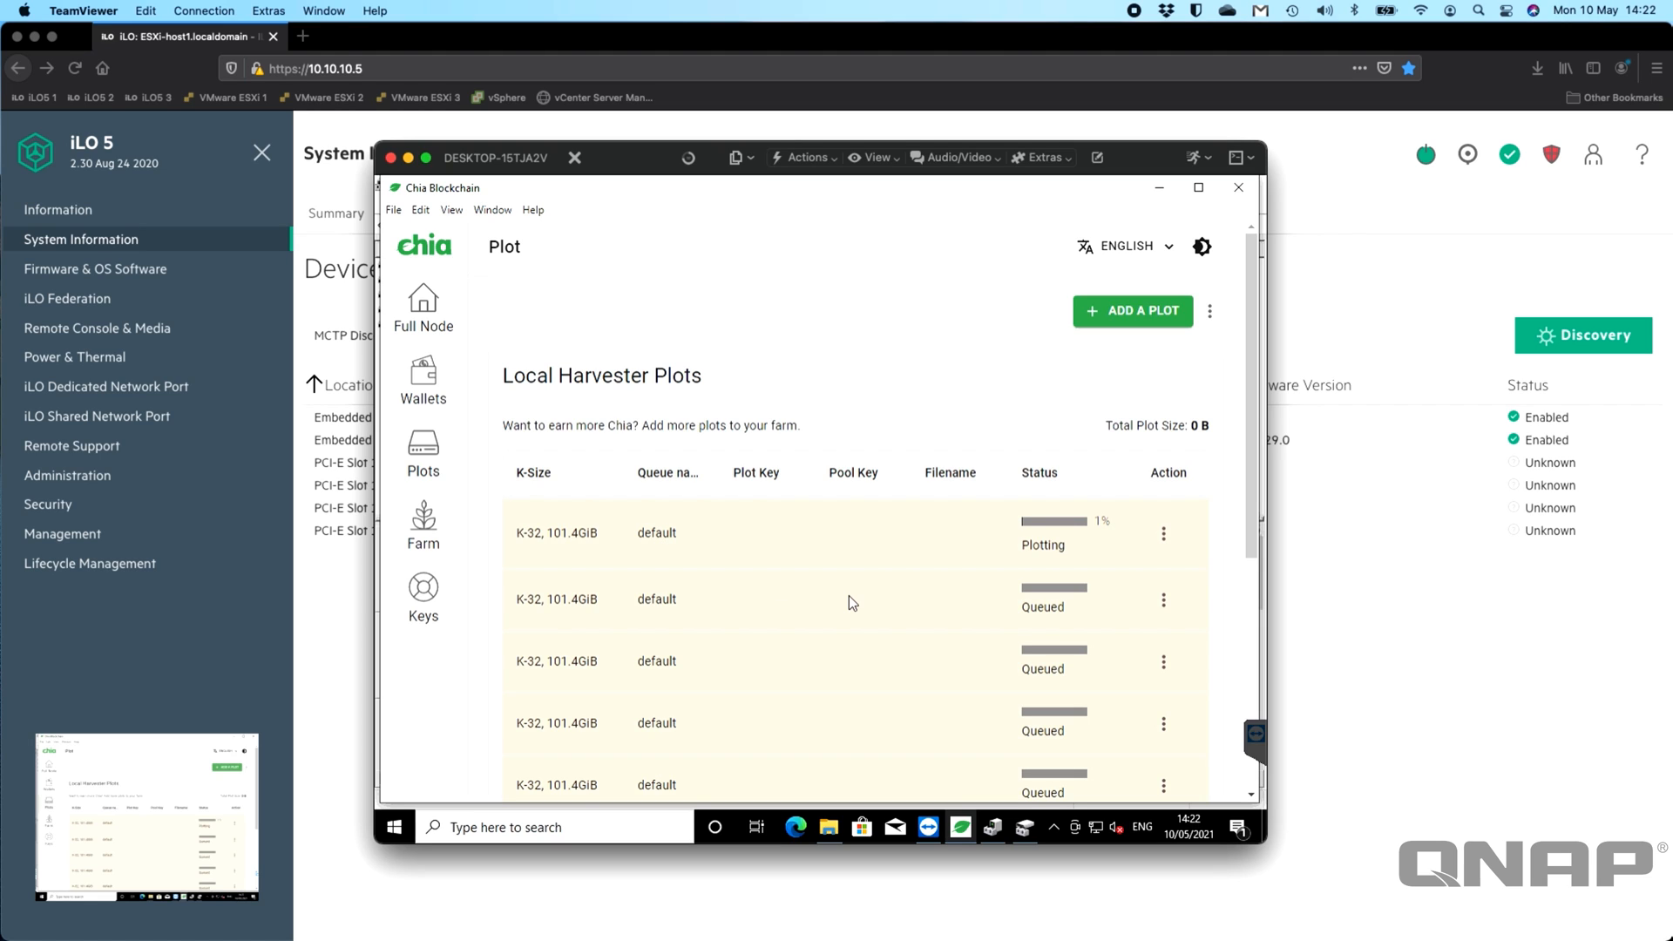